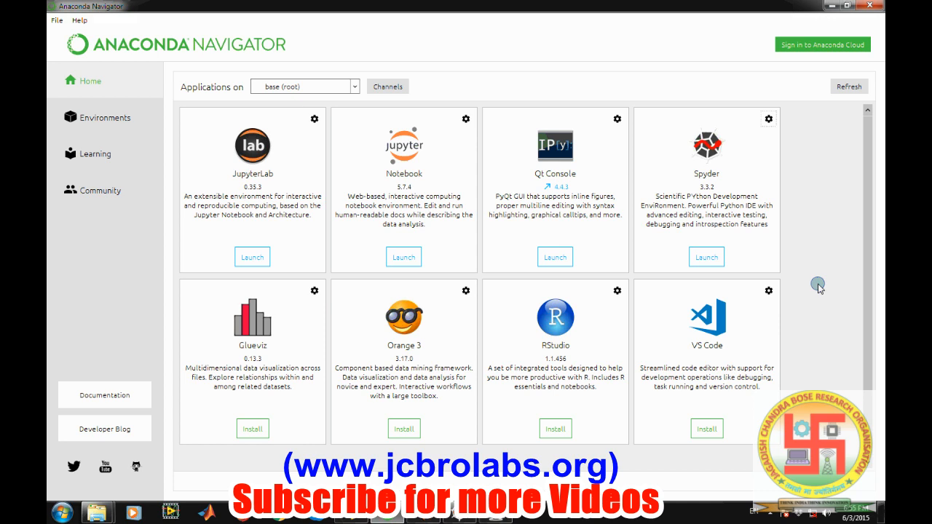
mouse_move(806, 241)
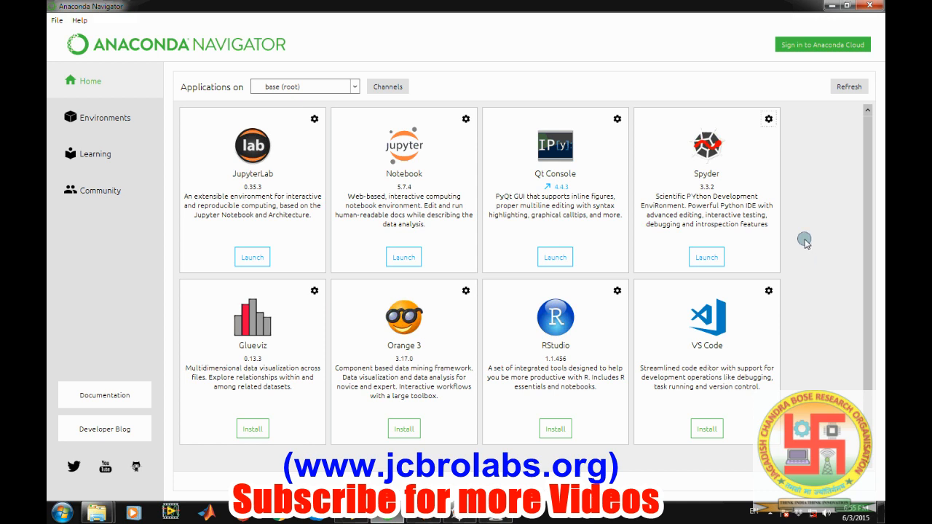
mouse_move(836, 253)
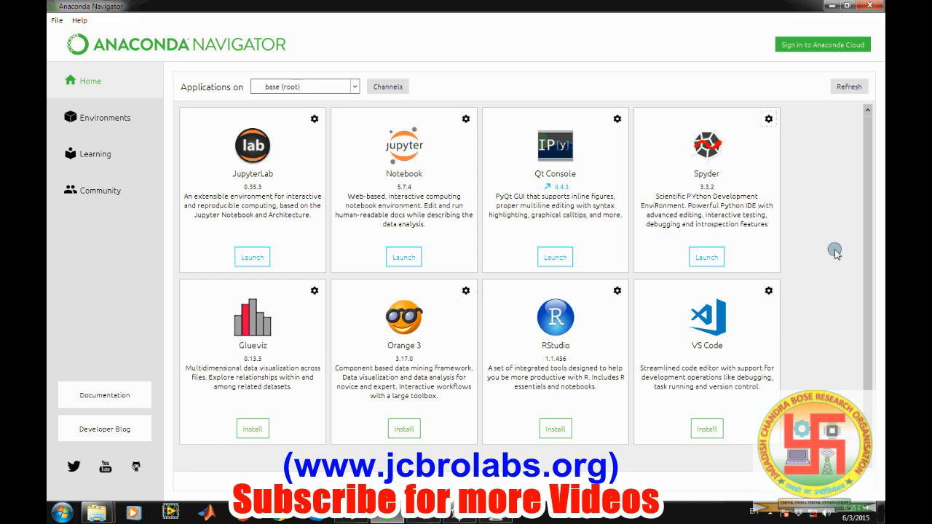
mouse_move(290, 231)
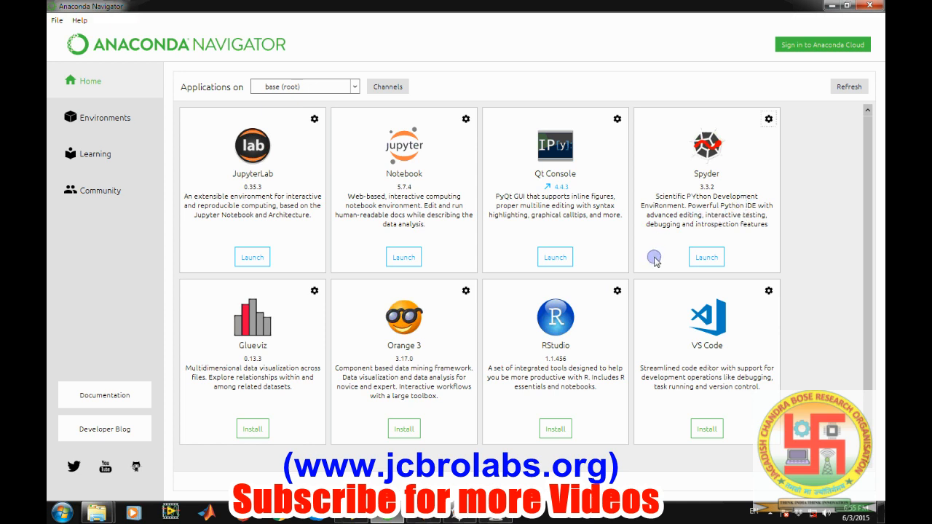
mouse_move(705, 228)
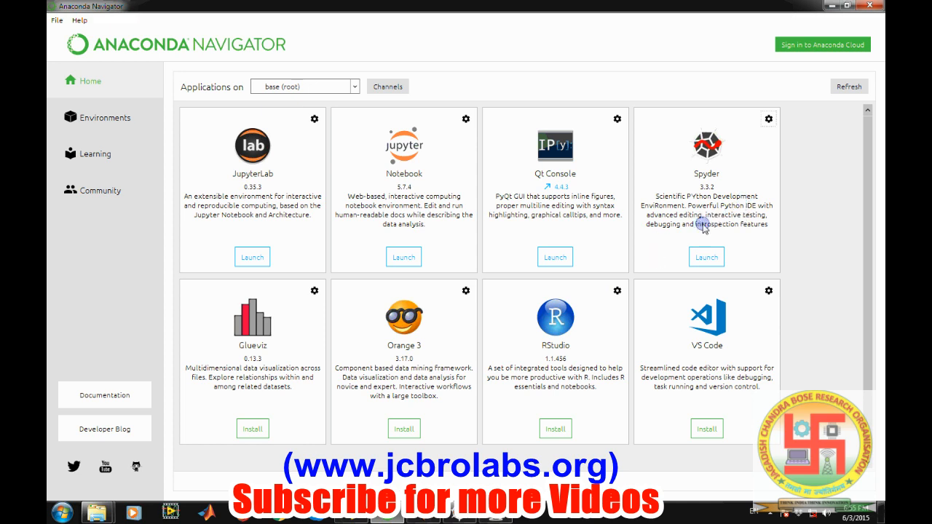
mouse_move(802, 222)
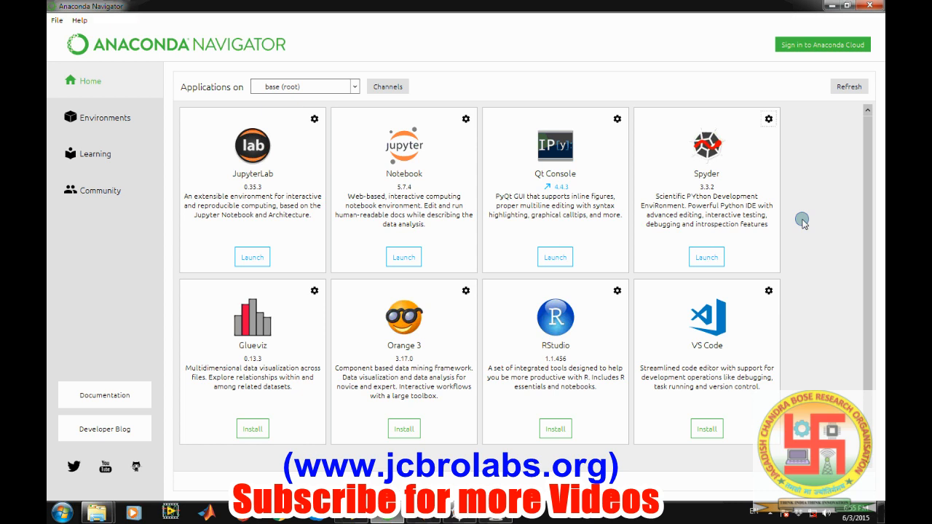
mouse_move(557, 224)
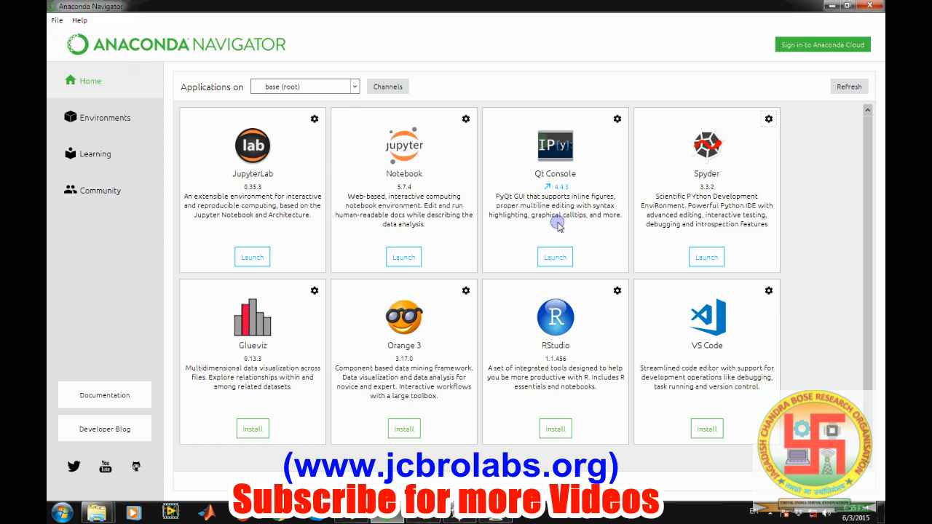
mouse_move(691, 466)
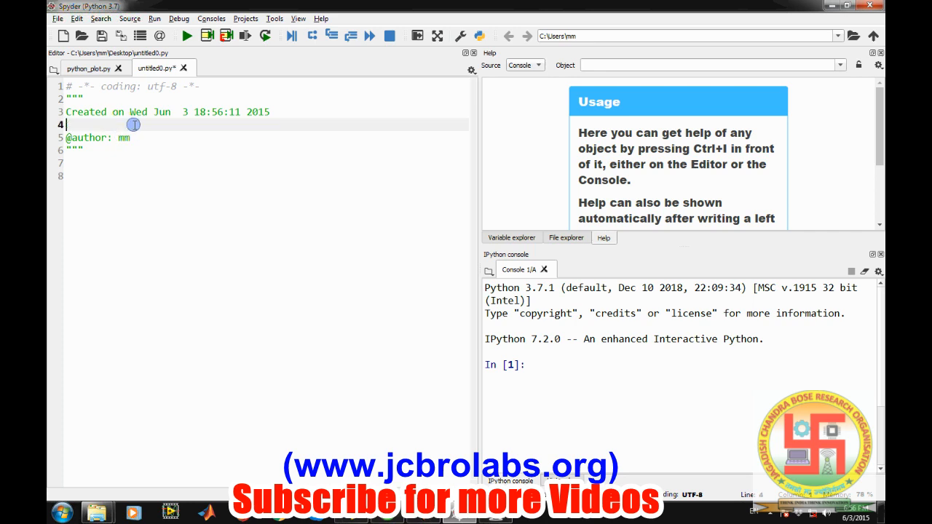
- Add a 'By: Sachin Sh' author line under the header's creation date
text(BY)
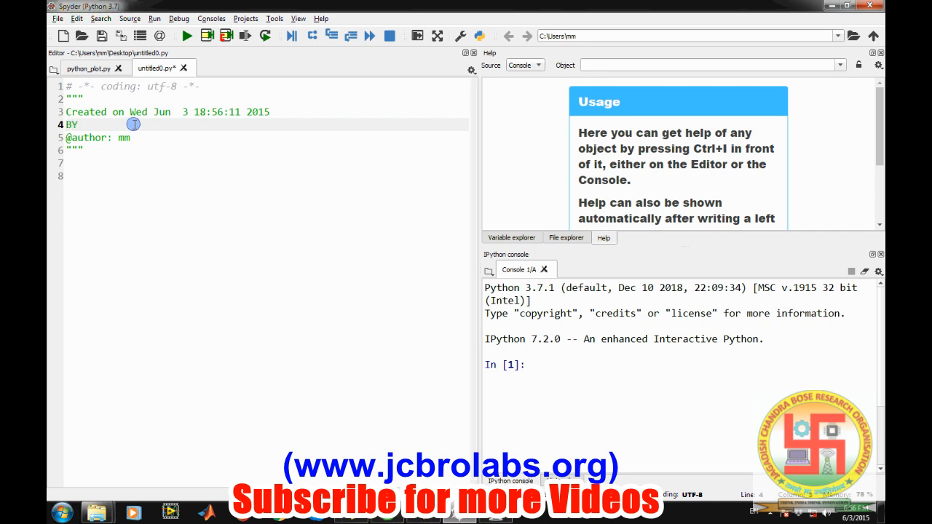
text(y:)
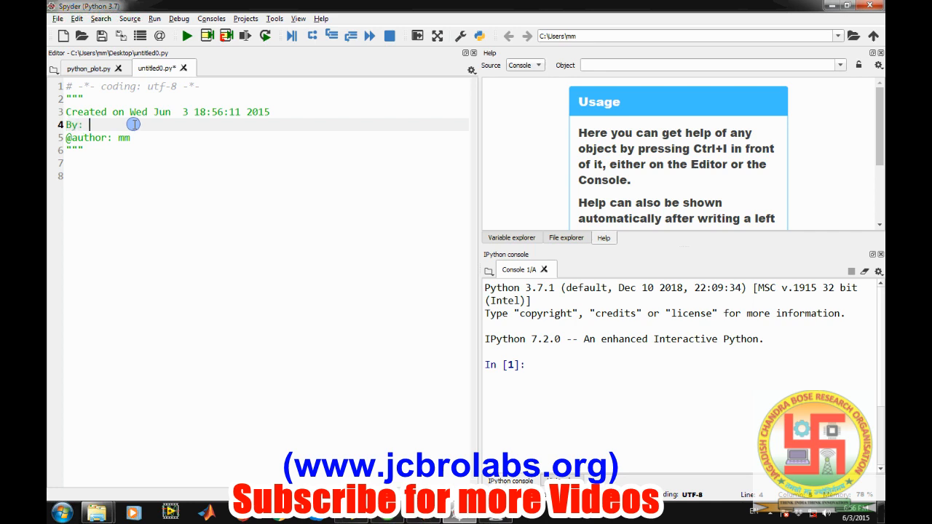
text(Sachin Sh)
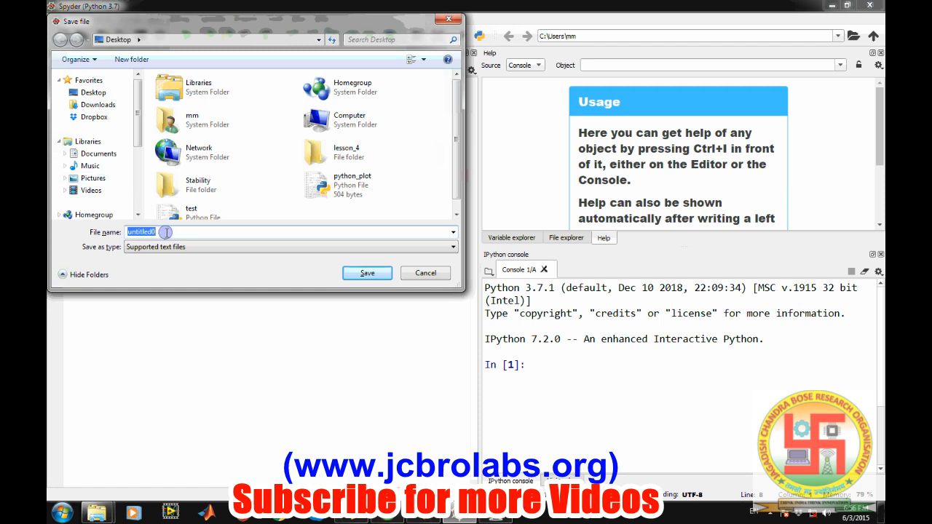
- Name the new script 'plot' in the Save dialog and save it to the Desktop
text(p)
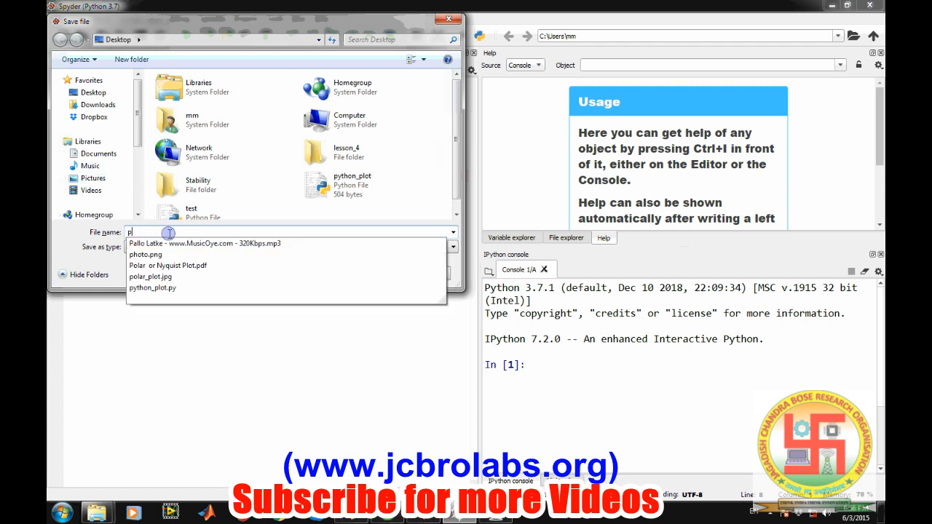
text(lot)
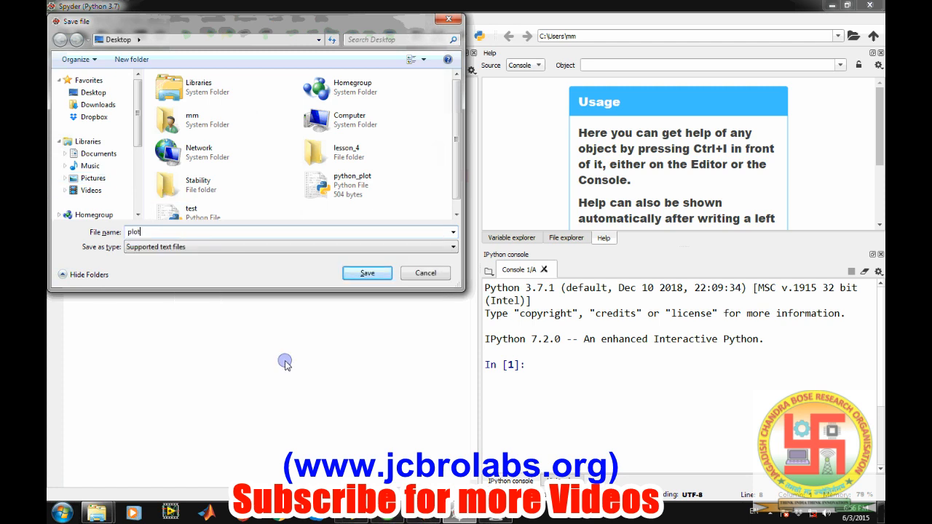
click(366, 272)
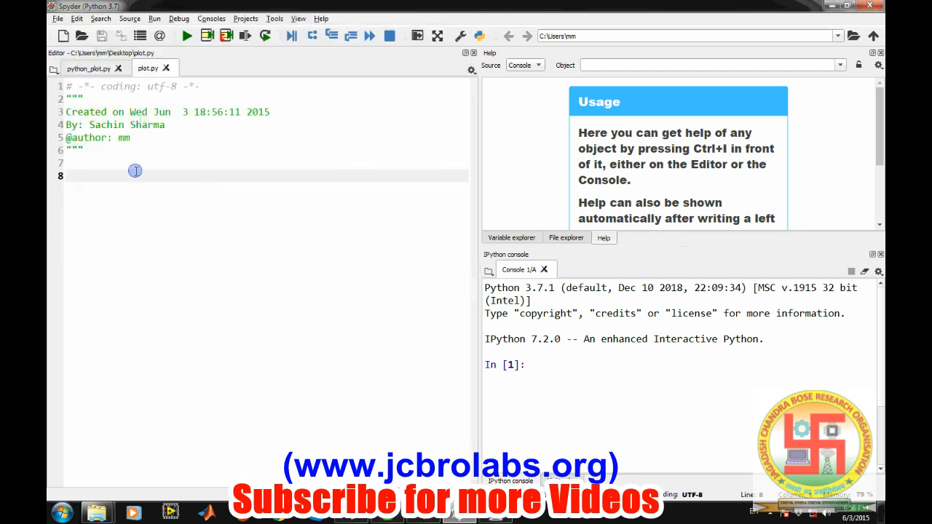
- Write 'import matplotlib.pyplot as plt' on line 8
click(66, 175)
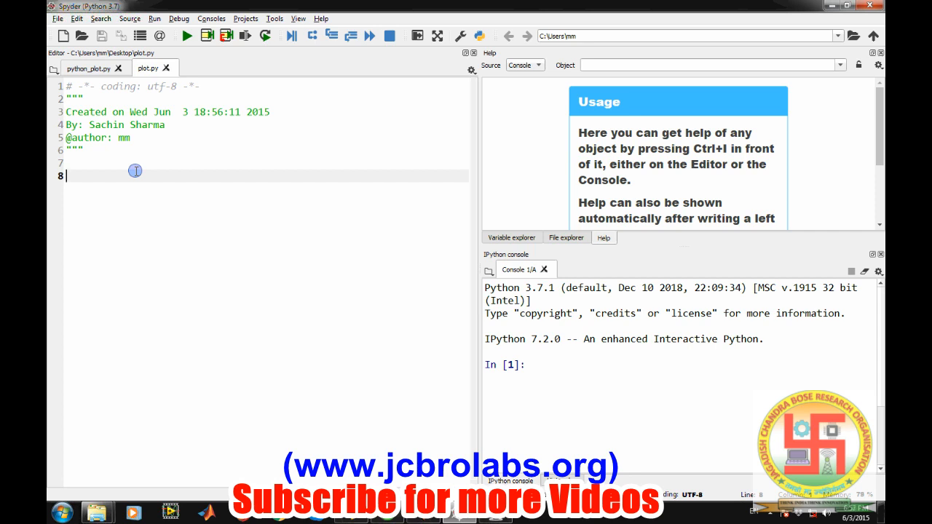
text(imp)
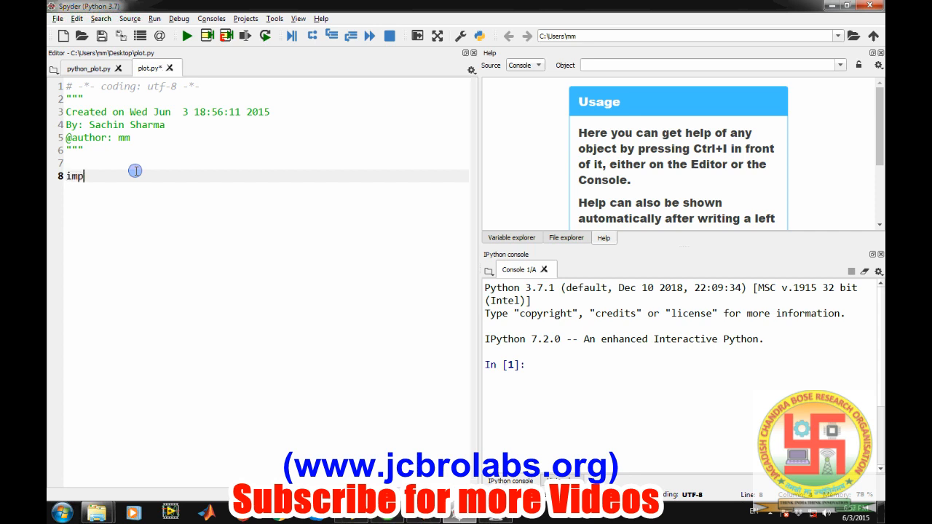
text(ort)
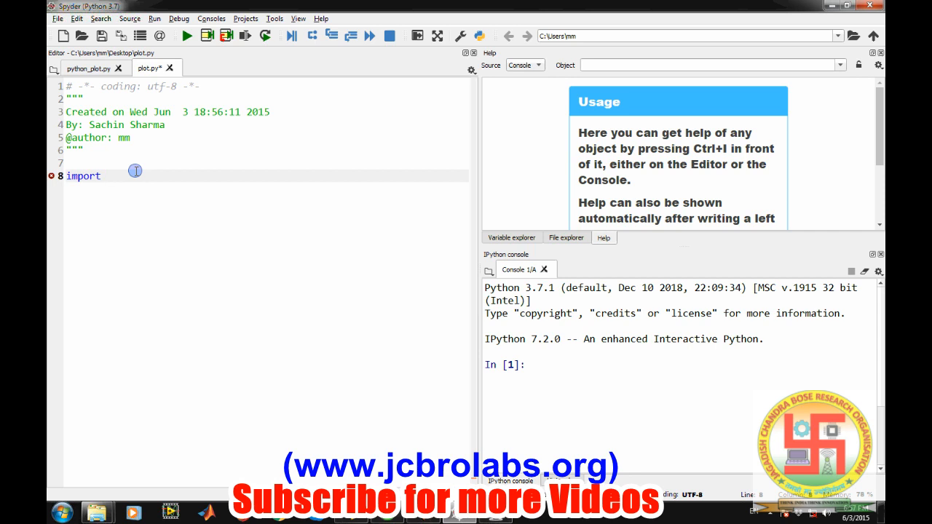
text(matpl)
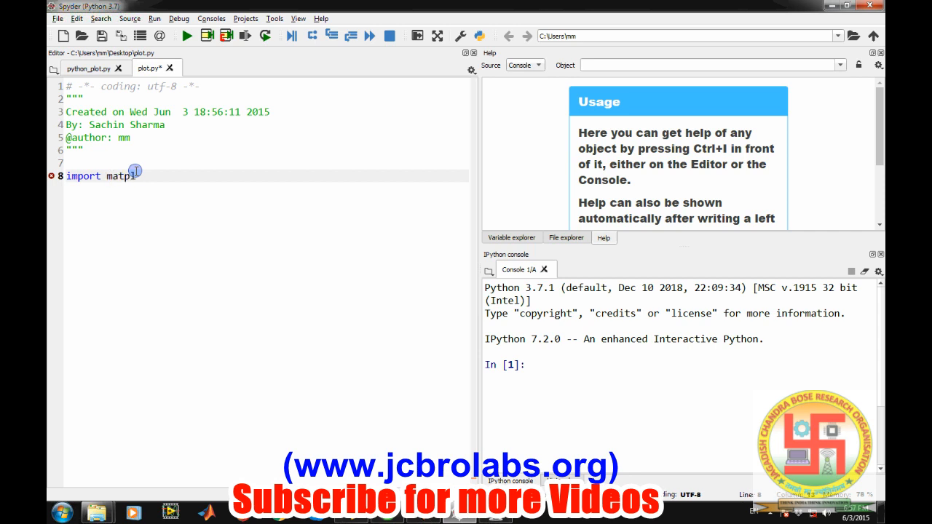
text(otlib.p)
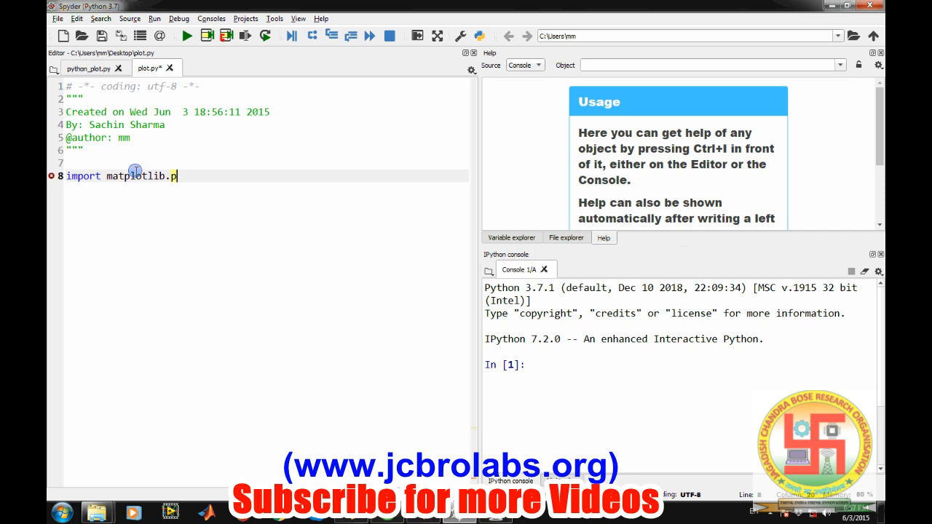
text(yplot as p)
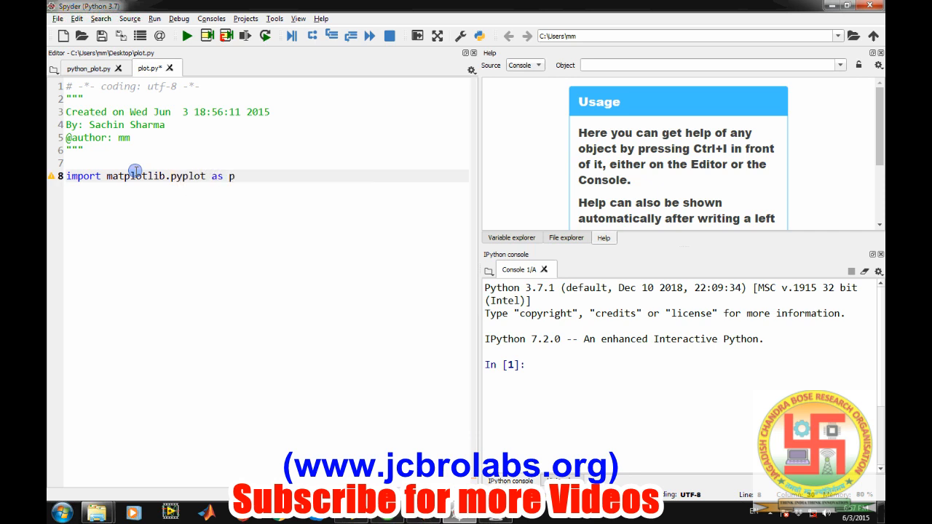
text(lt)
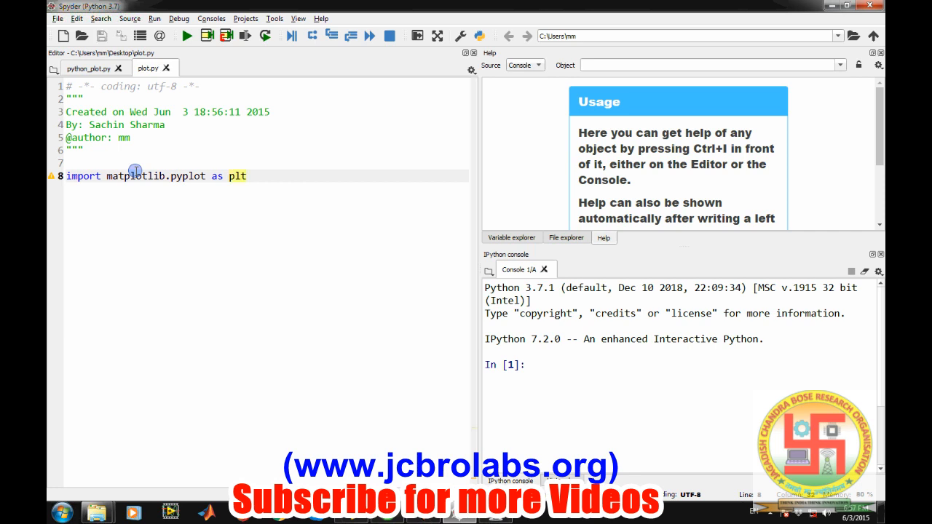
text(p)
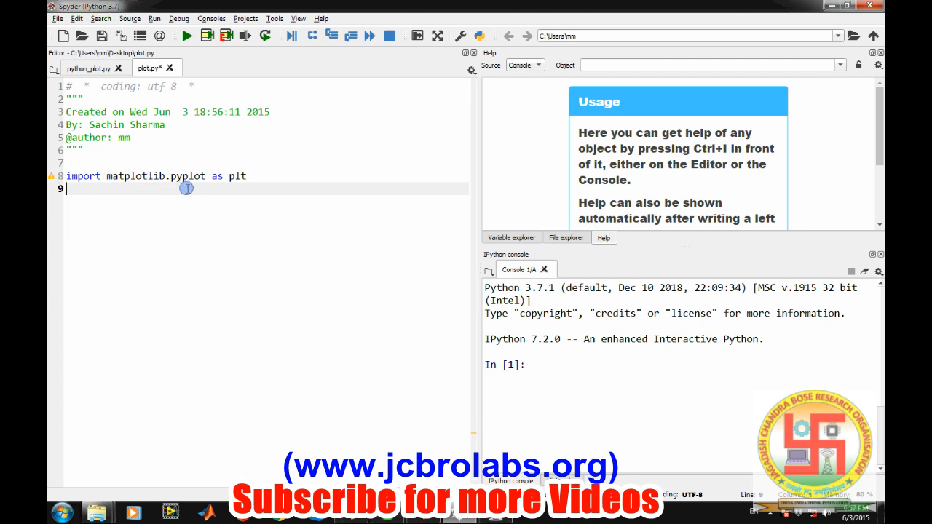
- Add 'import numpy as np' on the next line and save the script
text(import)
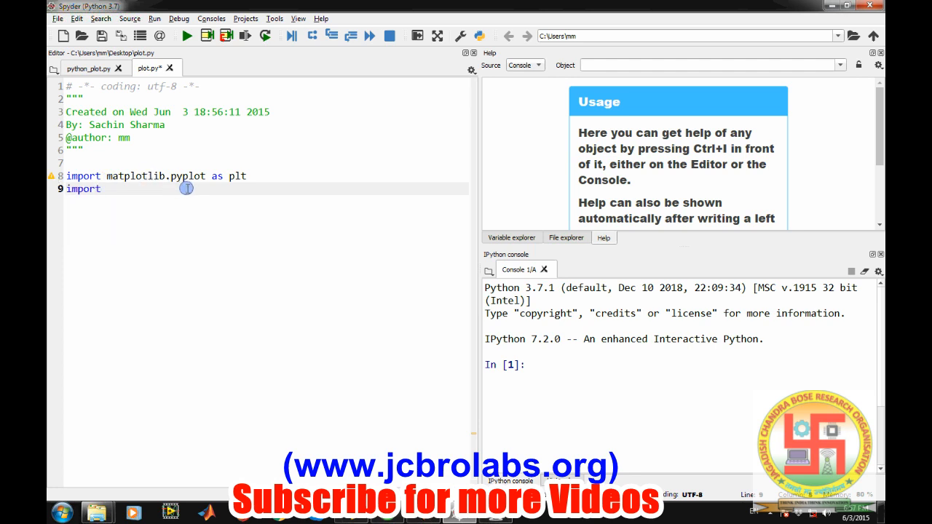
text(numpy)
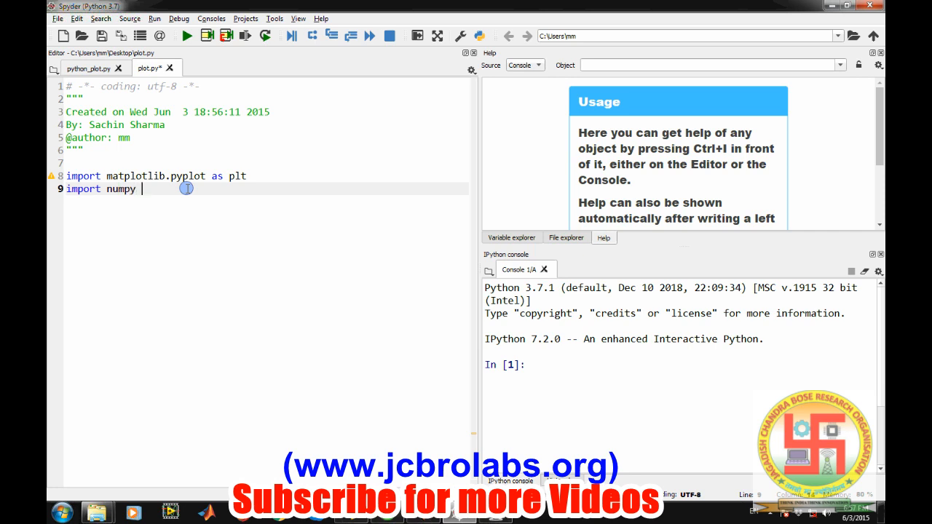
text(as np)
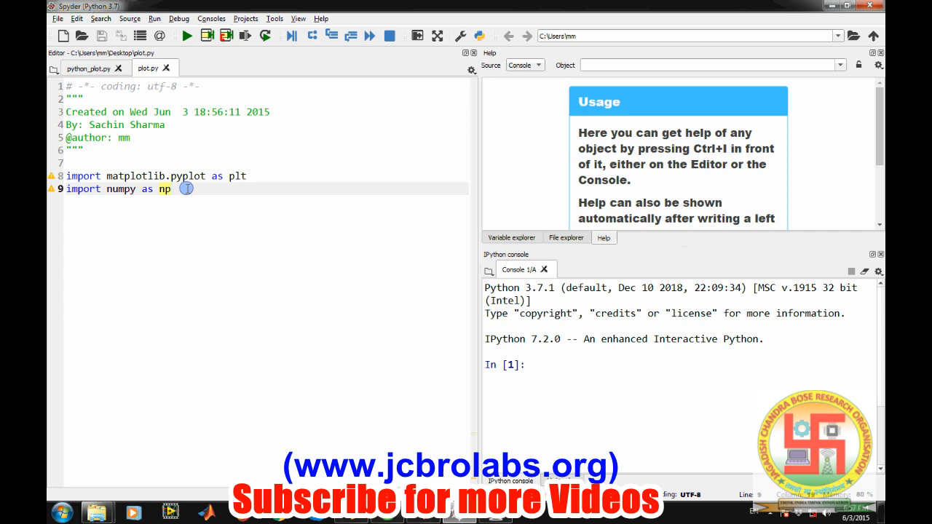
key(enter)
text(x =)
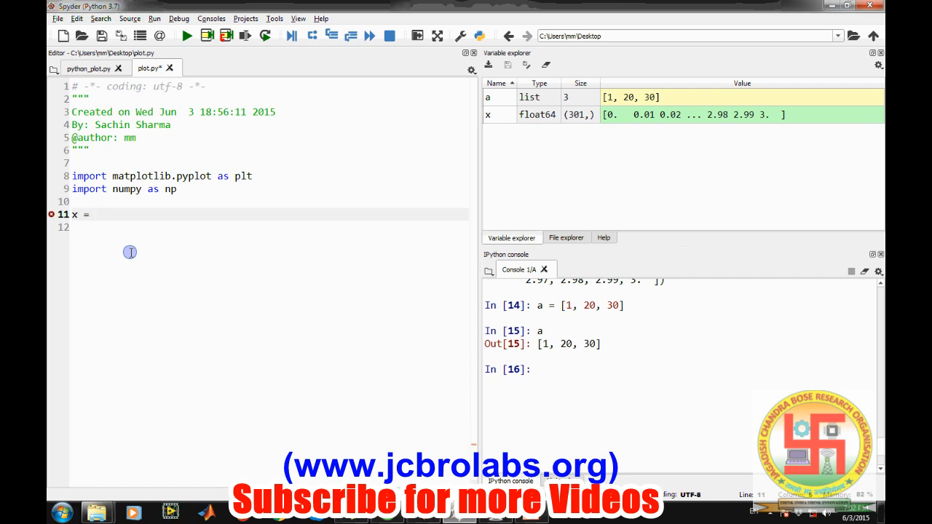
- Define x = [10, 20, 3, 30, 100] and add a plt.plot(x) line
text([10, 20 ,)
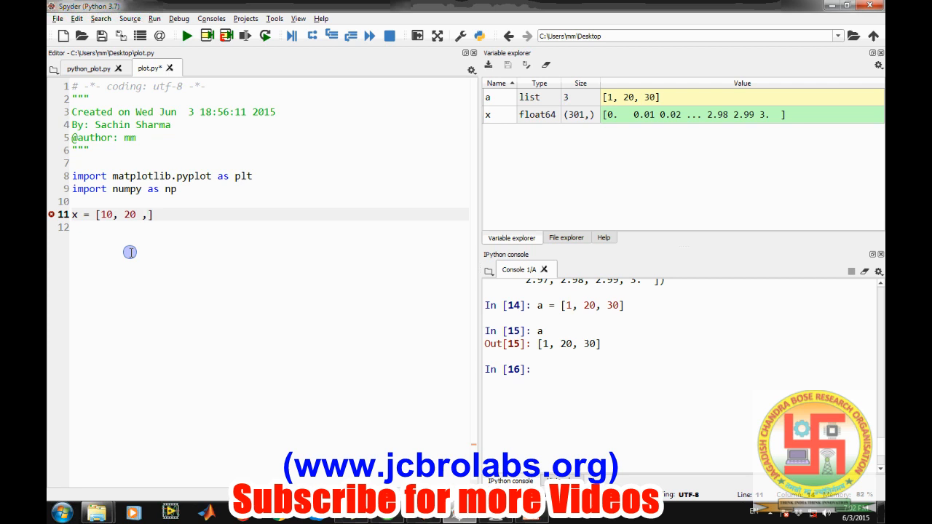
text(3)
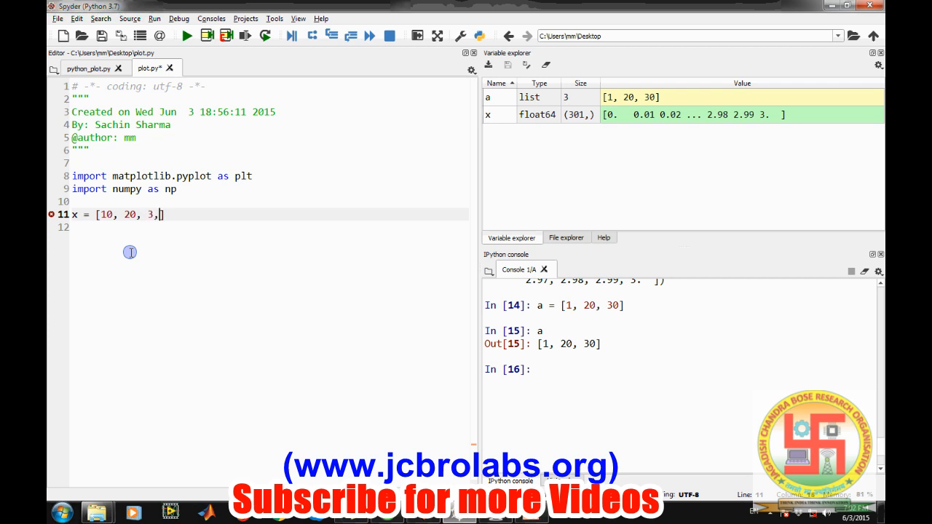
text(30,)
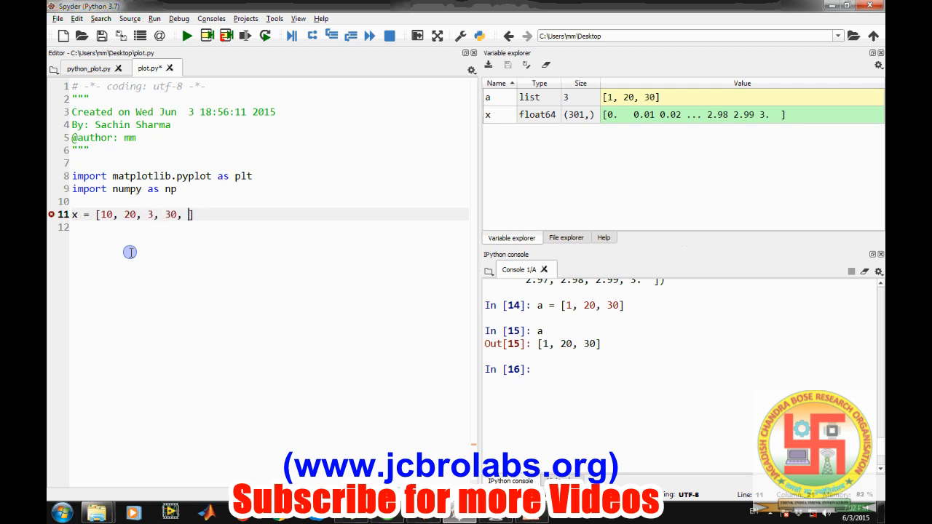
text(100])
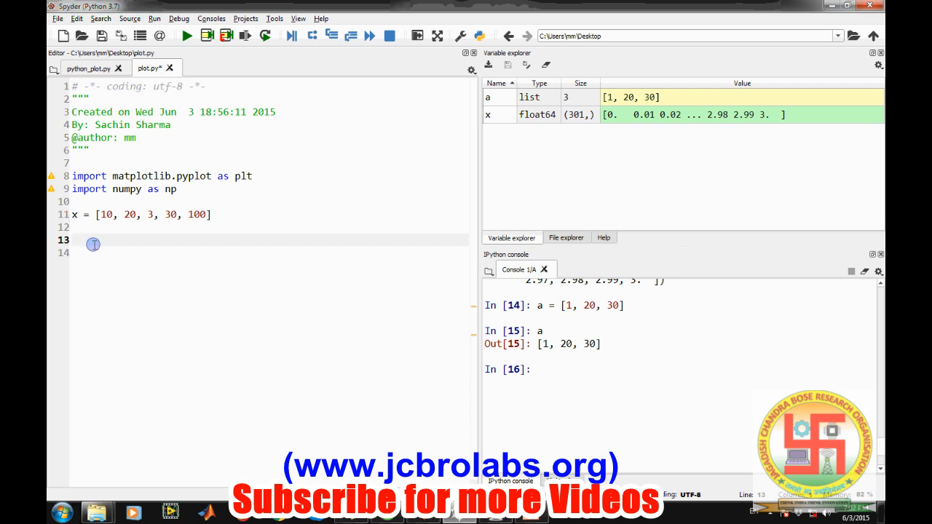
text(plt.plo)
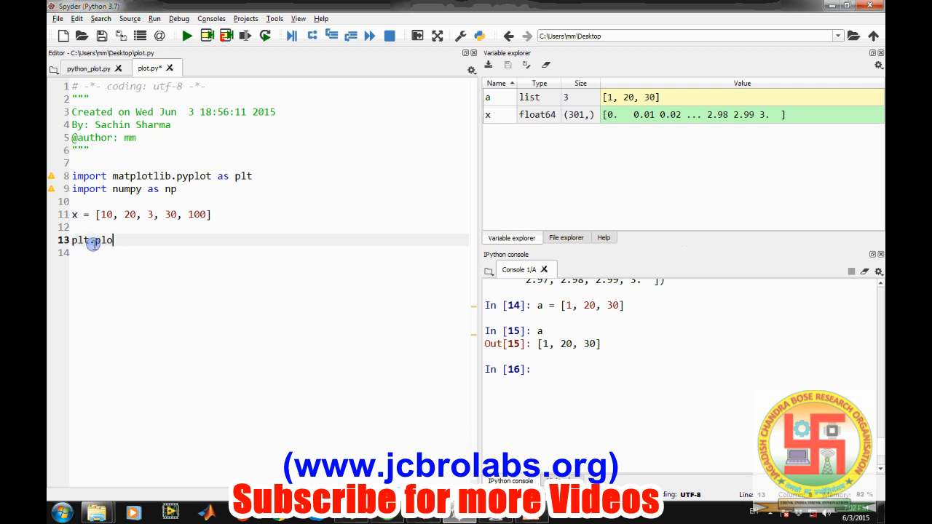
text((x)
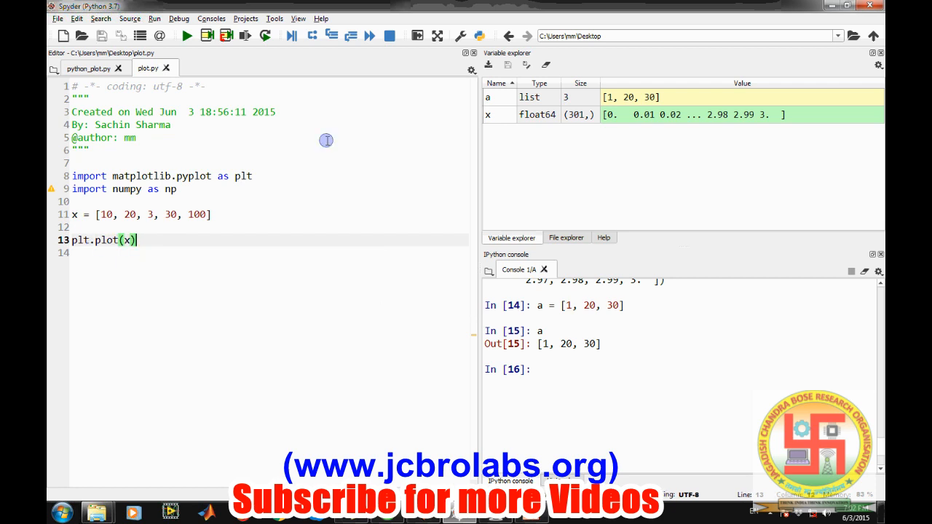
- Run plot.py, view the line chart of the five values, then close Figure 1
click(186, 36)
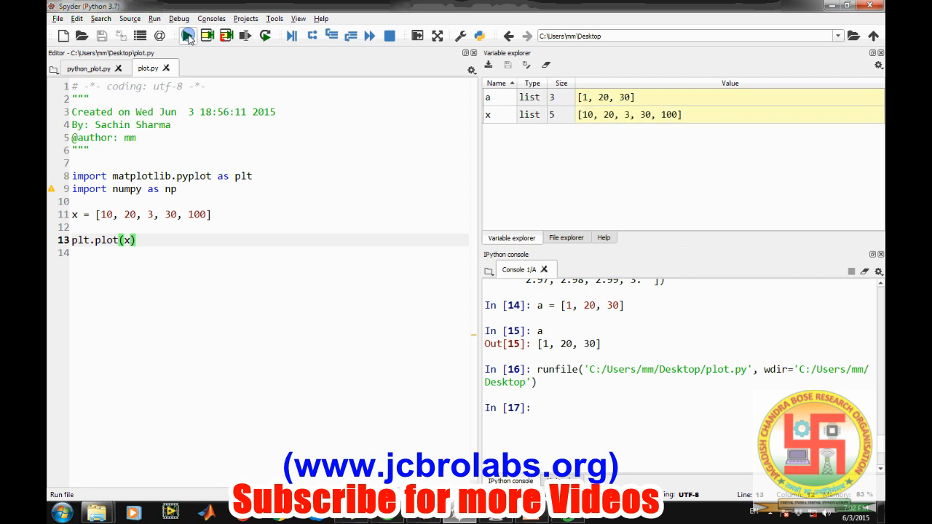
click(187, 36)
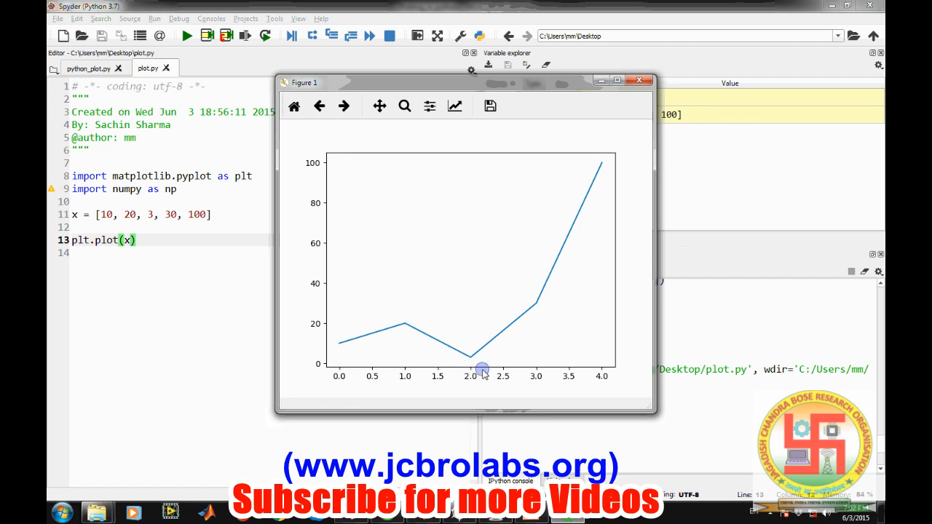
mouse_move(340, 343)
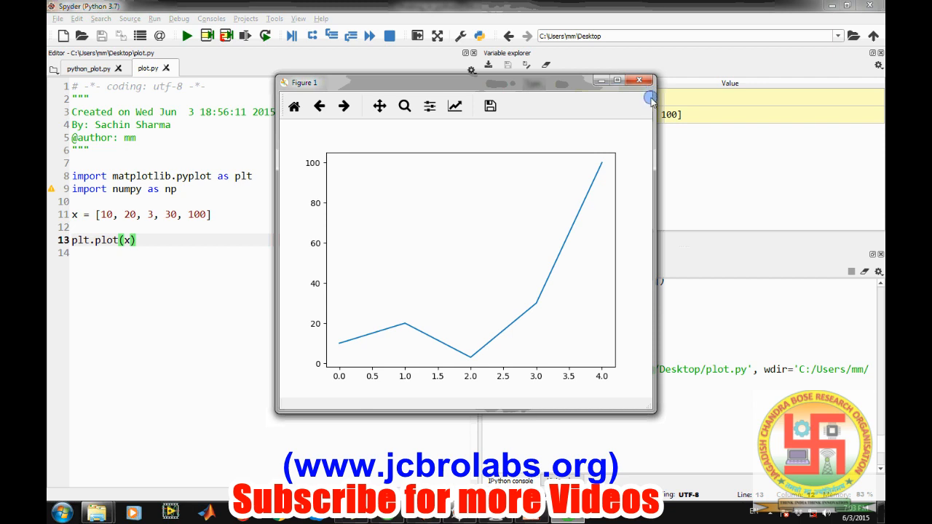
mouse_move(474, 389)
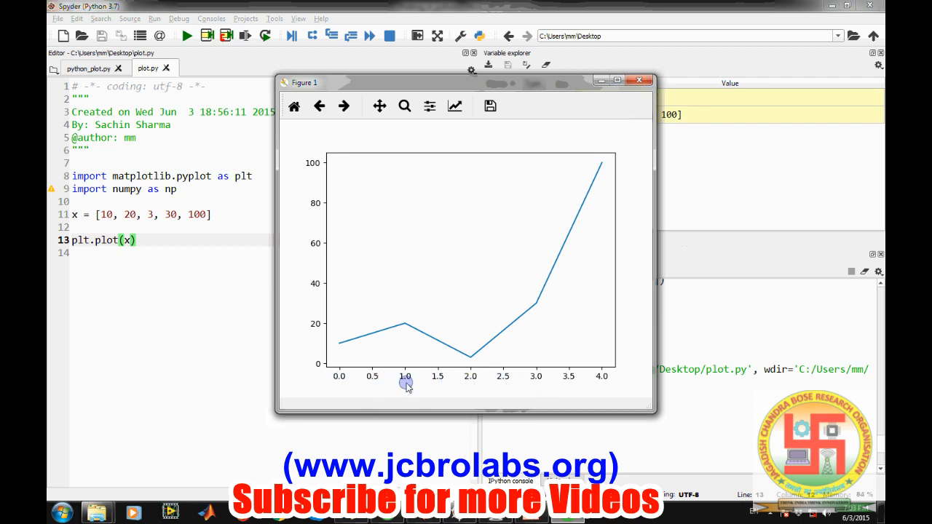
mouse_move(537, 378)
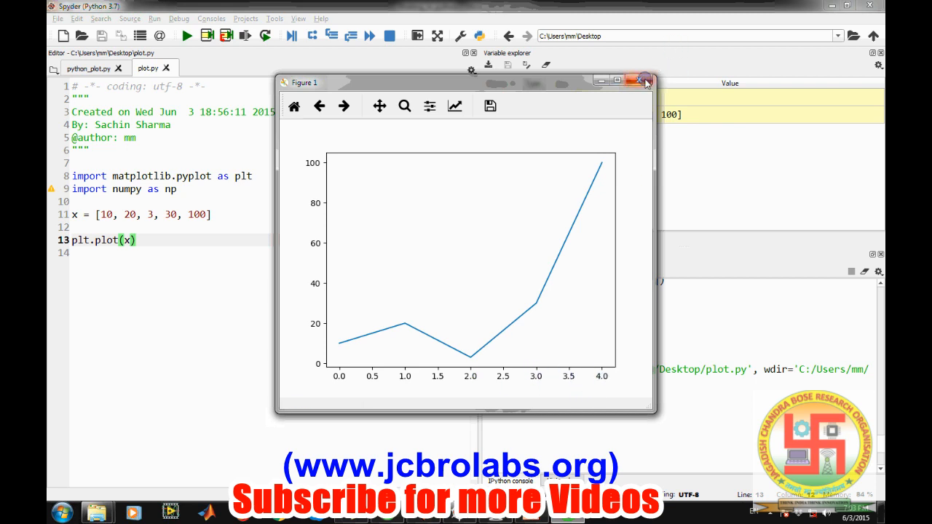
click(640, 80)
text(plt.)
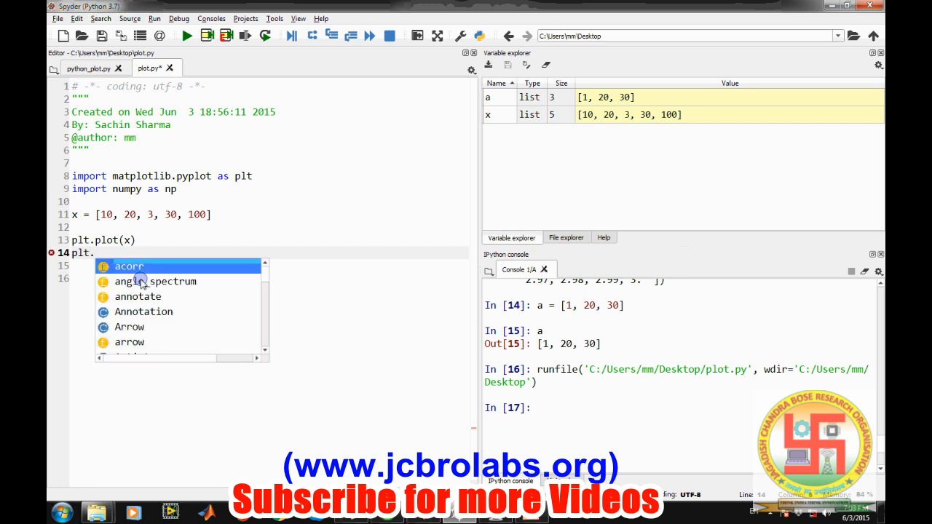
- Add plt.xlabel('Sample'), plt.ylabel('Amplitude') and plt.title('Some numbers') lines, then save plot.py
text(xlabel()
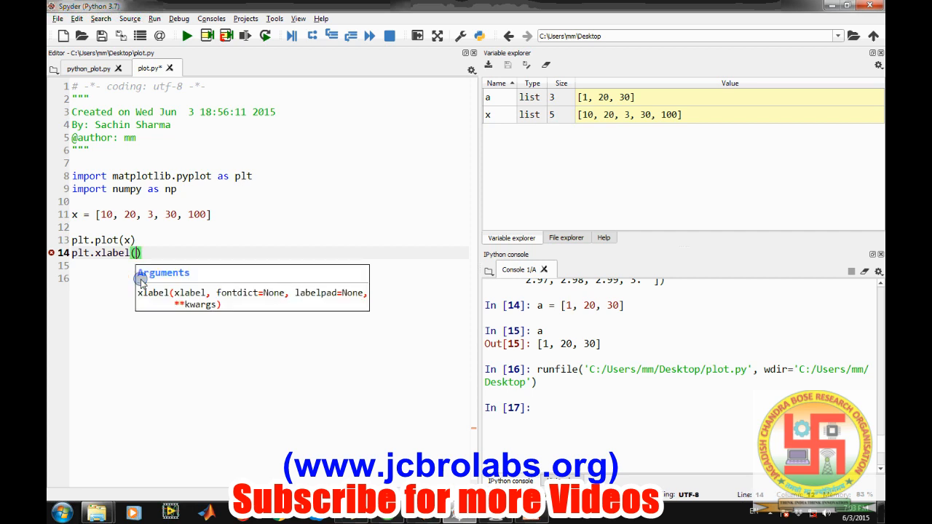
text('Sample)
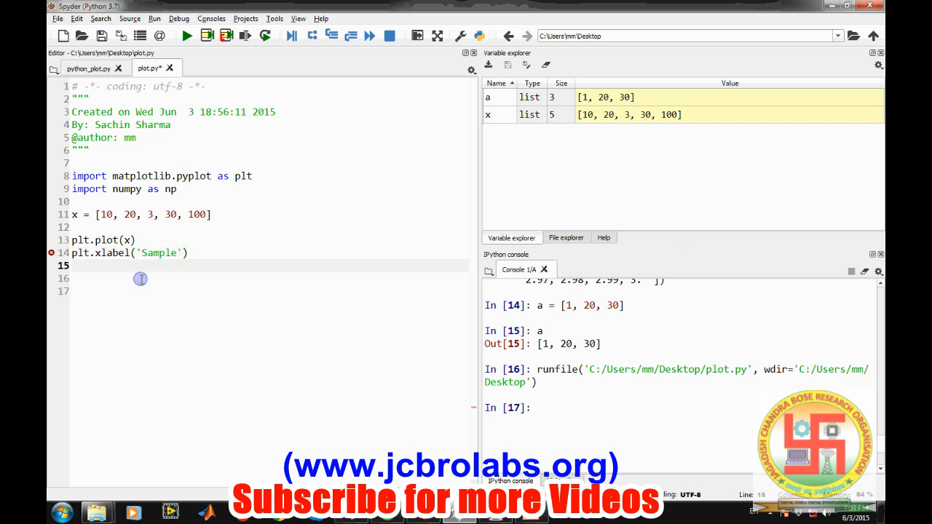
text(plot.yl)
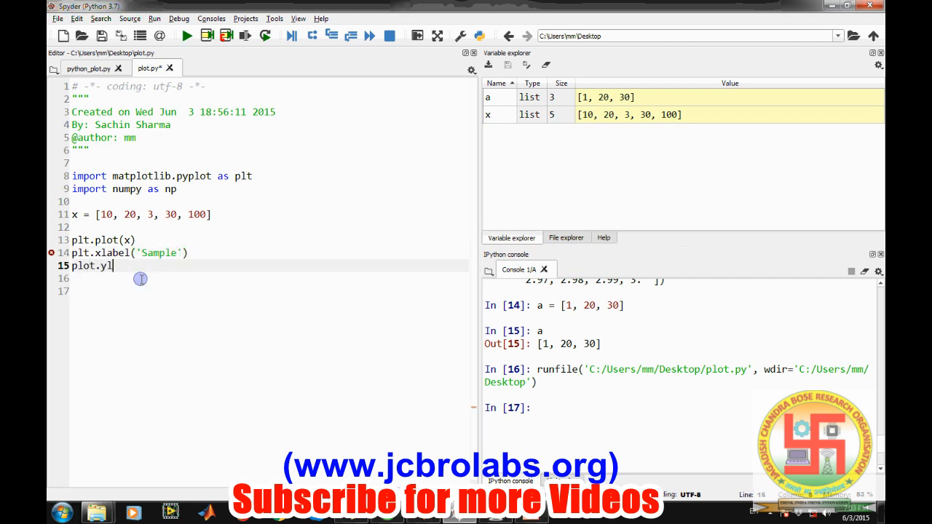
text(abel('))
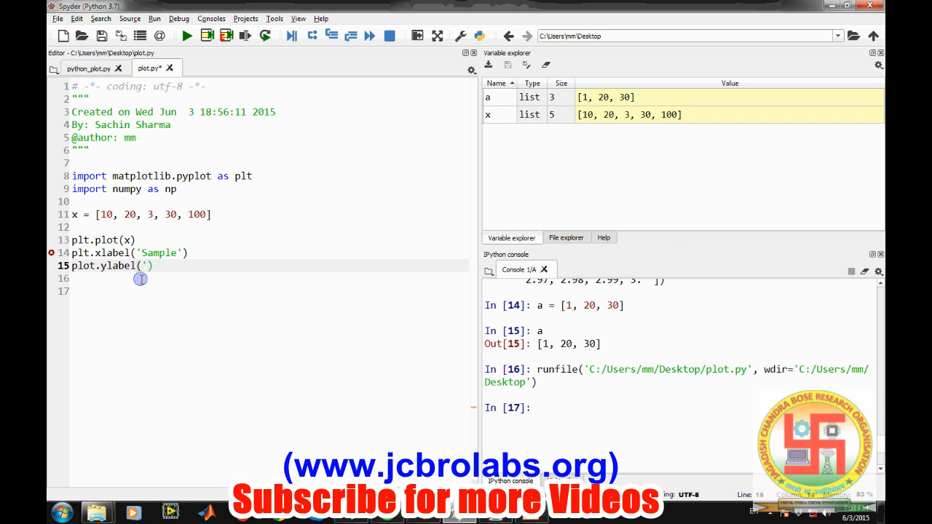
text(Ampli)
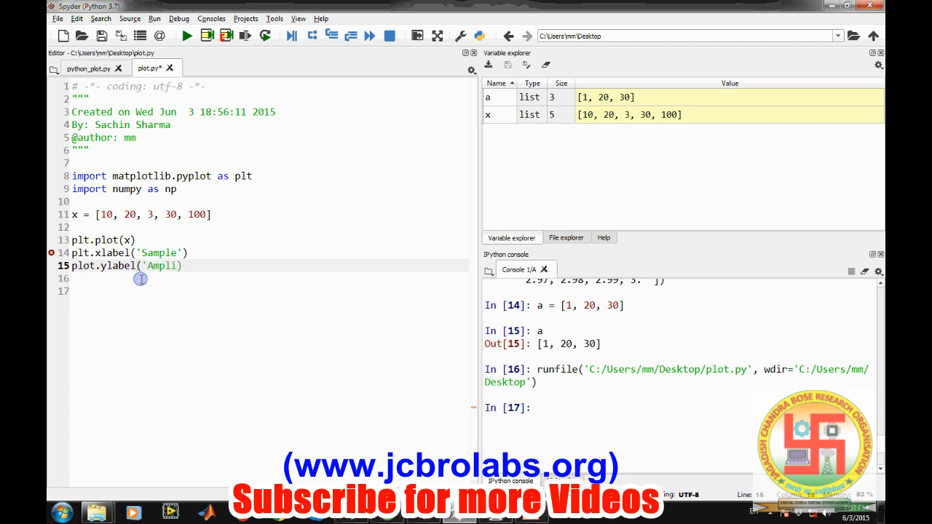
text(tude')
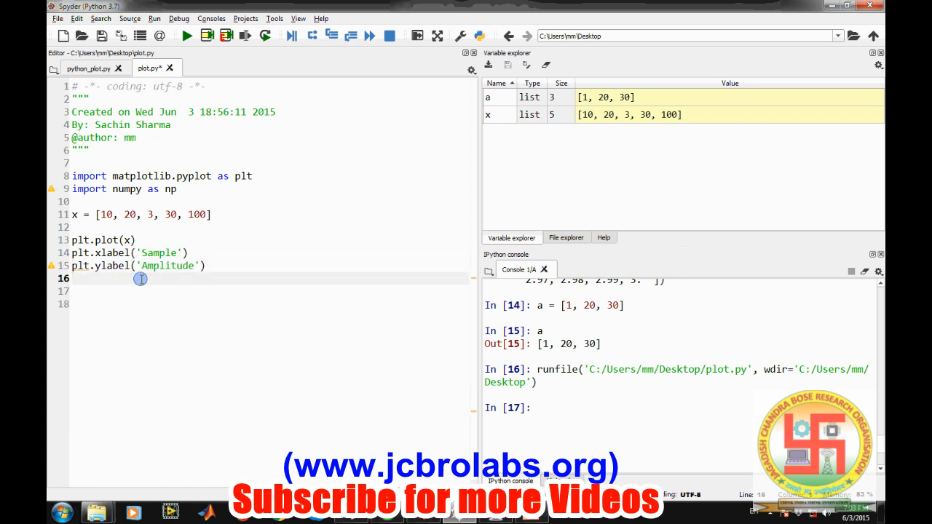
text(plt.title(')
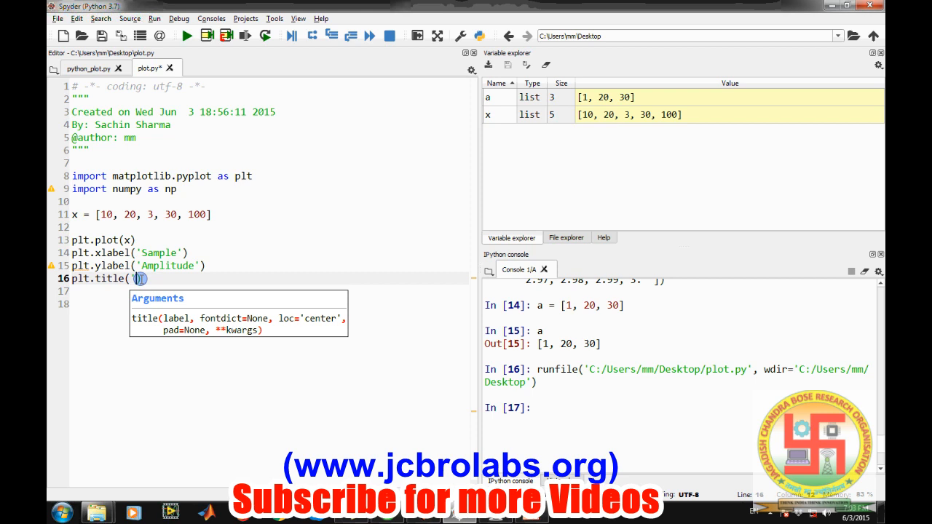
text(Some numbers)
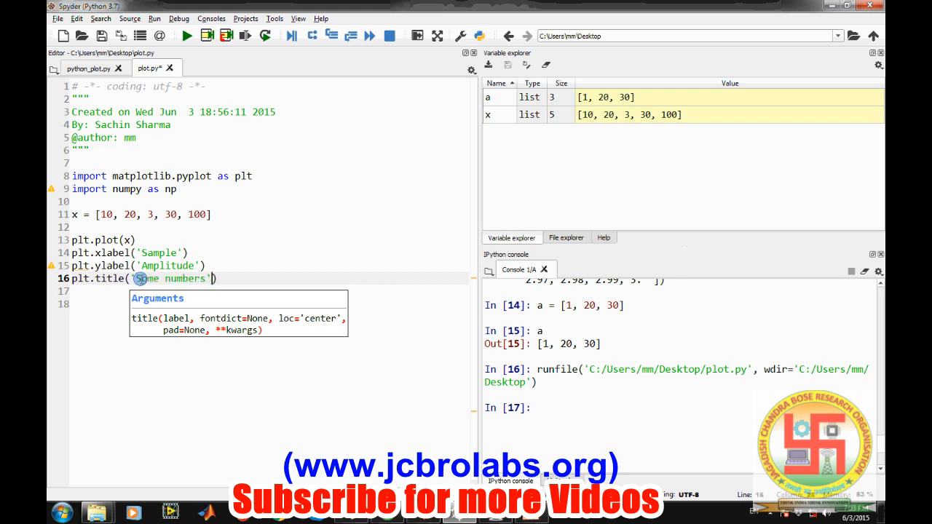
click(206, 35)
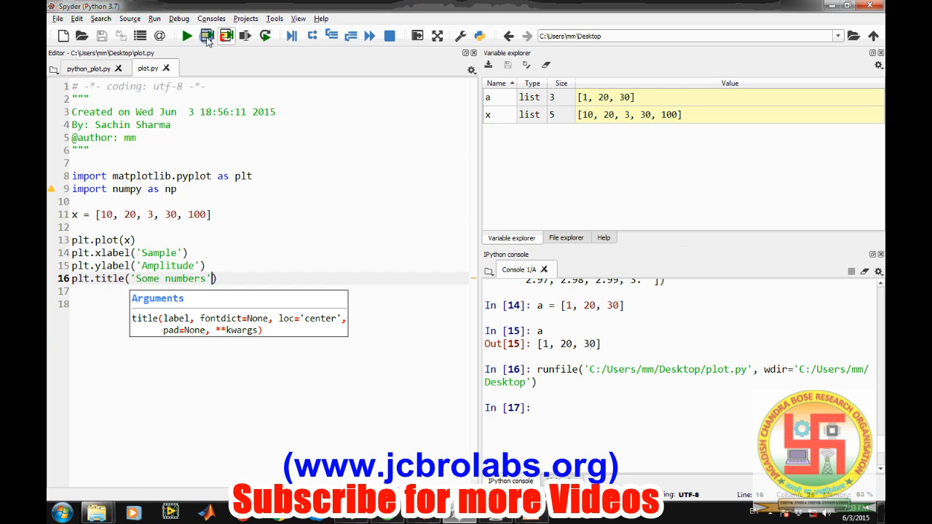
- Rerun plot.py, check the 'Some numbers' chart with axis labels, then close it
click(185, 35)
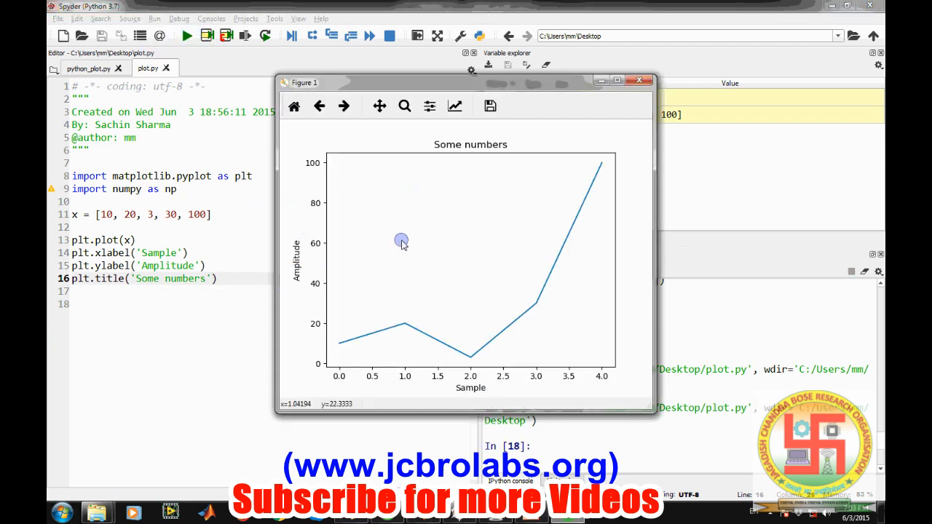
mouse_move(484, 222)
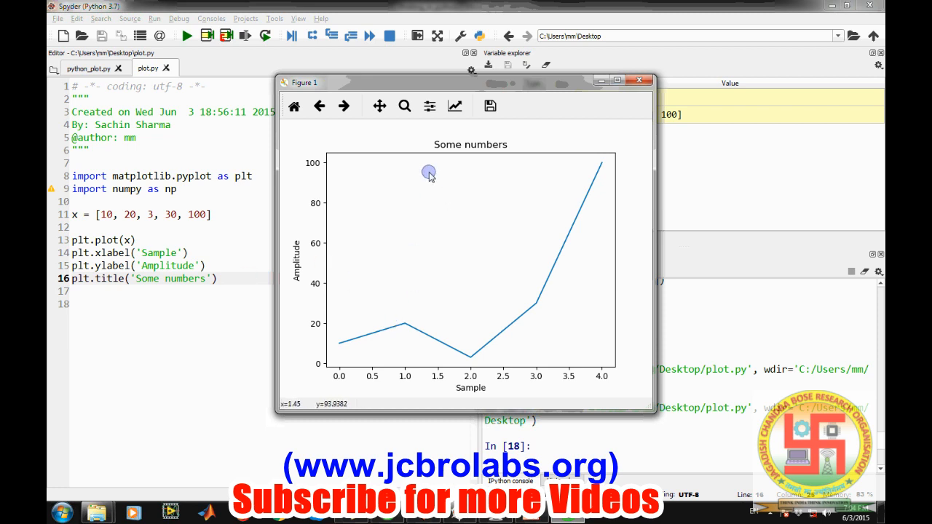
mouse_move(404, 207)
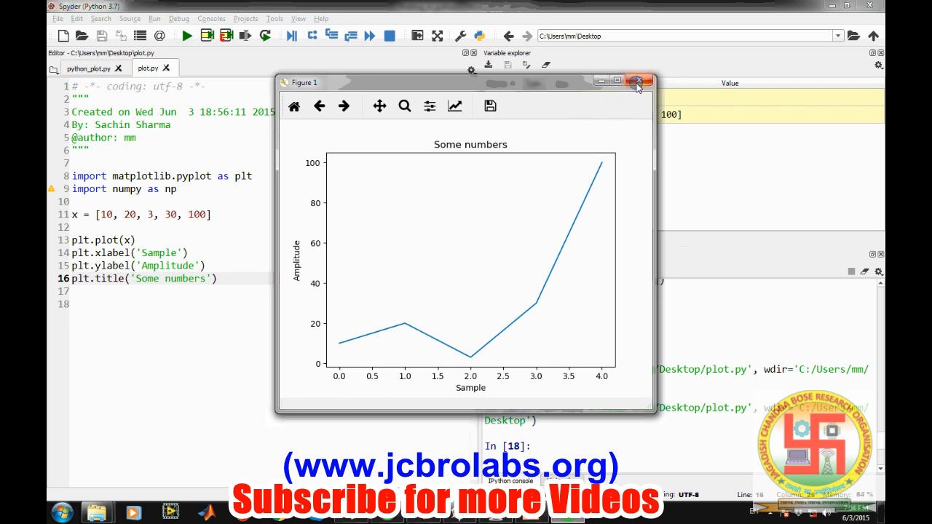
click(639, 81)
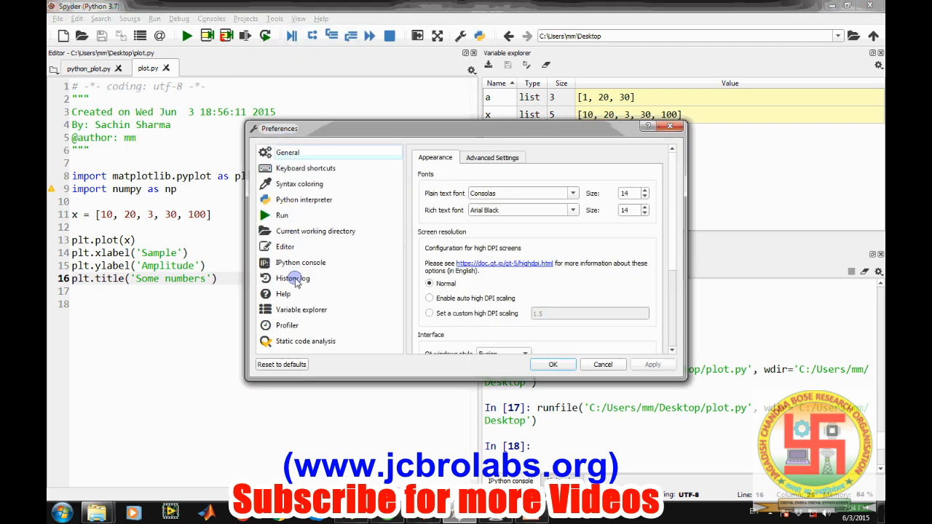
- In Preferences, set the IPython console Graphics backend to Automatic and confirm
click(300, 262)
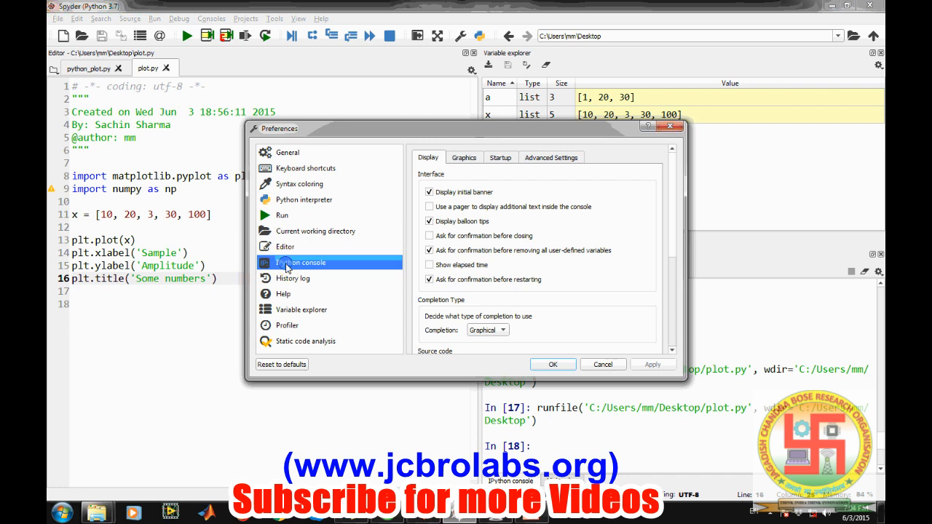
click(464, 157)
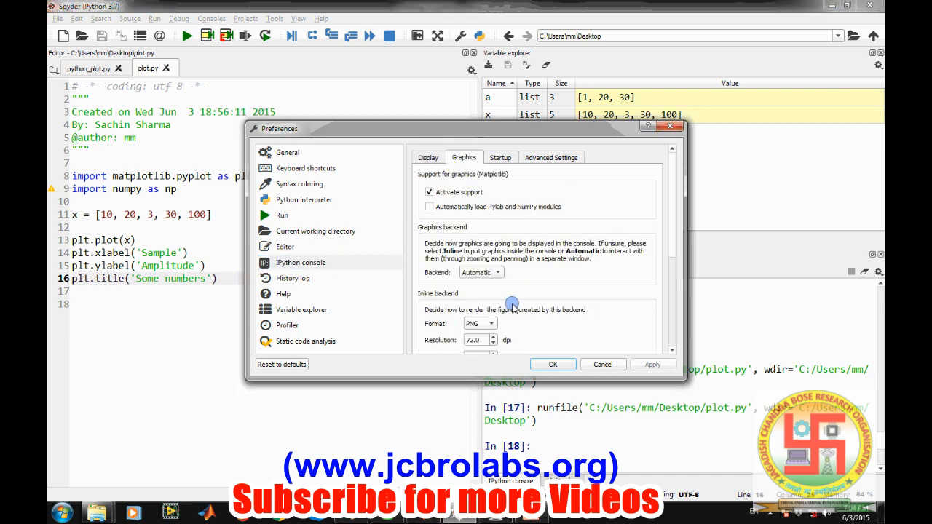
click(479, 272)
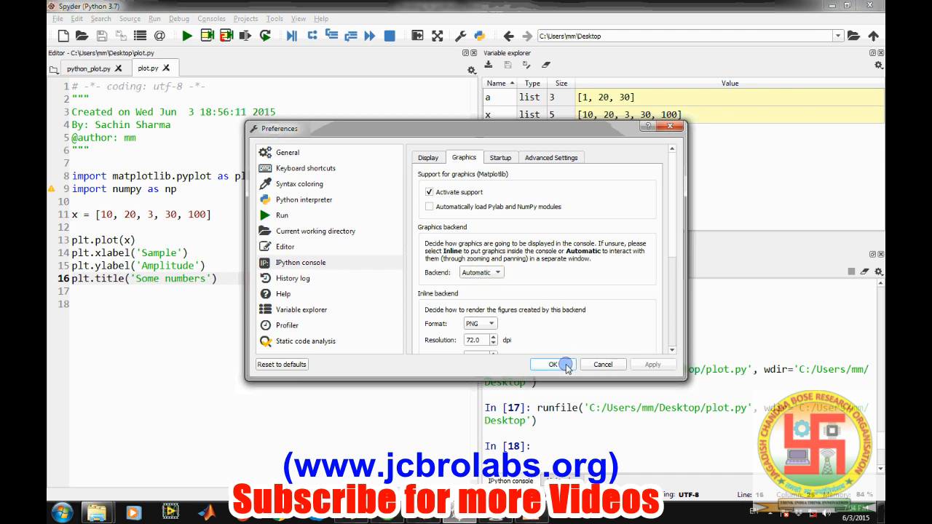
click(553, 364)
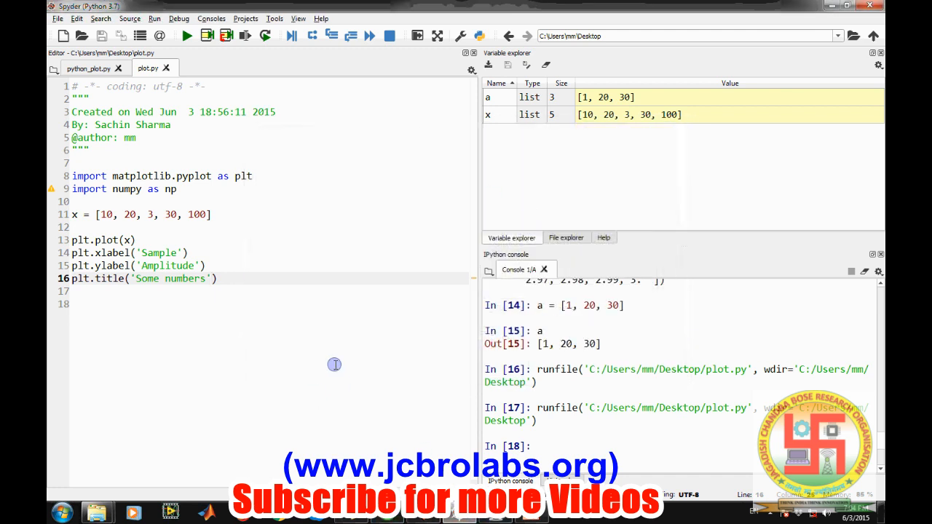
mouse_move(239, 299)
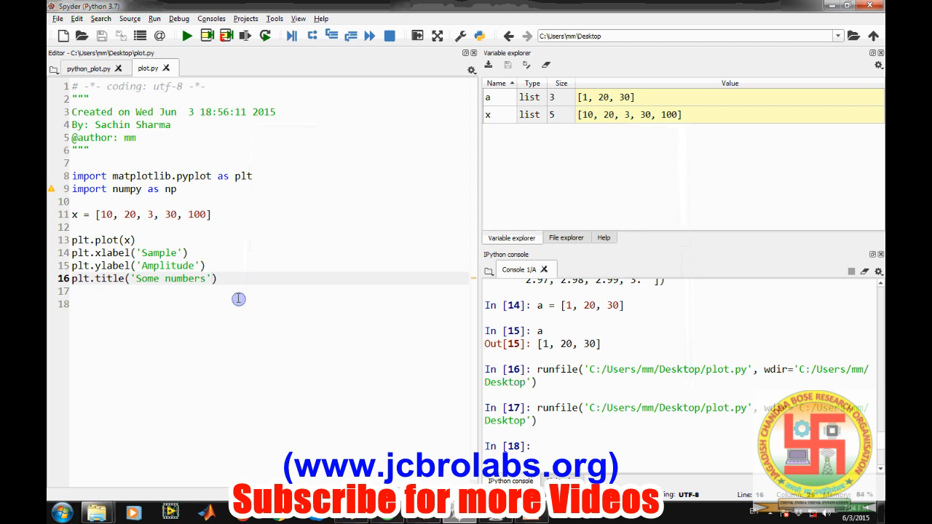
mouse_move(124, 302)
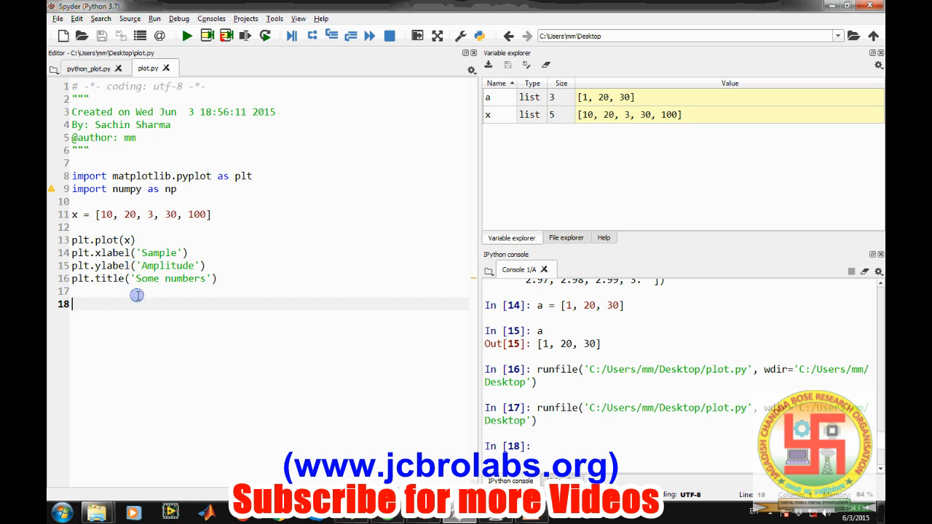
- Comment out the list definition of x and set x = np.linspace(0, 3, 100)
click(102, 214)
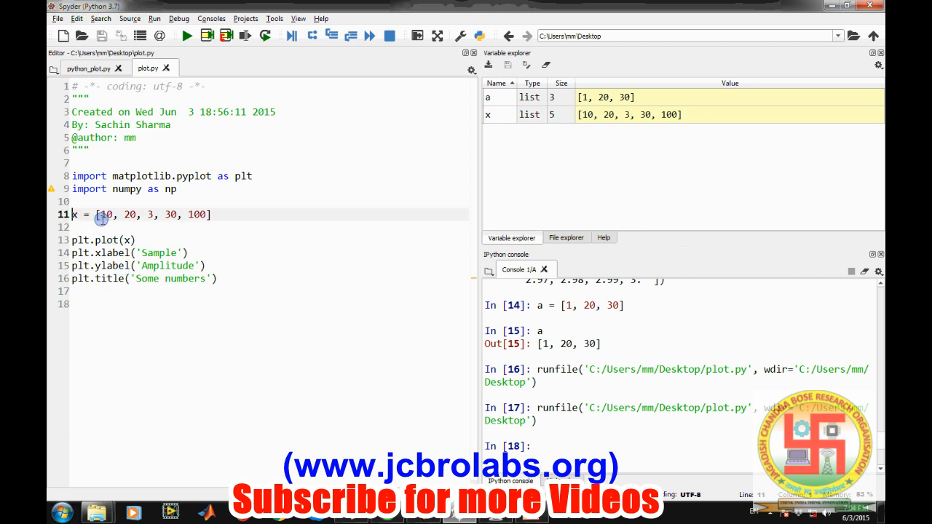
key(ctrl+1)
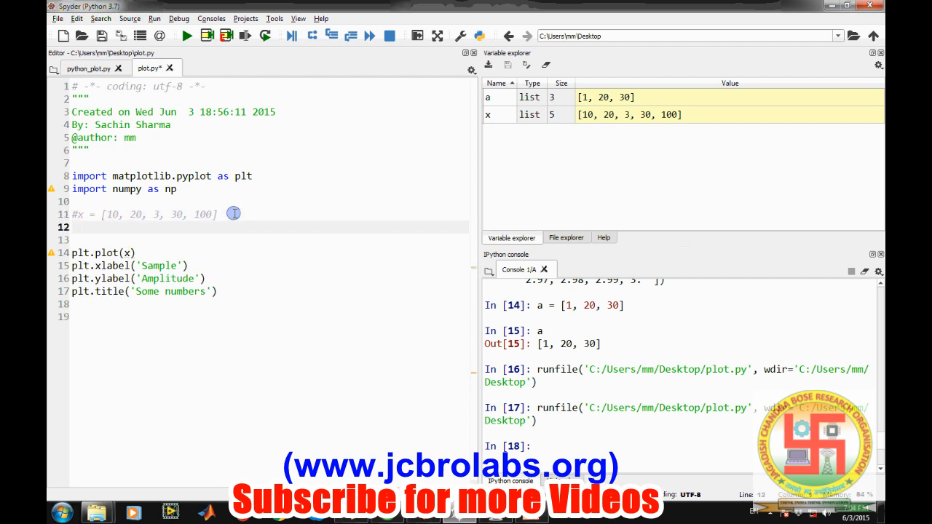
text(x =)
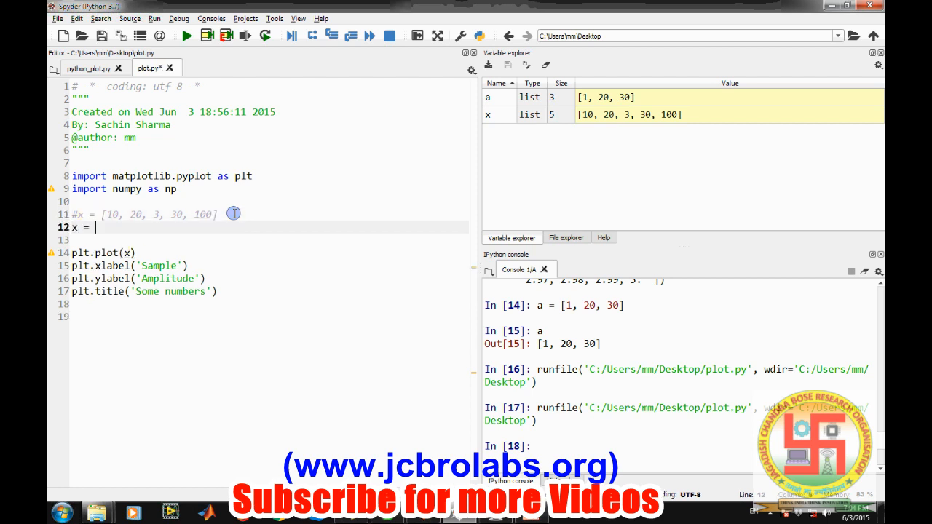
text(np.linspace()
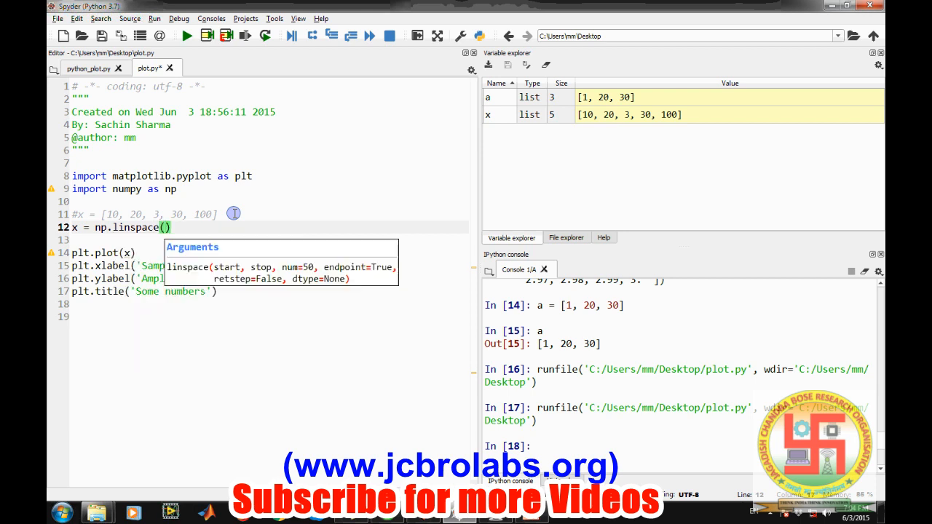
text(0,)
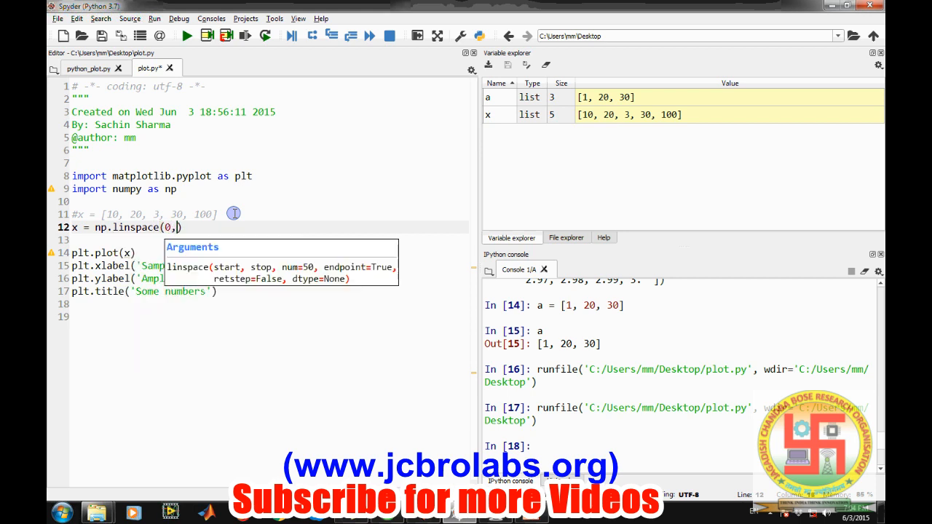
text(3)
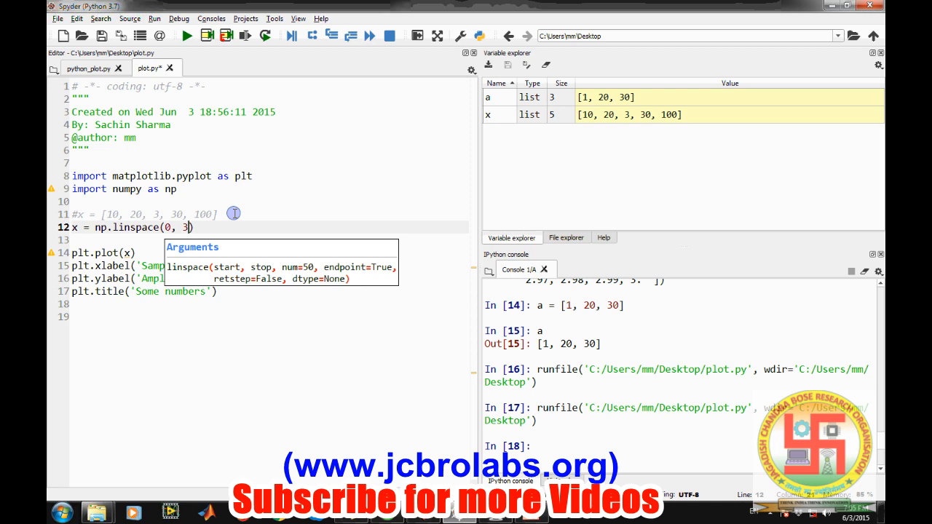
text(,)
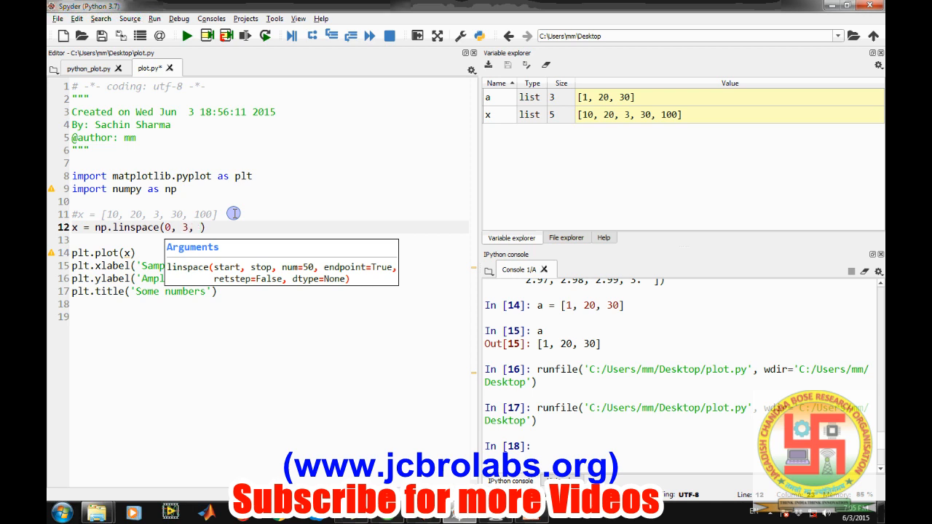
text(100)
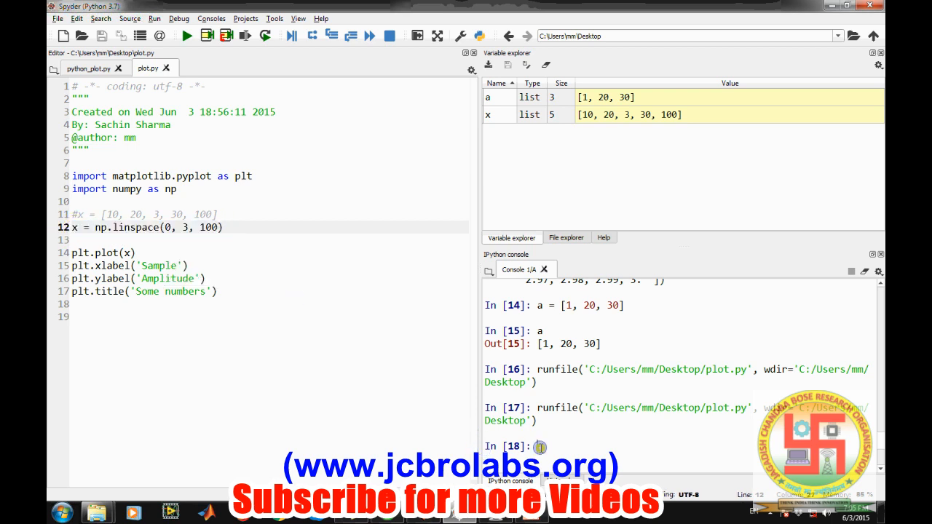
- Run x = np.linspace(0, 3, 100) in the IPython console
text(x = np.linspace(0, 3, 100))
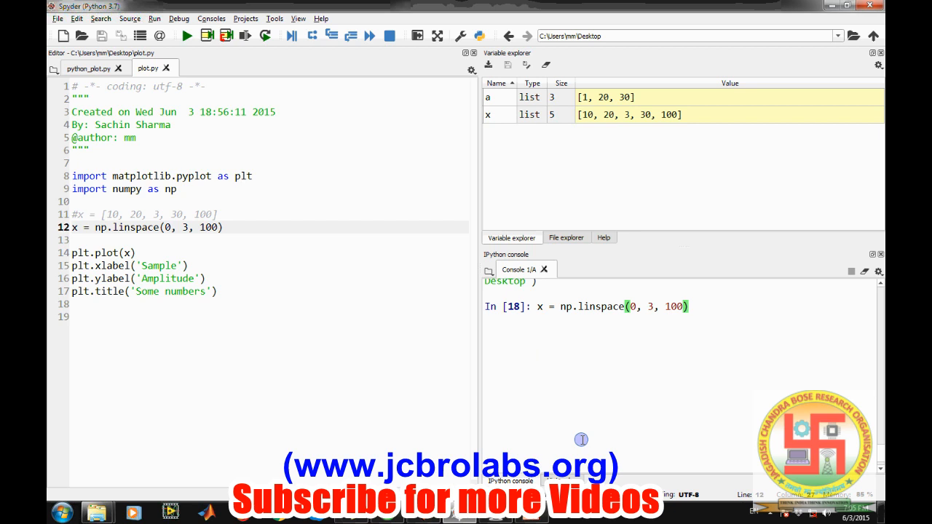
key(enter)
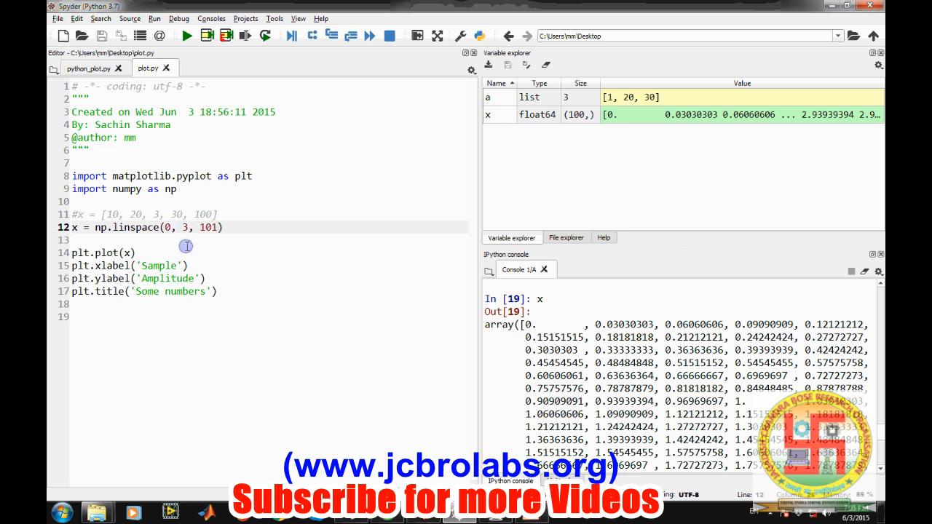
mouse_move(236, 227)
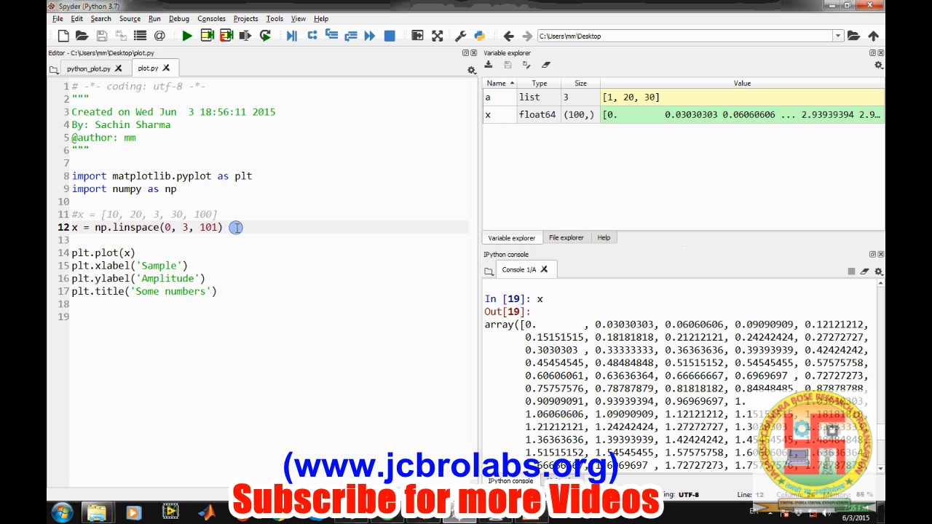
- Run plot.py and display the values of x in the console
click(185, 36)
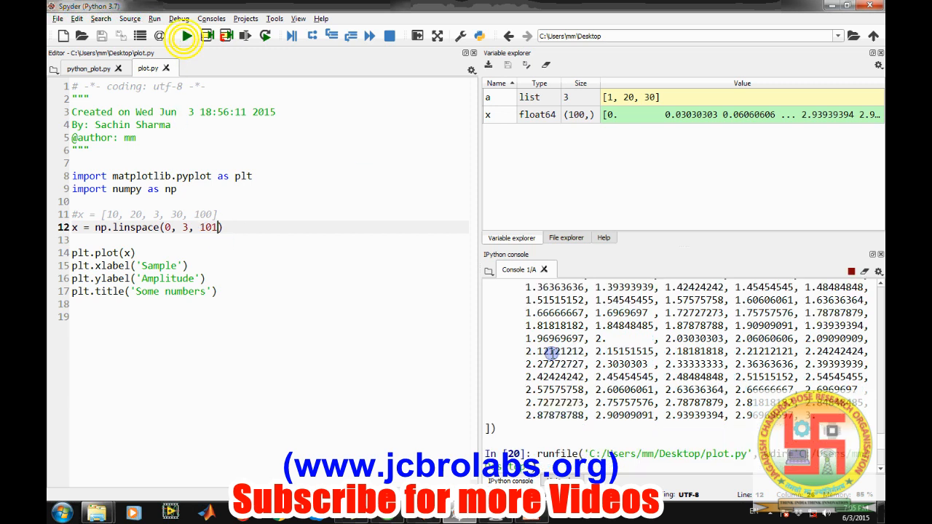
click(186, 36)
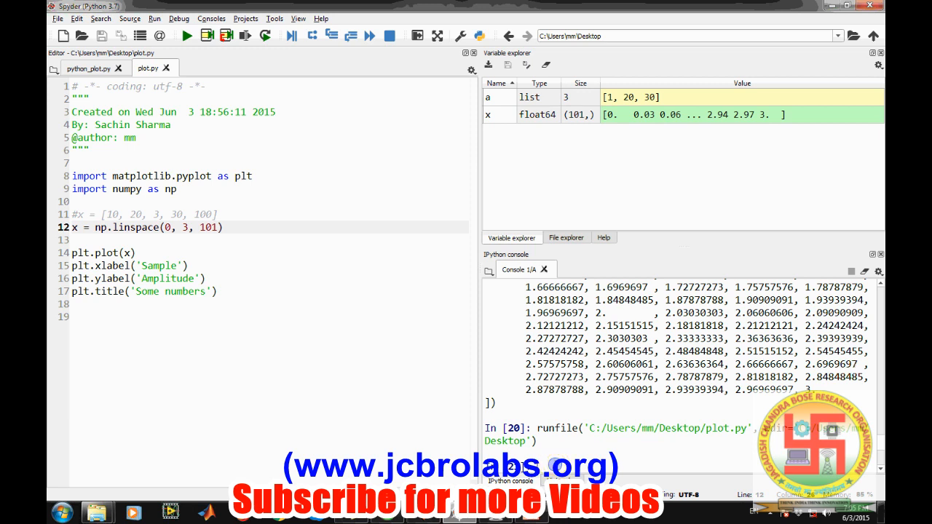
text(x)
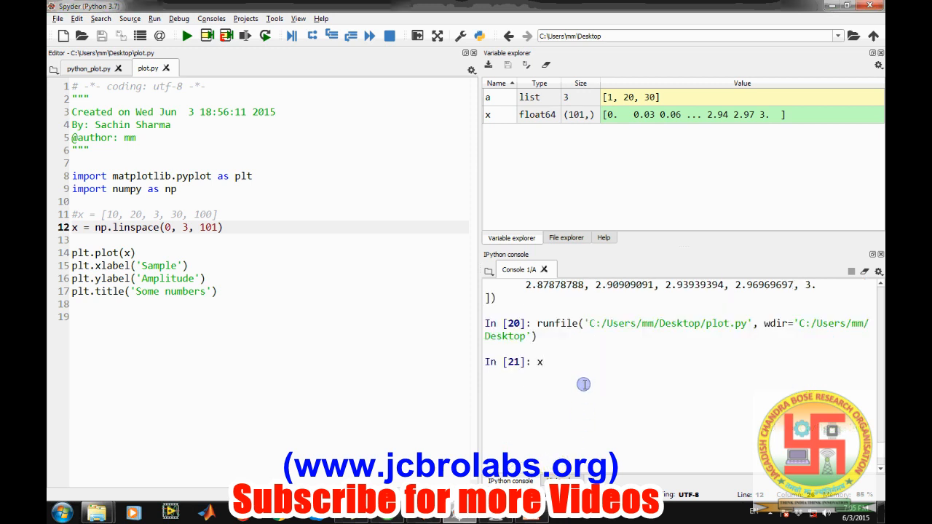
key(enter)
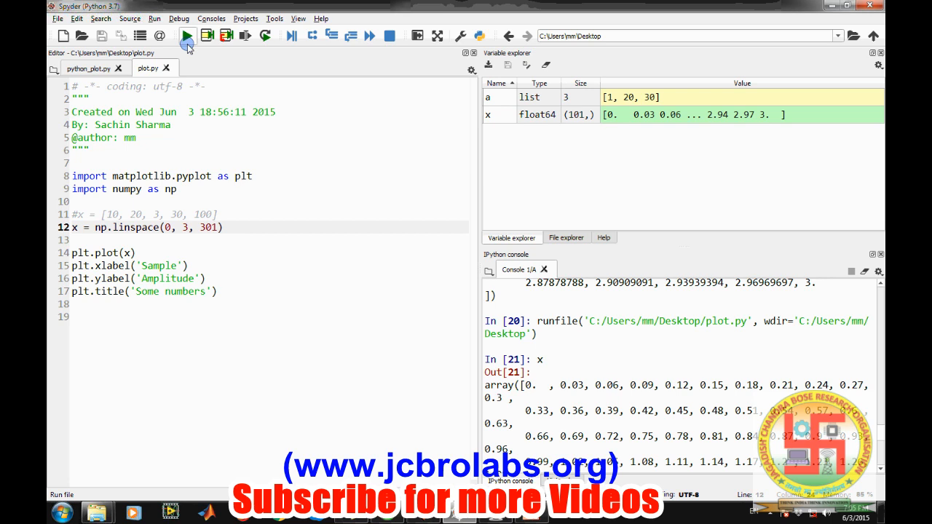
- Rerun with 301 linspace points, then begin a y assignment below the x definition
click(186, 36)
text(x)
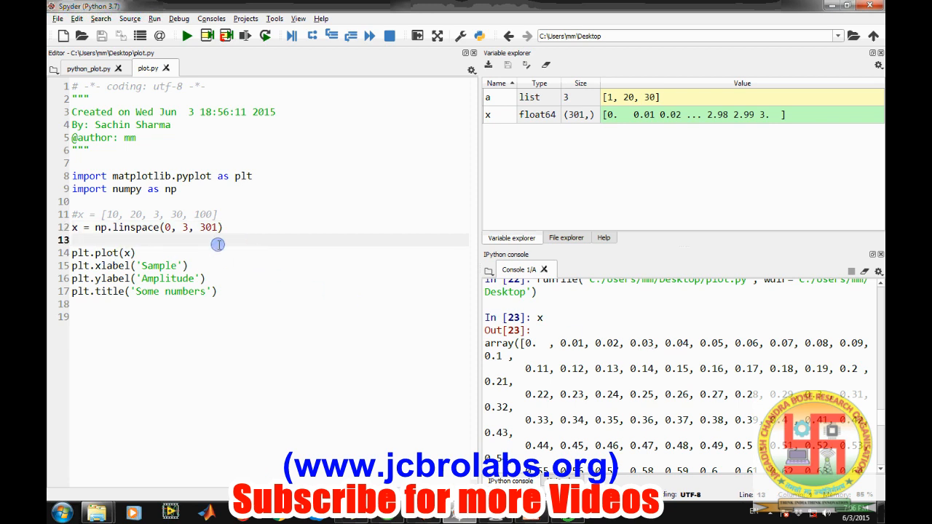
key(enter)
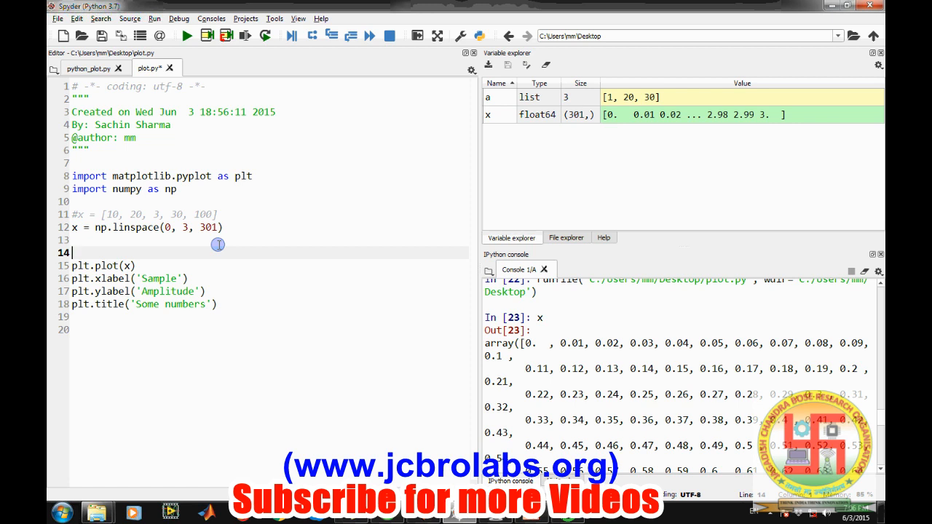
text(y =)
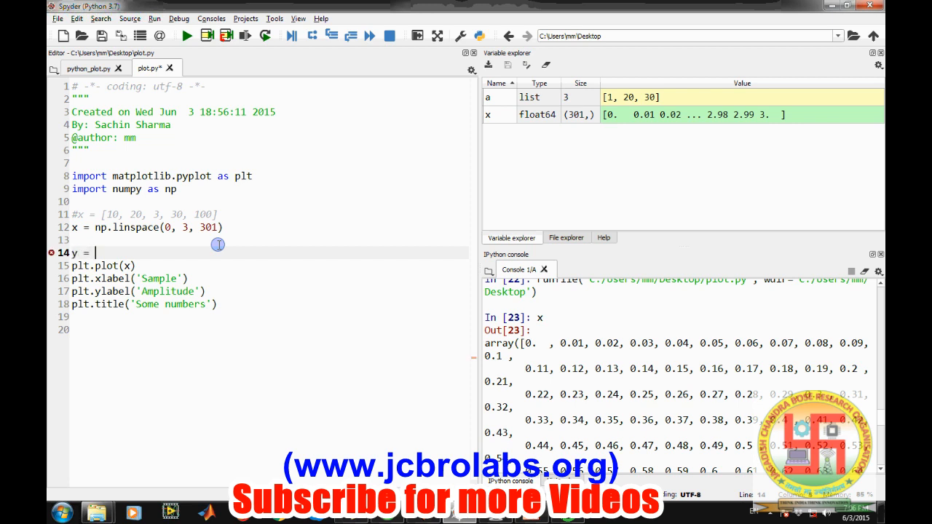
- Set y = 3*x + 5, replace title 'Some numbers' with 'Straight Line', and rerun
text(3*x + 5)
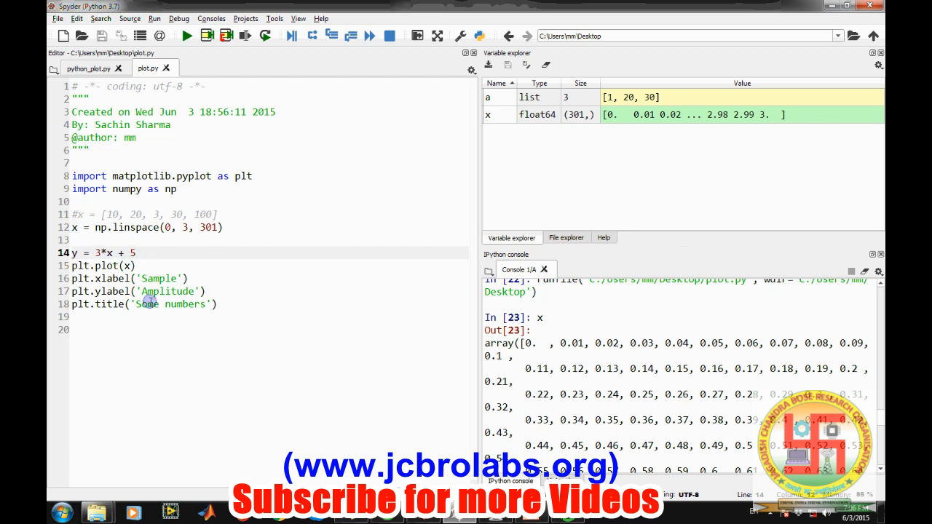
double_click(175, 304)
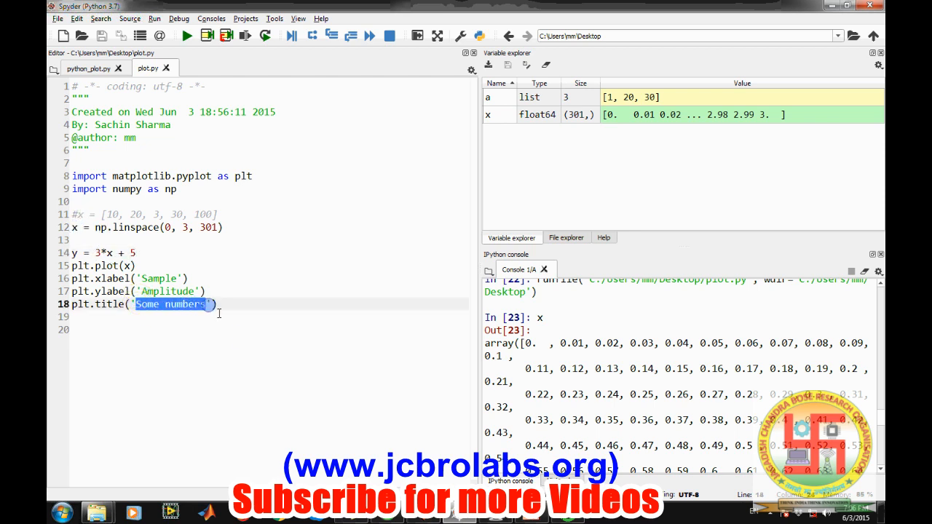
key(Delete)
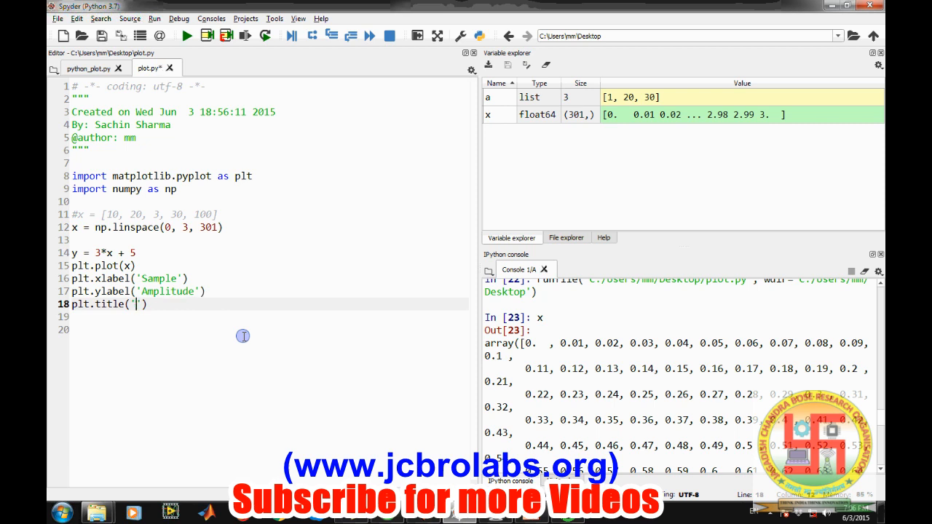
text(Straight Li)
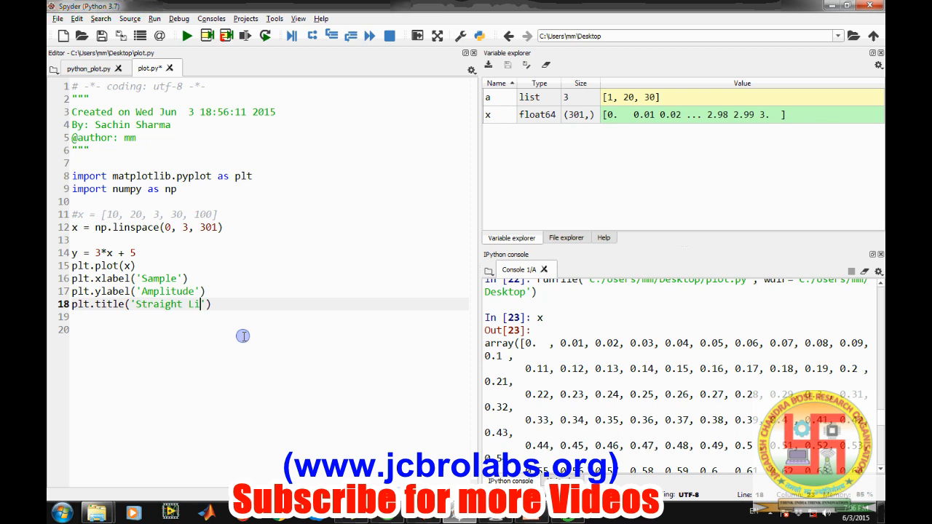
text(ne)
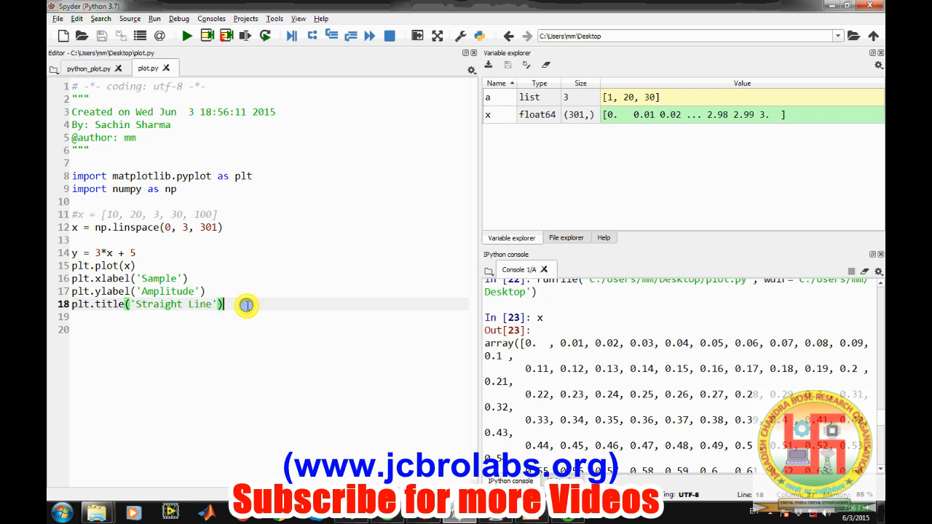
click(185, 36)
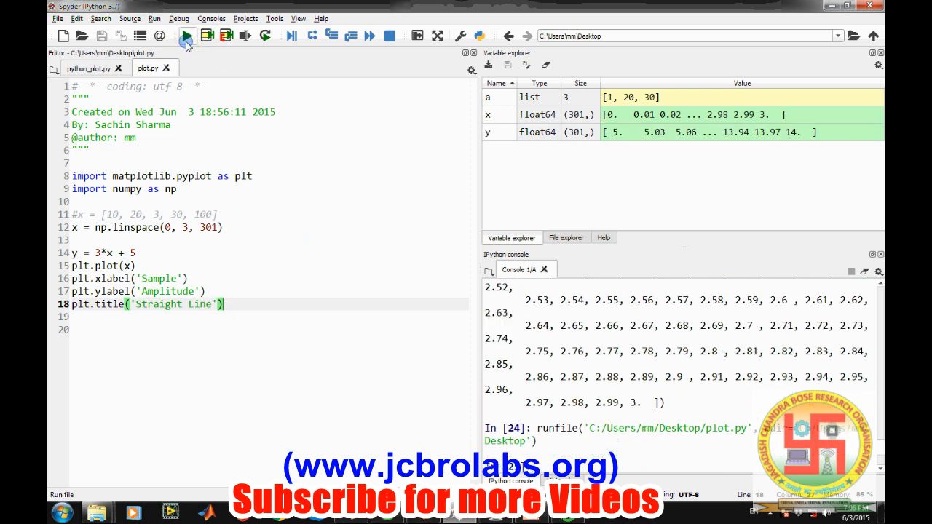
click(185, 35)
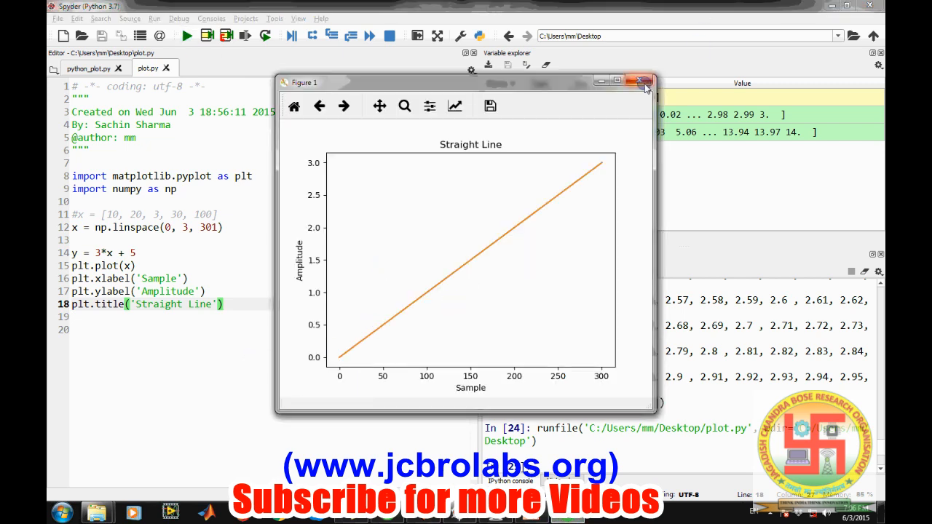
click(640, 81)
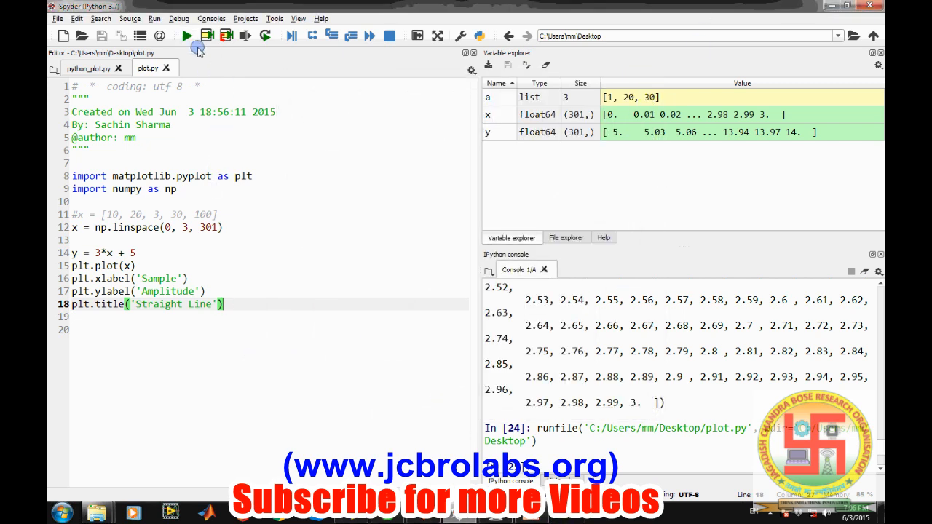
click(185, 36)
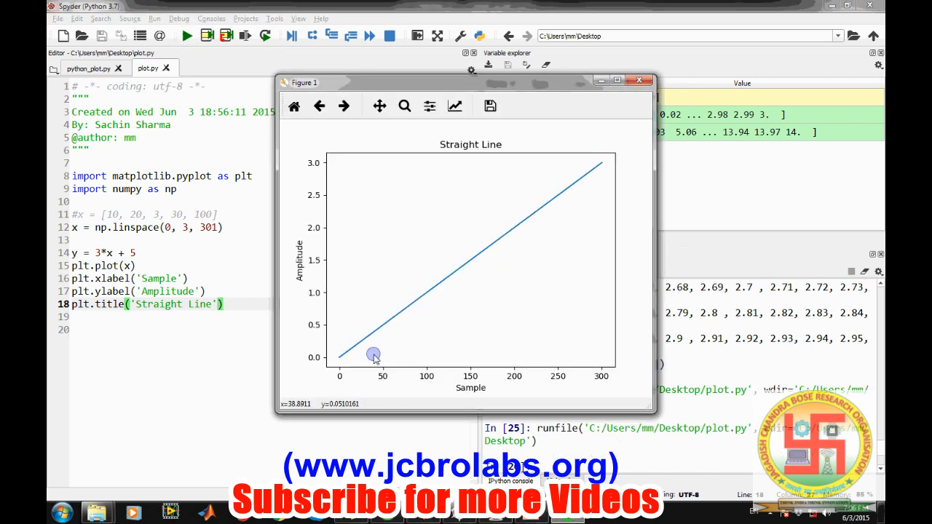
click(186, 35)
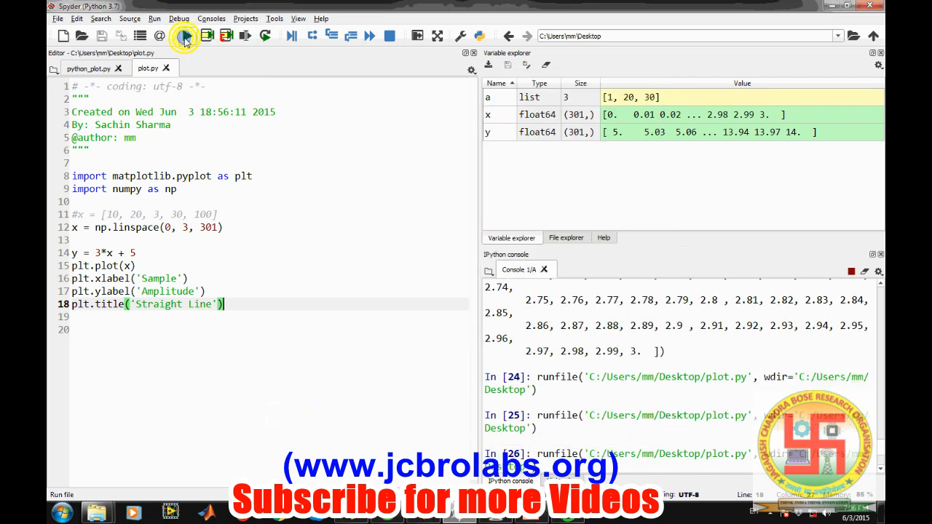
click(186, 36)
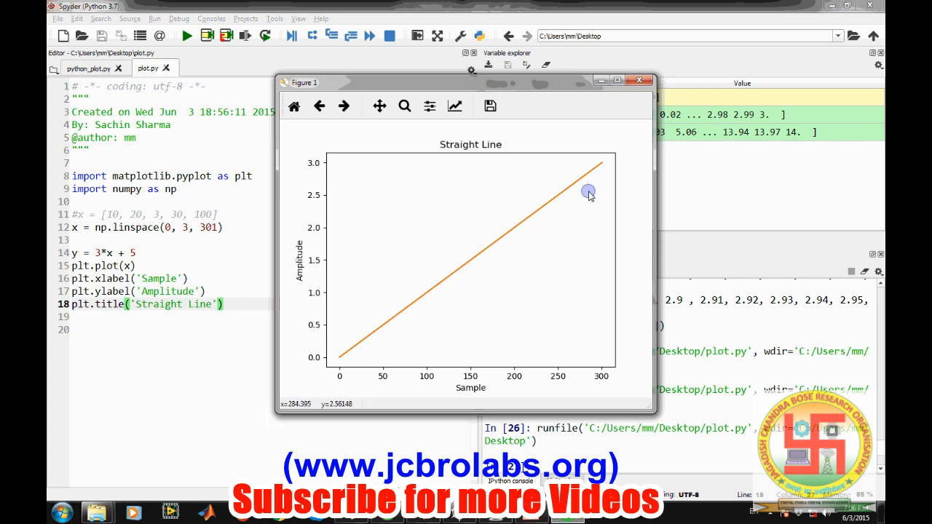
mouse_move(588, 211)
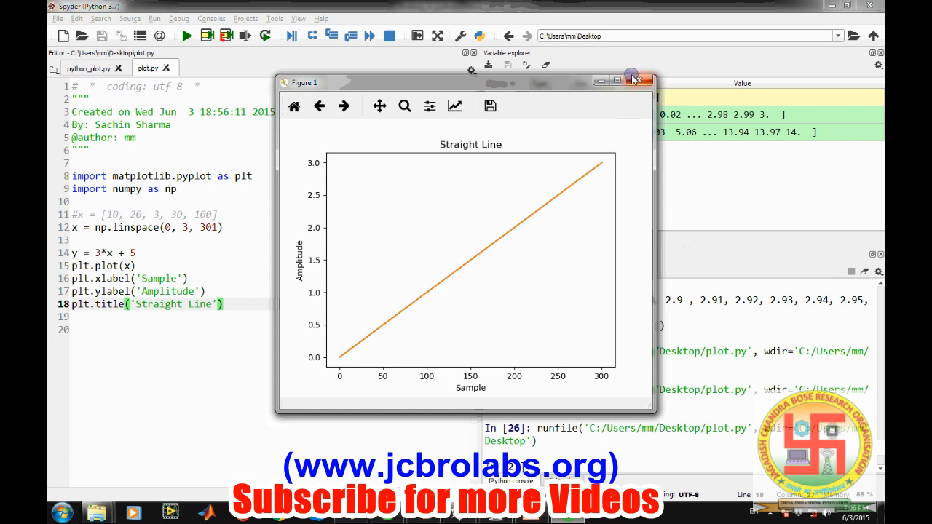
mouse_move(637, 80)
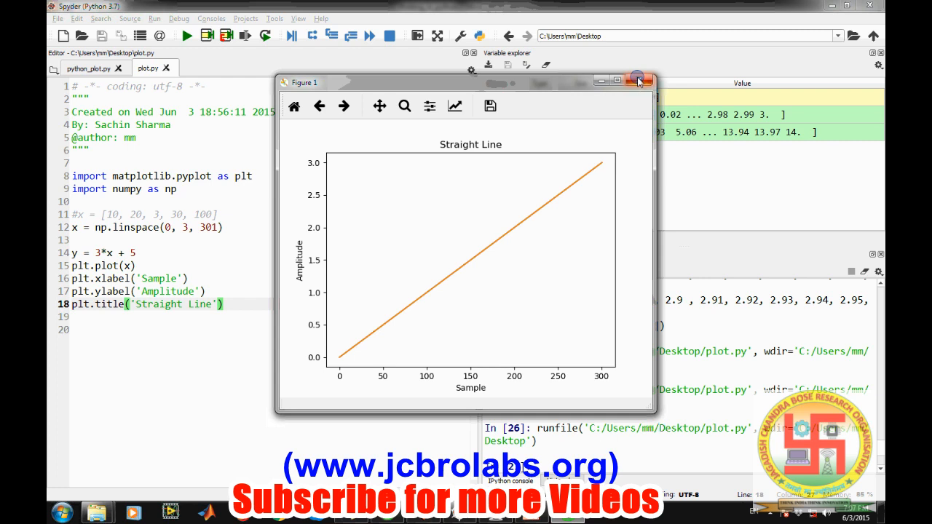
click(636, 80)
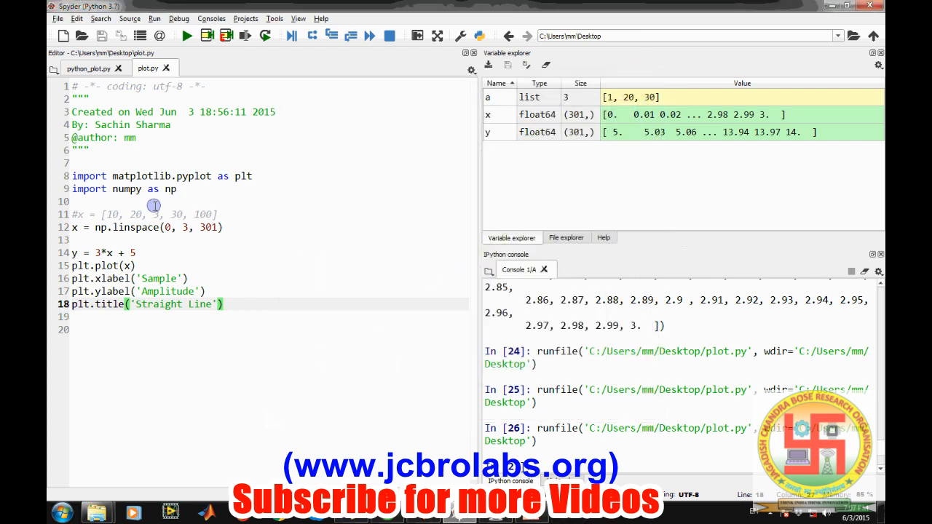
- Add plt.close('all') below the imports in plot.py
text(cl)
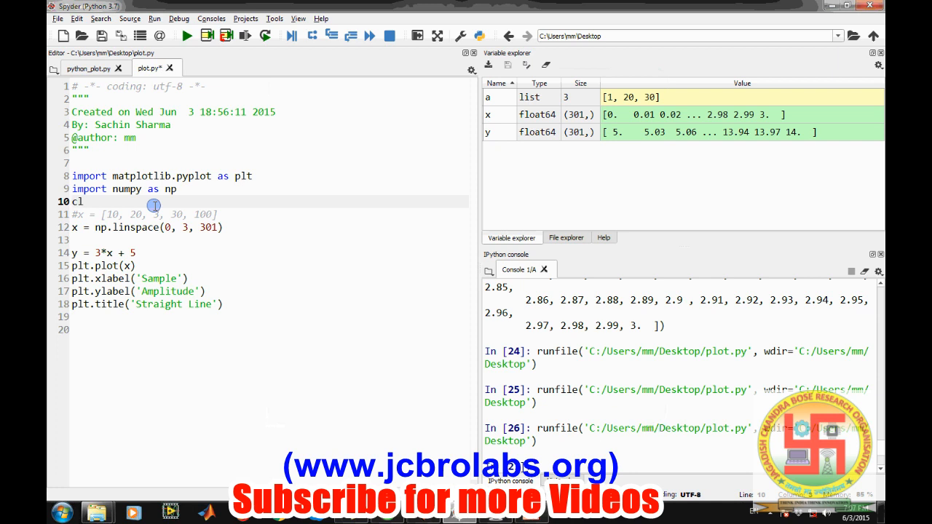
key(Backspace)
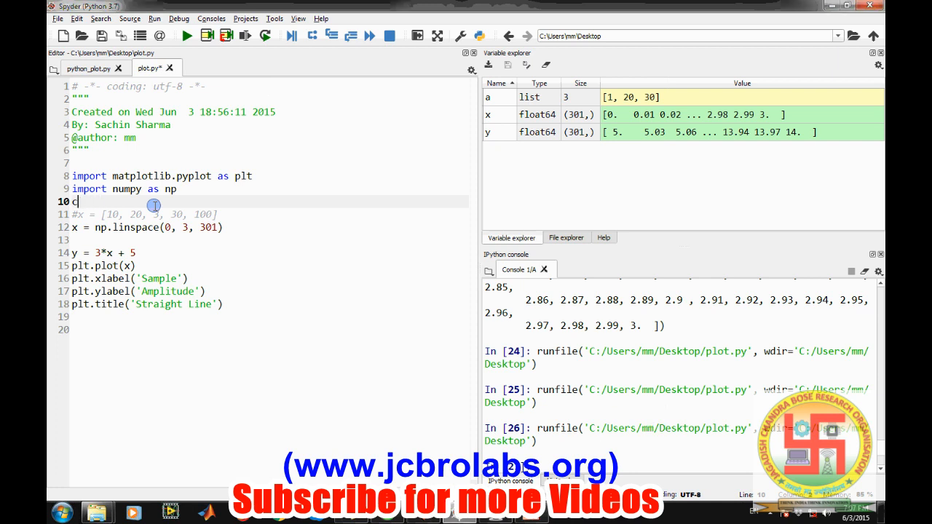
key(backspace)
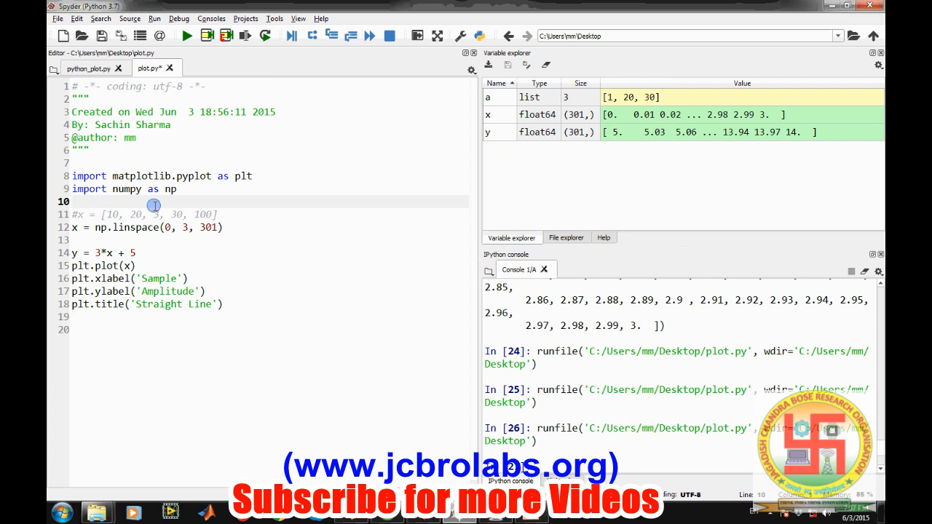
text(plt.close('a)
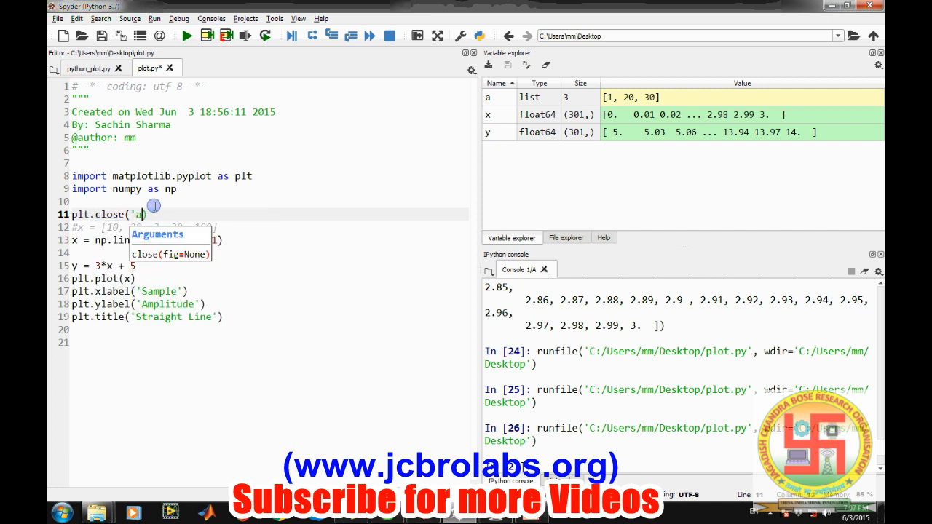
text(ll'))
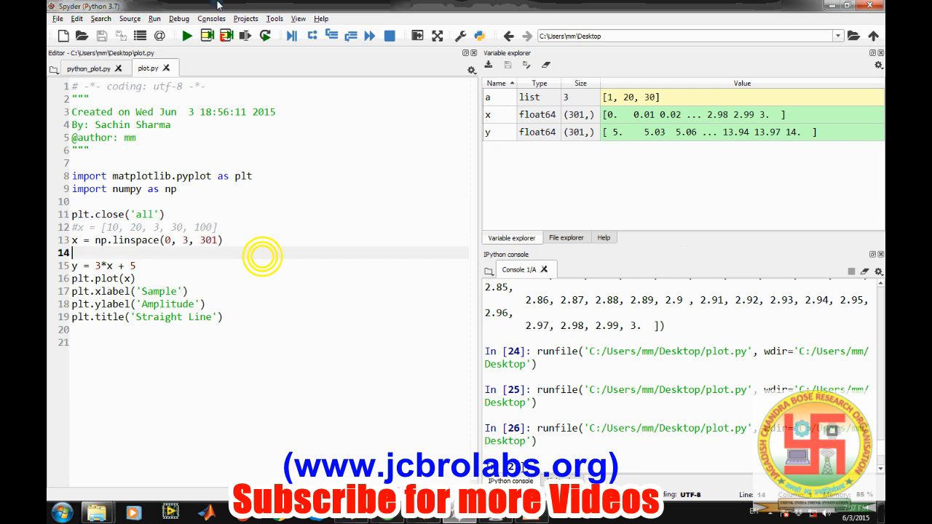
- Rerun the script several times to check the Straight Line figure, then close it
click(186, 35)
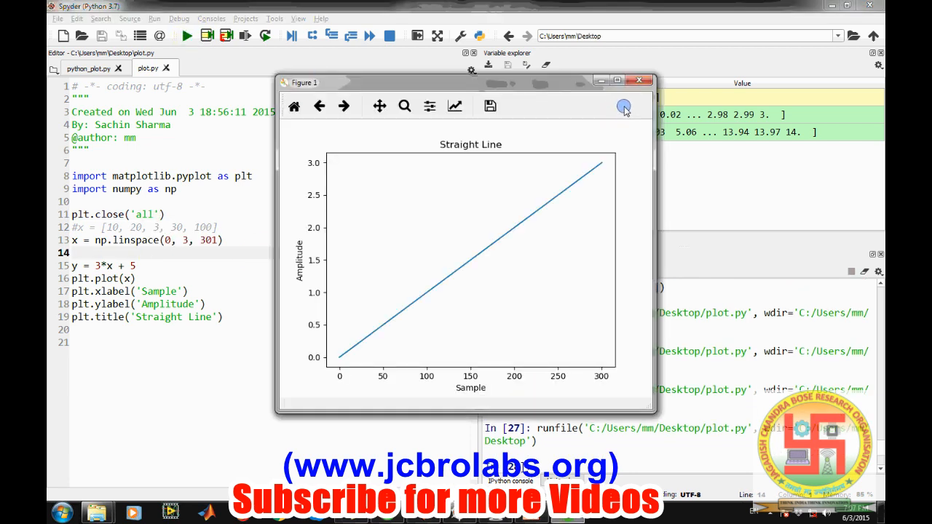
click(186, 36)
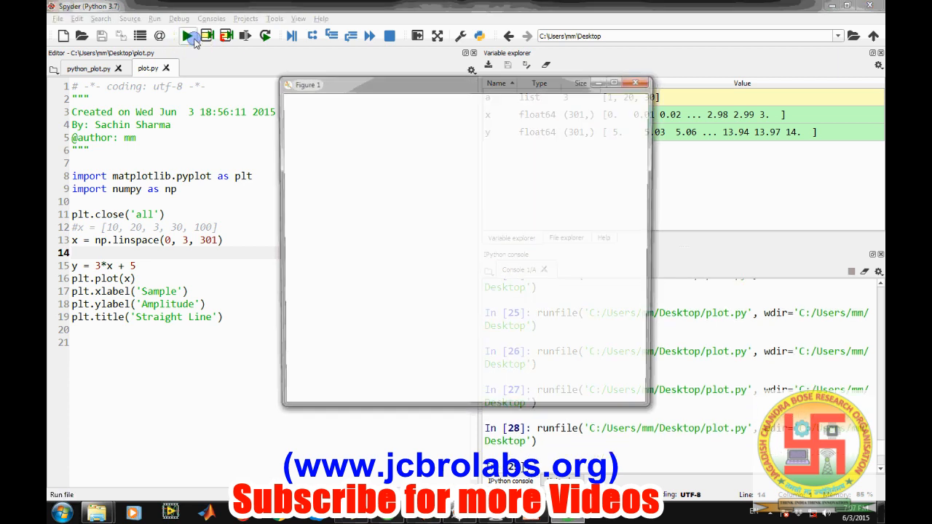
click(187, 36)
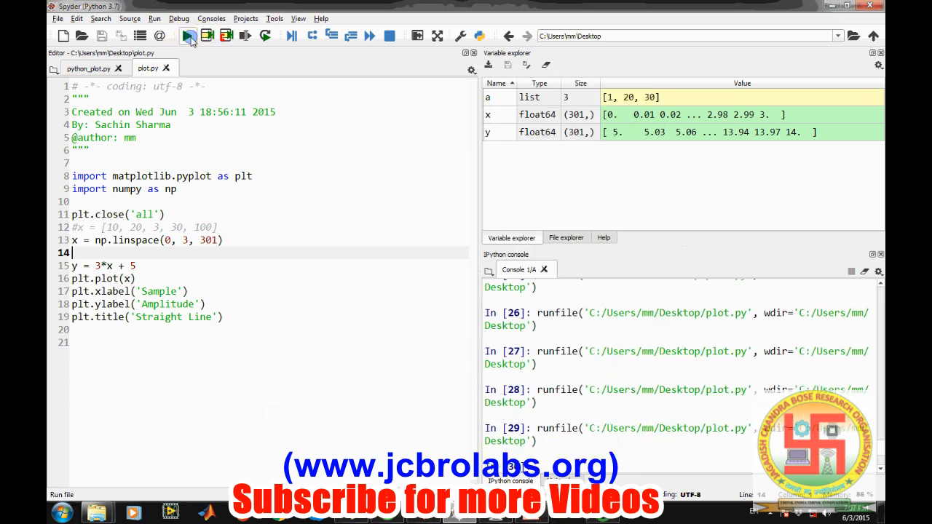
click(188, 36)
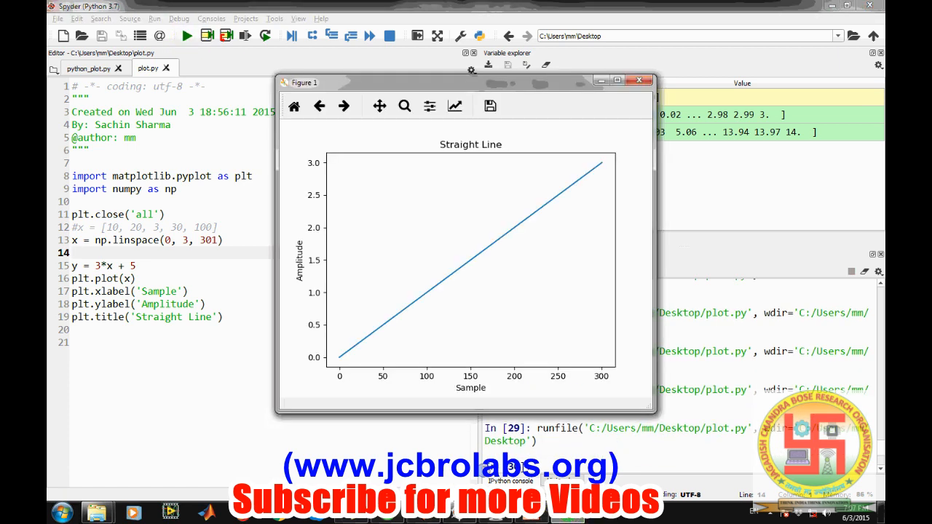
click(639, 81)
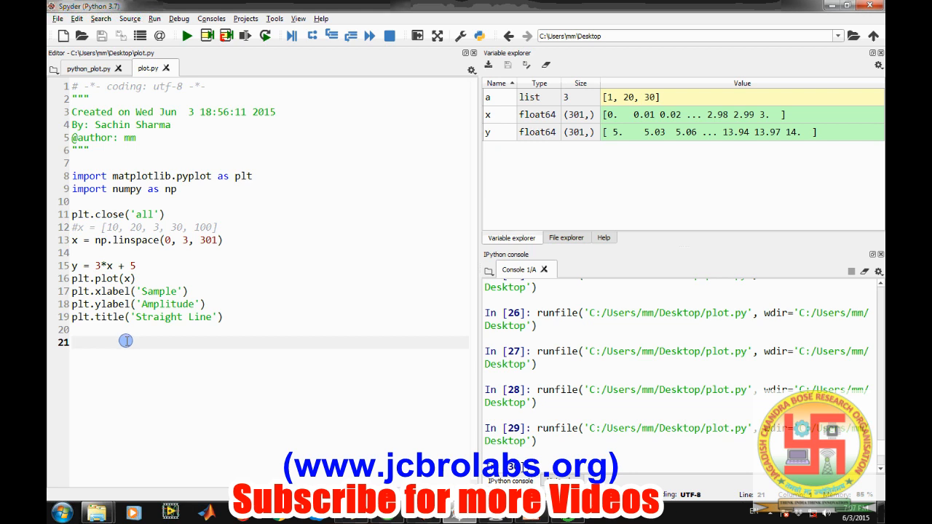
mouse_move(166, 273)
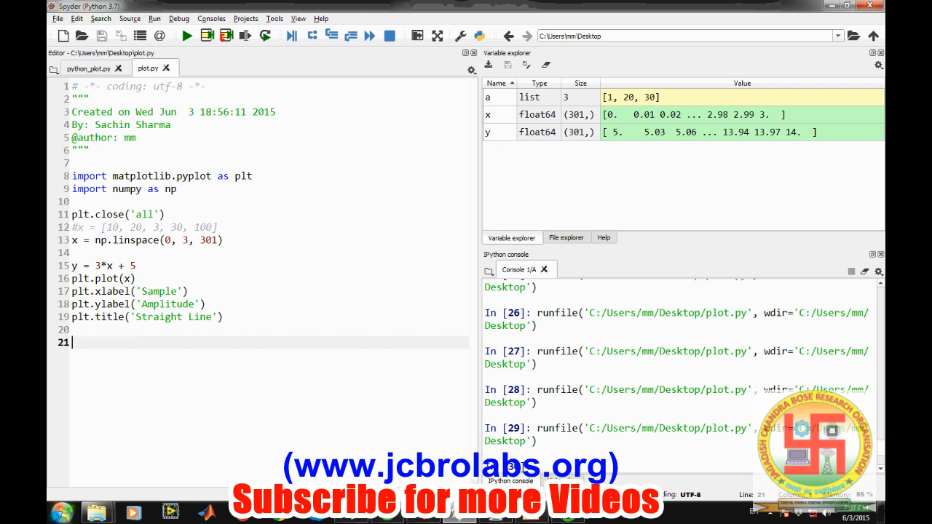
- Place the cursor on the empty last line of plot.py
click(62, 512)
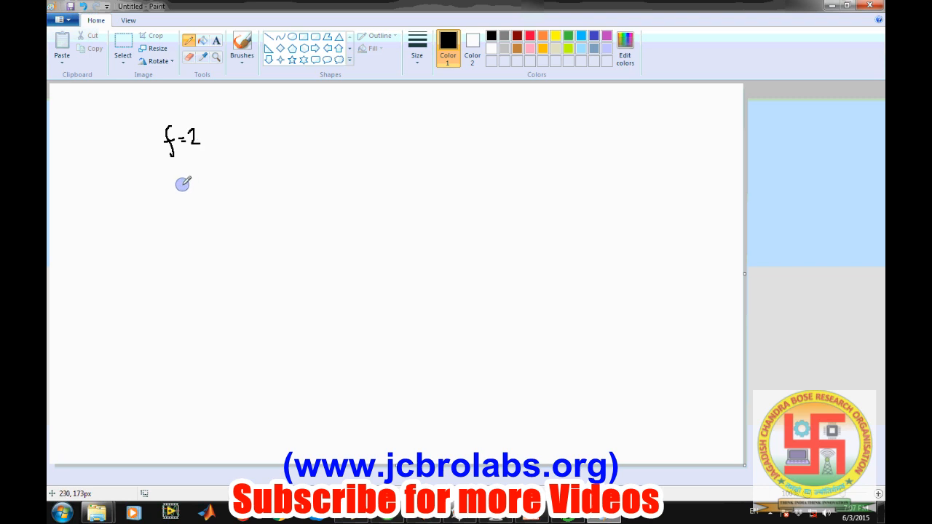
- Handwrite 'fs = 100' and the sample times '0, 0.01' on the Paint canvas
drag(175, 179, 190, 208)
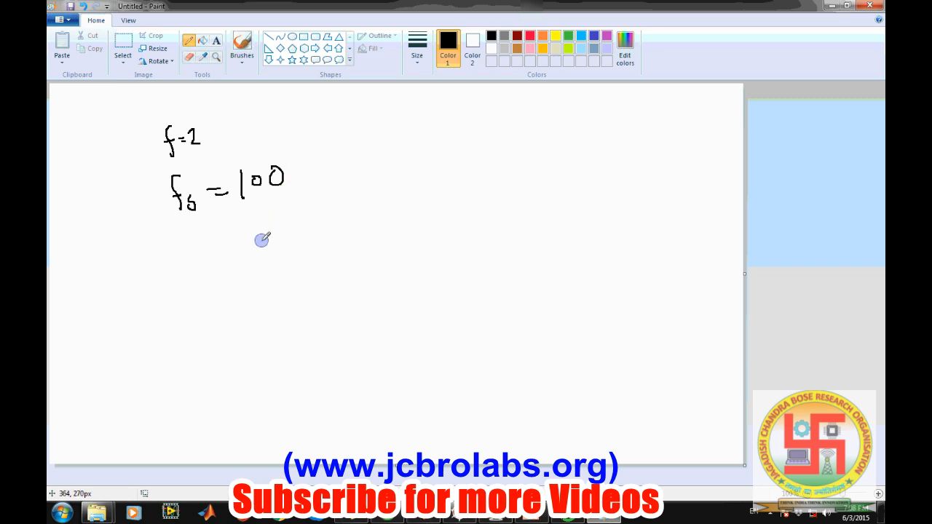
drag(258, 248, 284, 252)
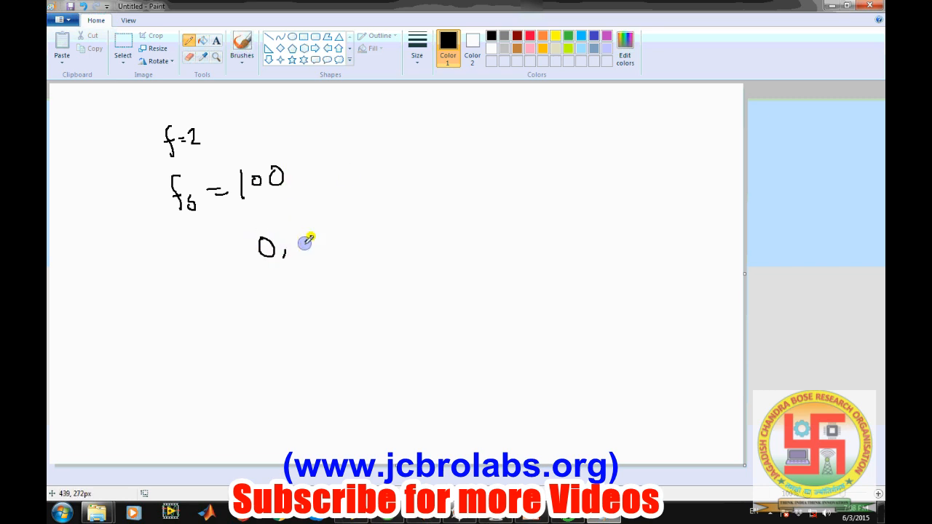
drag(302, 244, 357, 244)
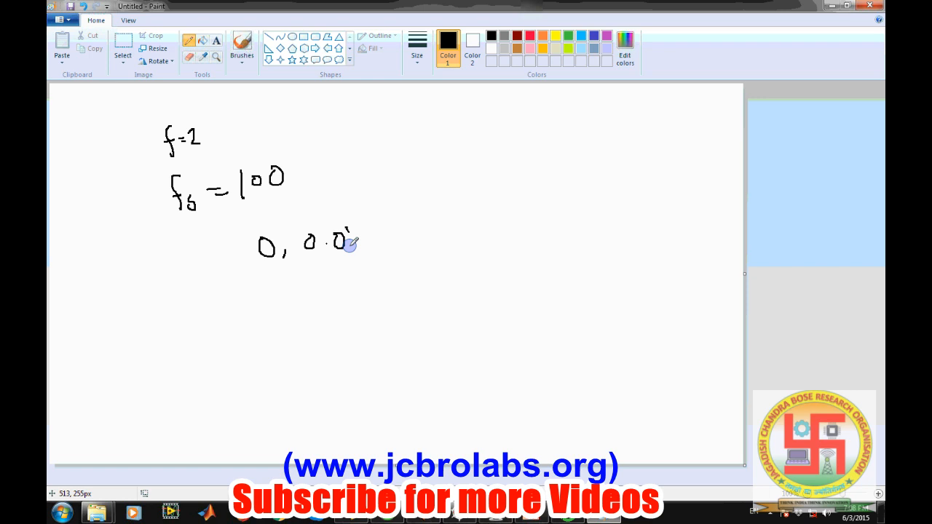
drag(353, 233, 353, 255)
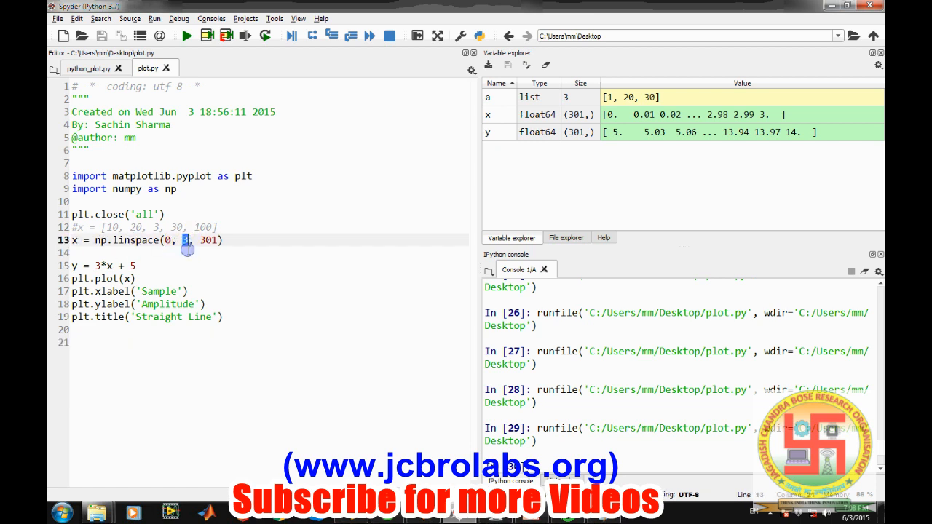
- Select the 3-second end time in the linspace call
double_click(208, 240)
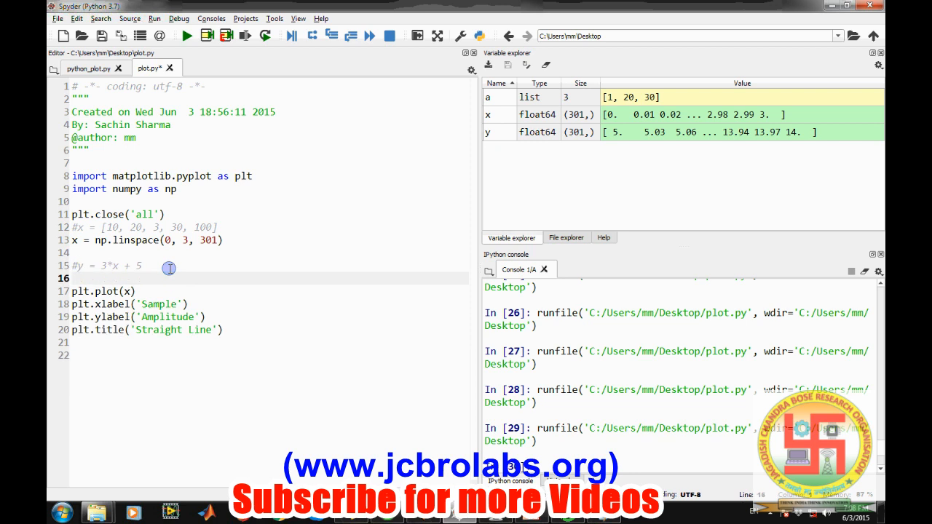
- Write y = np.sin(2*pi*2*x) for a 2 Hz sine wave
text(y =)
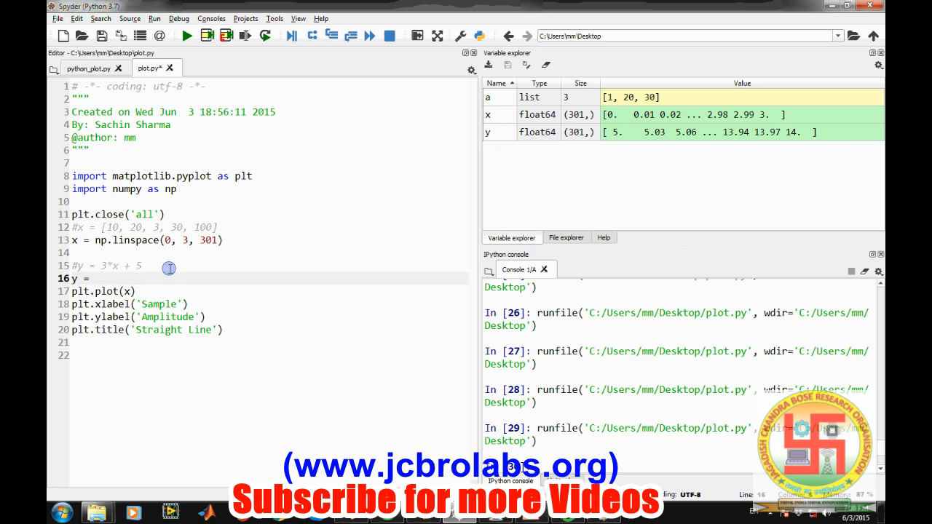
text(sin(2))
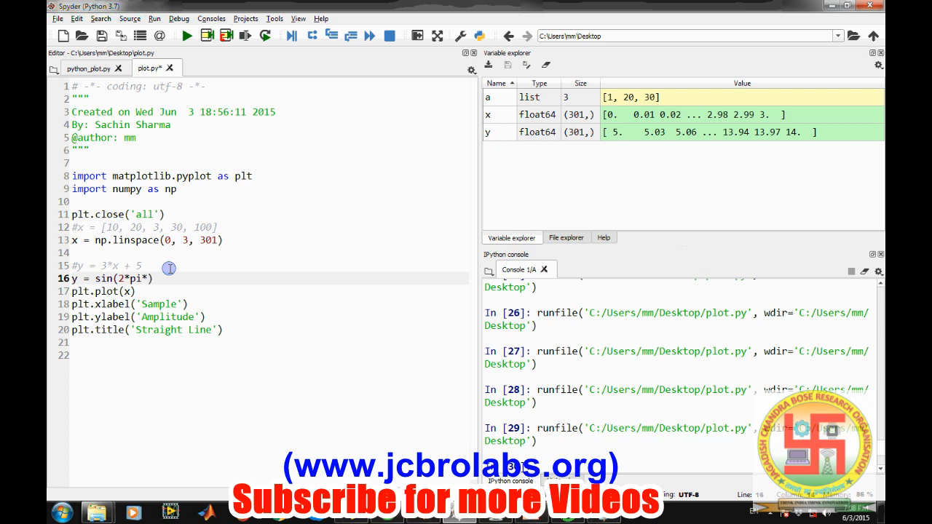
text(2*)
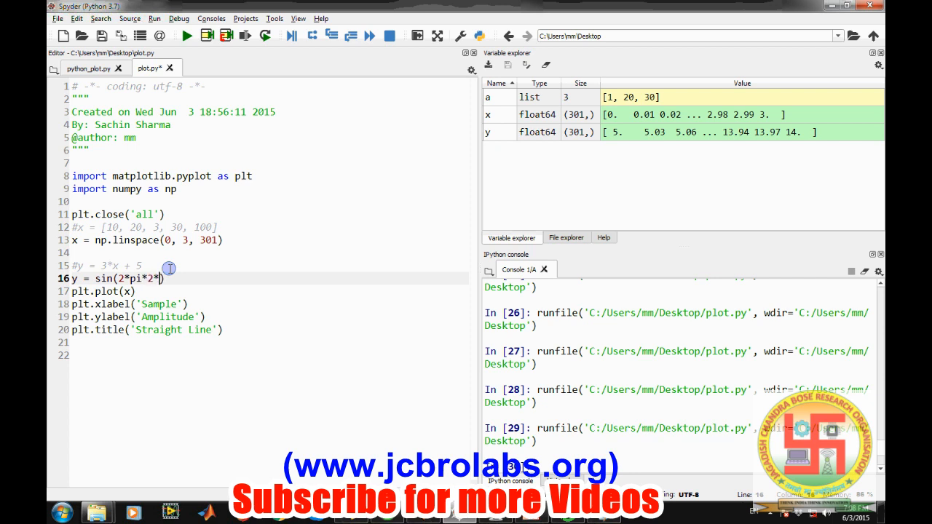
text())
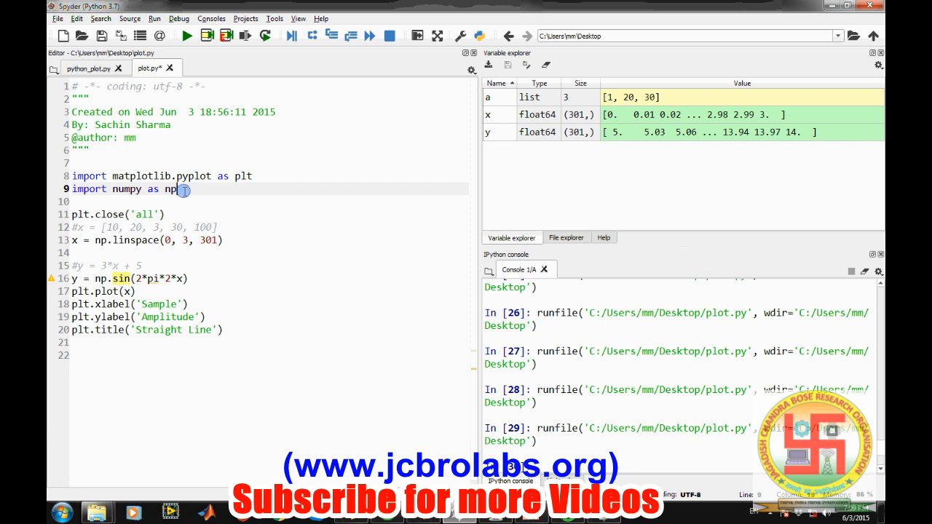
- Add 'from math import pi' after the numpy import and label the x-axis 'Time(s)'
key(enter)
text(f)
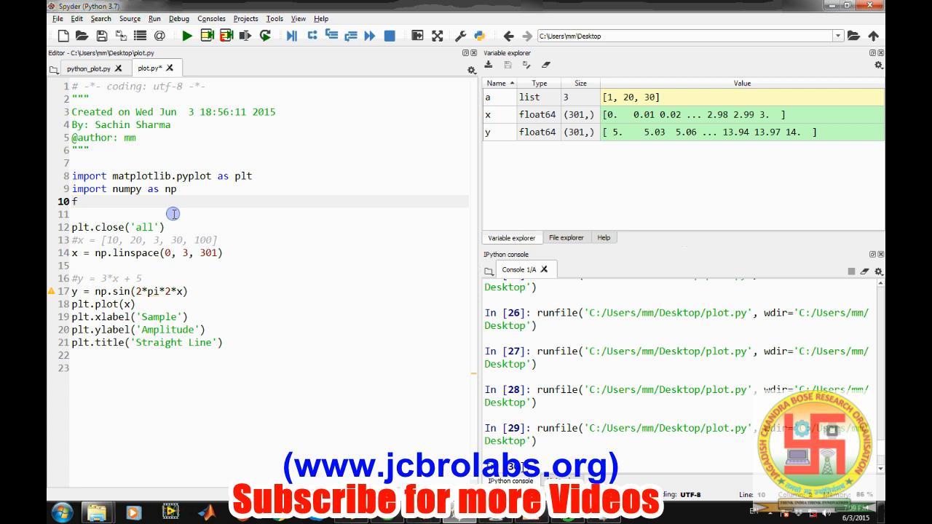
text(rom math import)
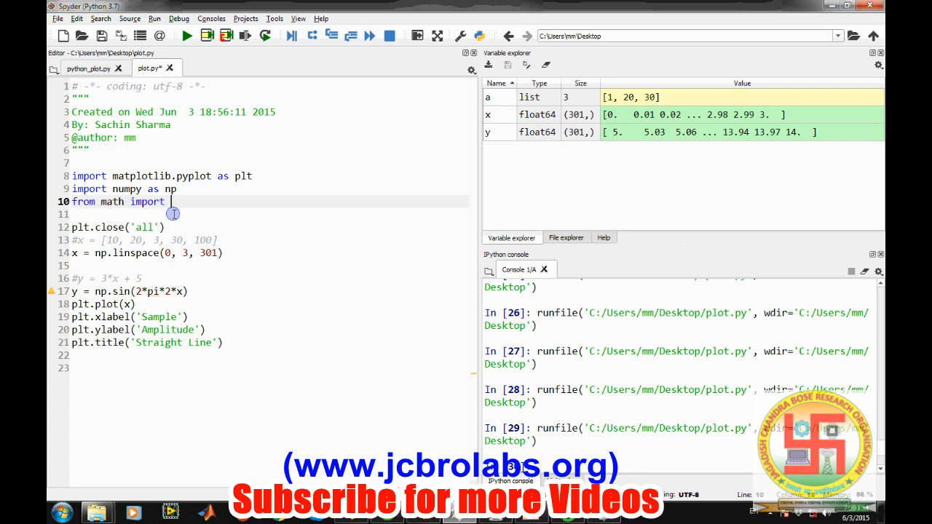
text(pi)
click(259, 317)
text(T)
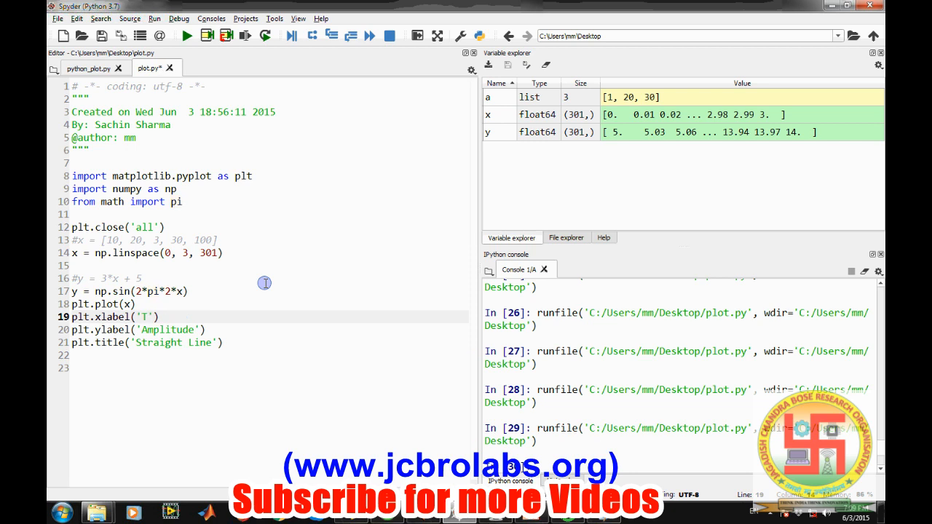
text(ime(s)
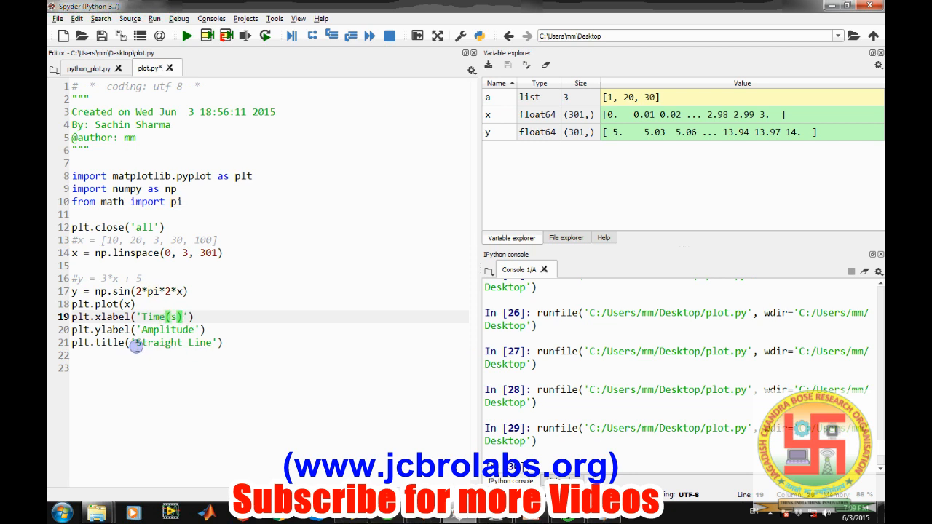
- Retitle the plot 'Sine Wave', rerun to view the sine figure, and close it
double_click(173, 342)
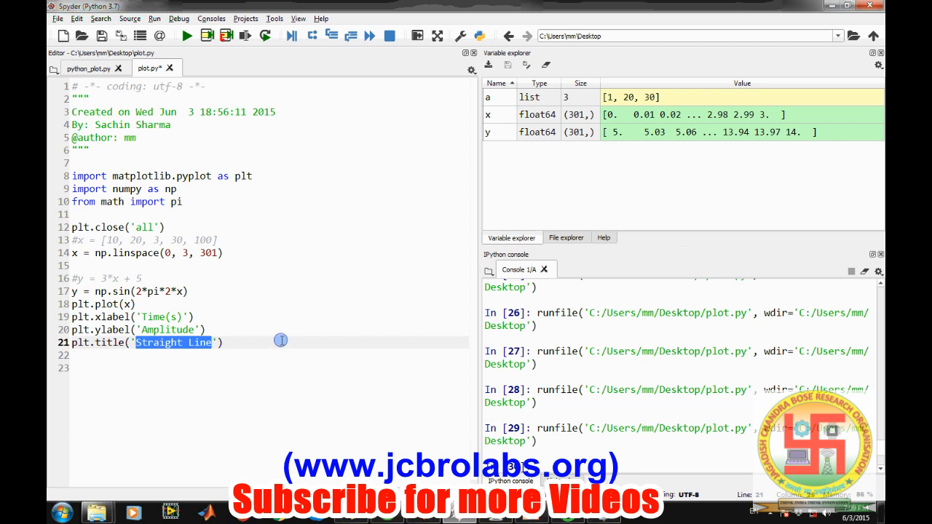
text(Sine Wave)
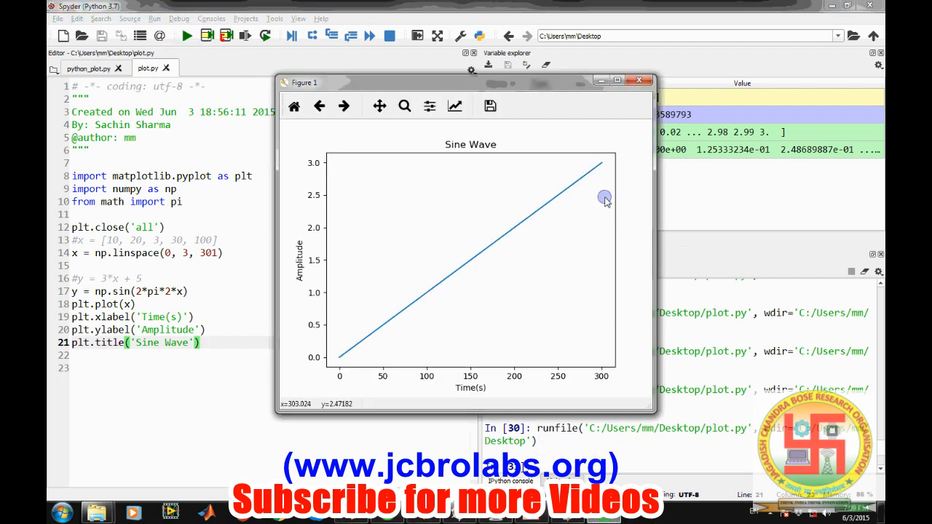
click(639, 80)
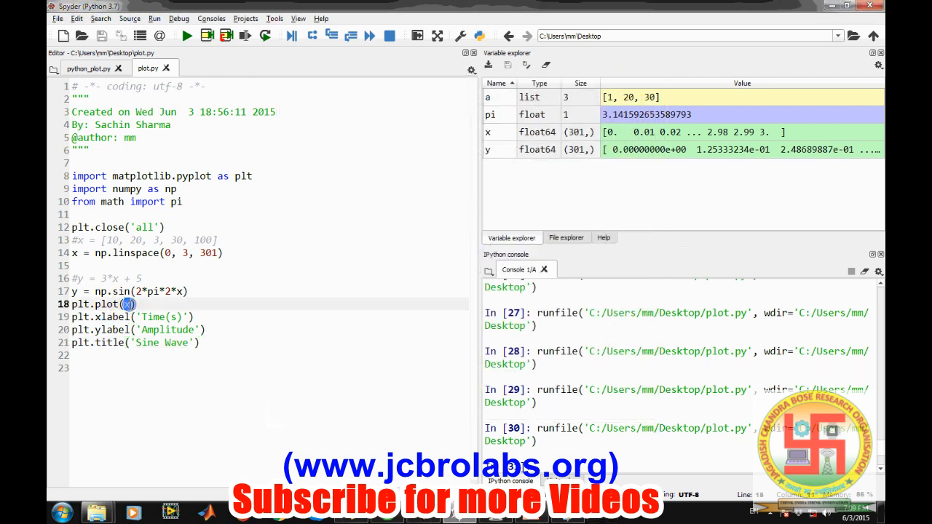
text(y)
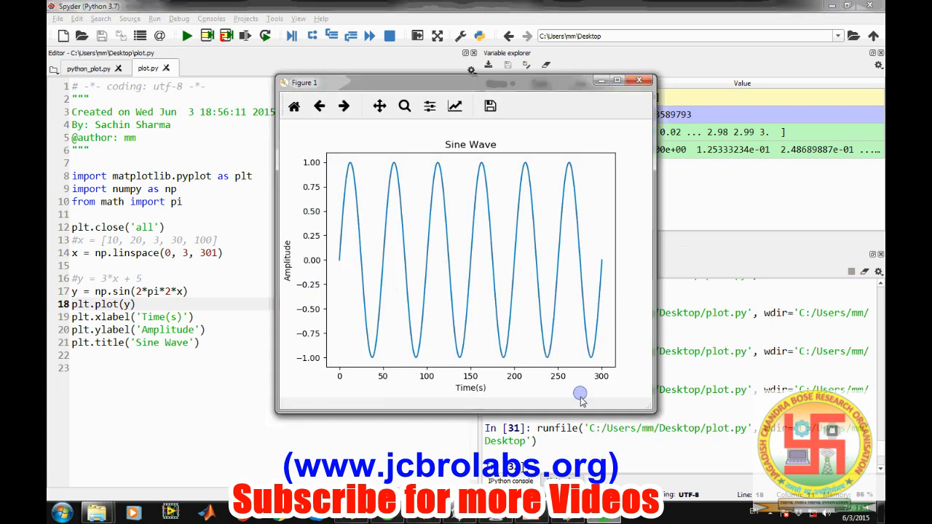
mouse_move(375, 379)
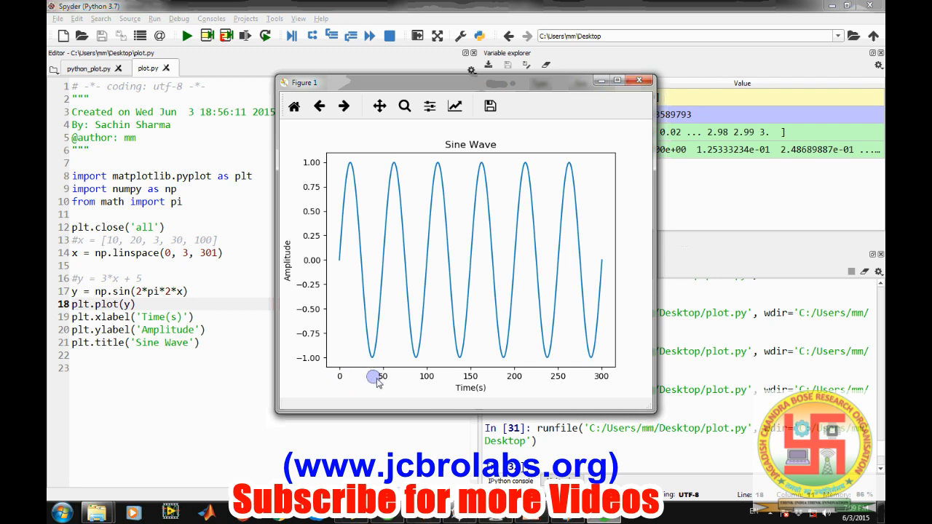
mouse_move(599, 378)
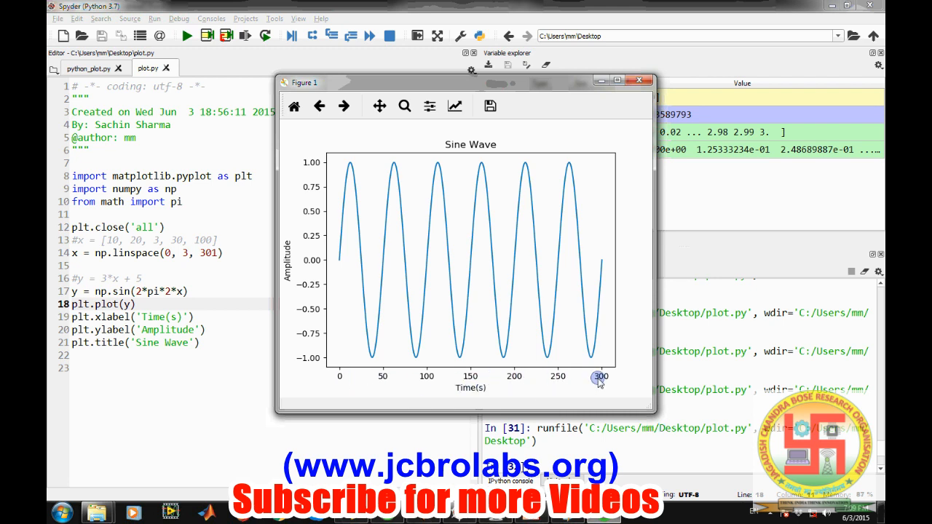
click(639, 80)
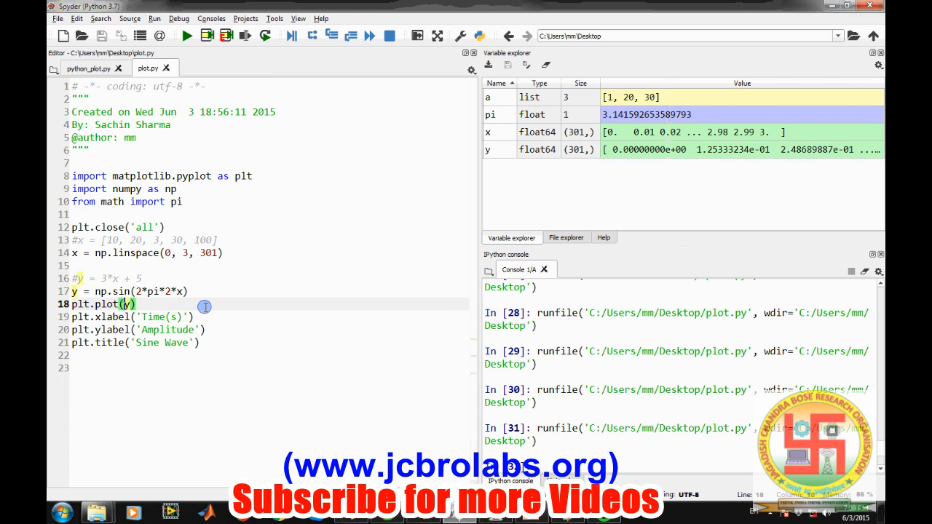
- Change the call to plt.plot(x,y), rerun to view, and close the figure
text(x,)
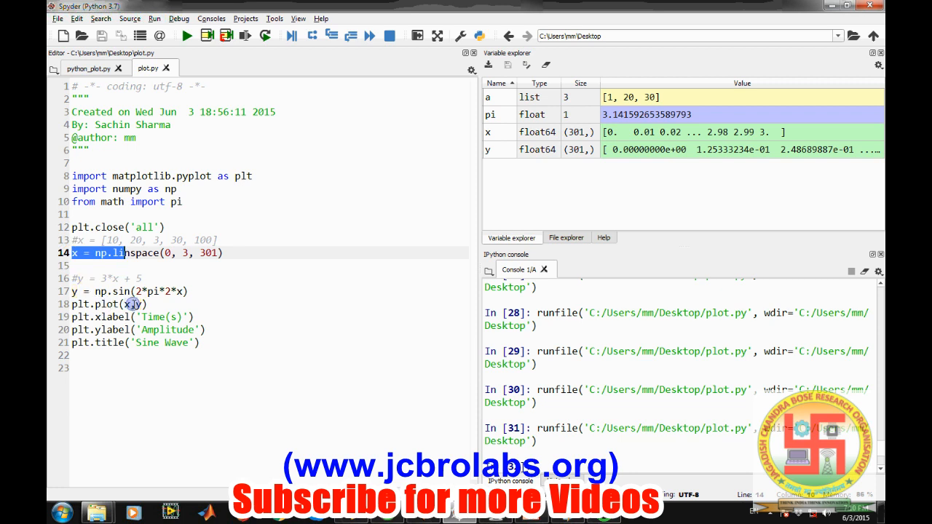
click(186, 35)
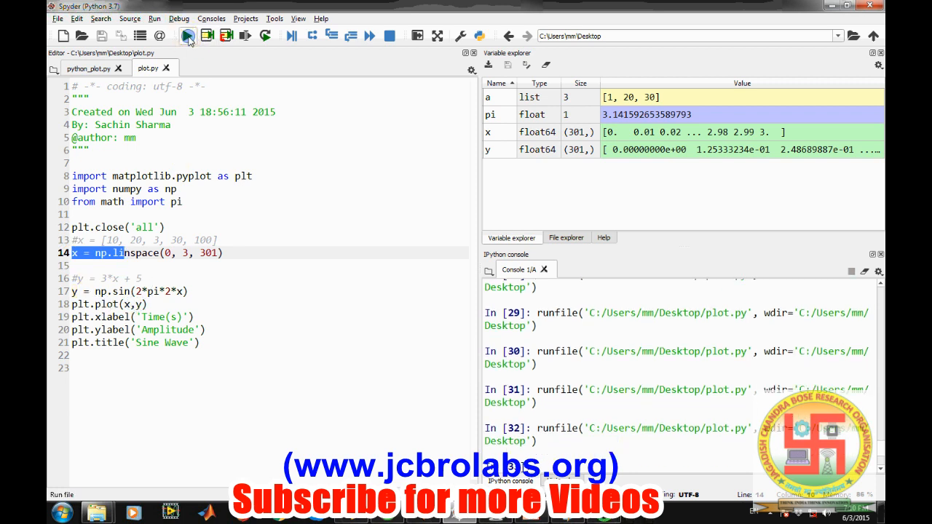
click(186, 36)
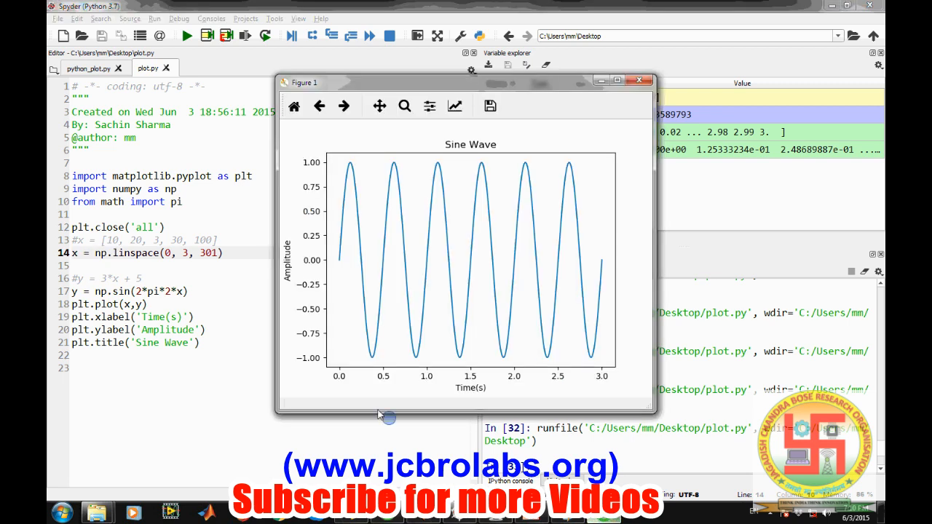
mouse_move(393, 371)
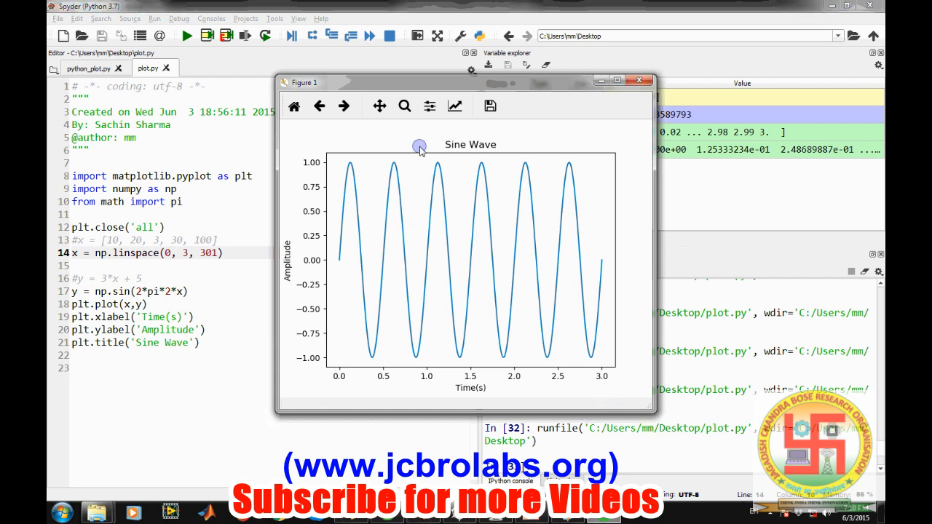
click(638, 80)
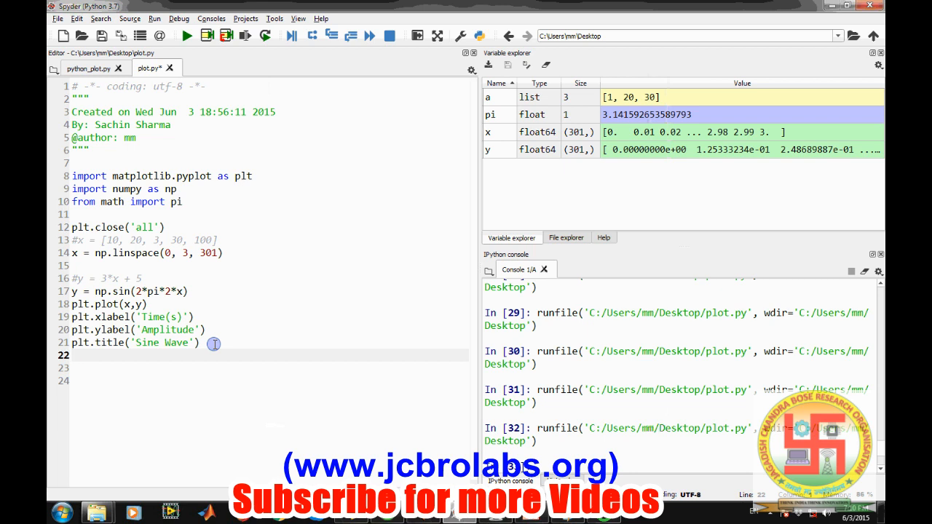
- Add plt.grid(True) and rerun to show the gridded Sine Wave figure
text(plt.)
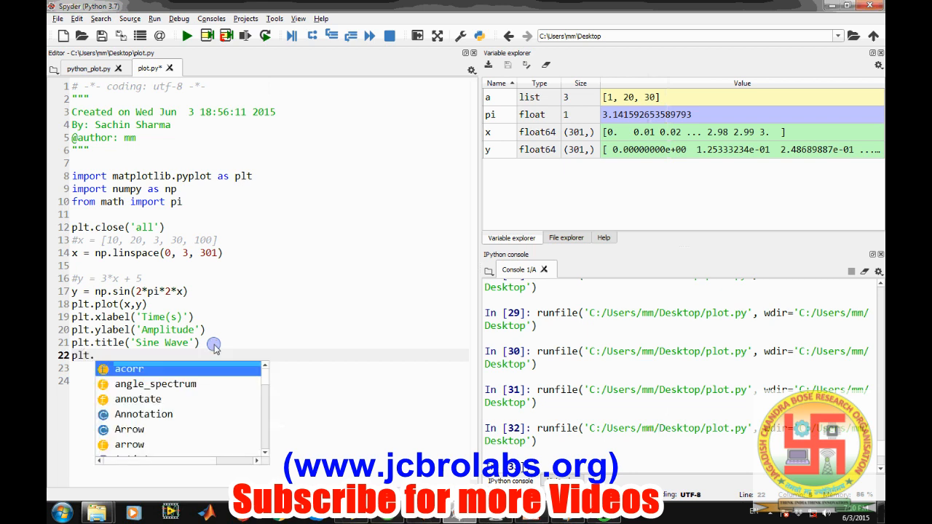
text(grid()
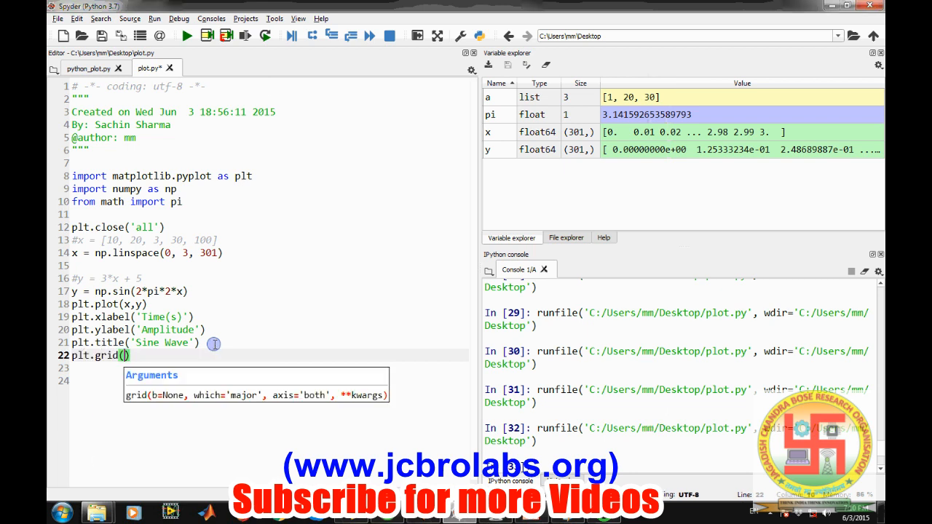
text(True)
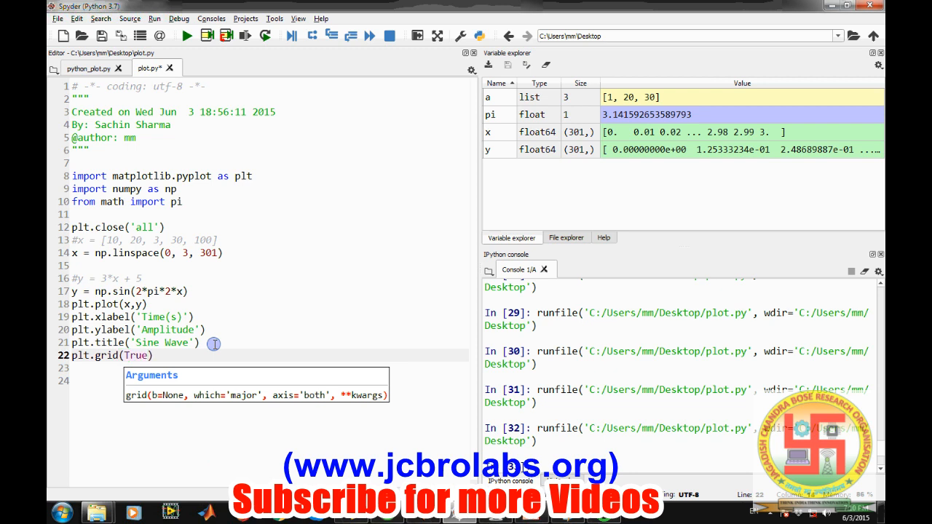
click(186, 36)
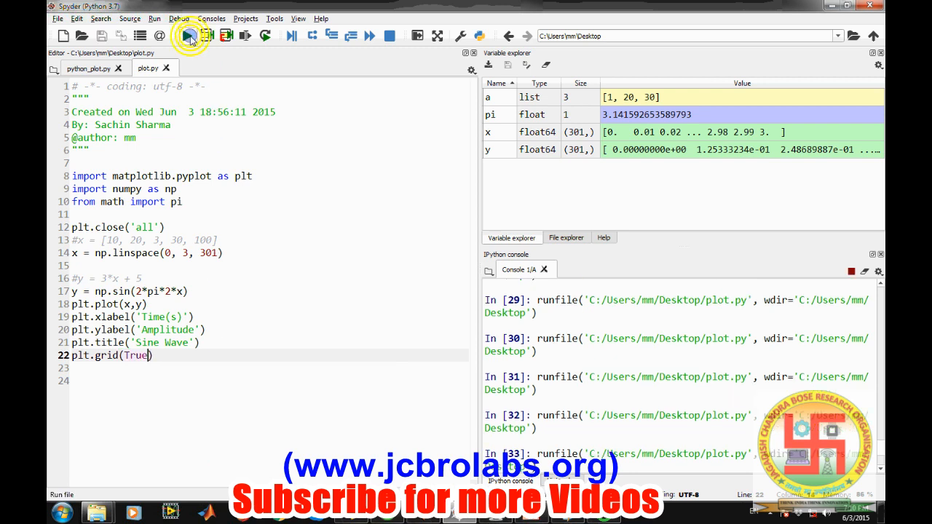
click(186, 36)
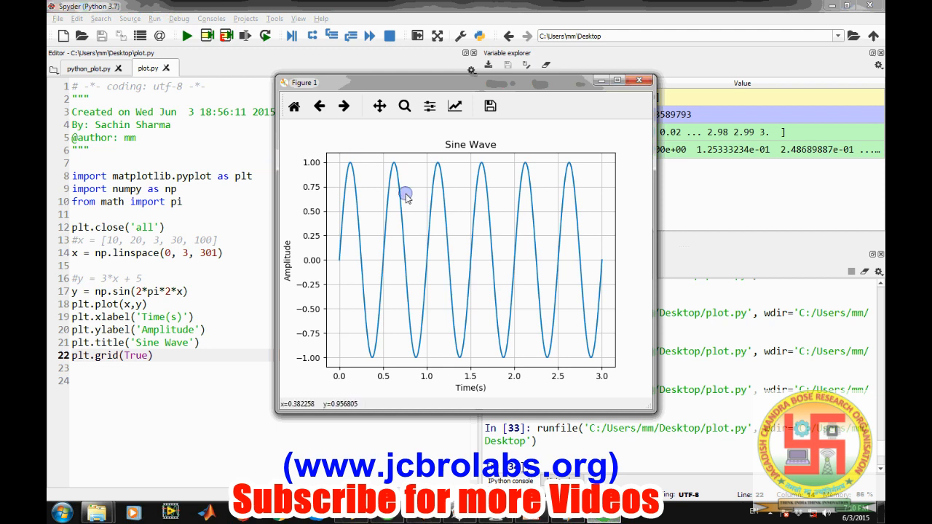
mouse_move(293, 374)
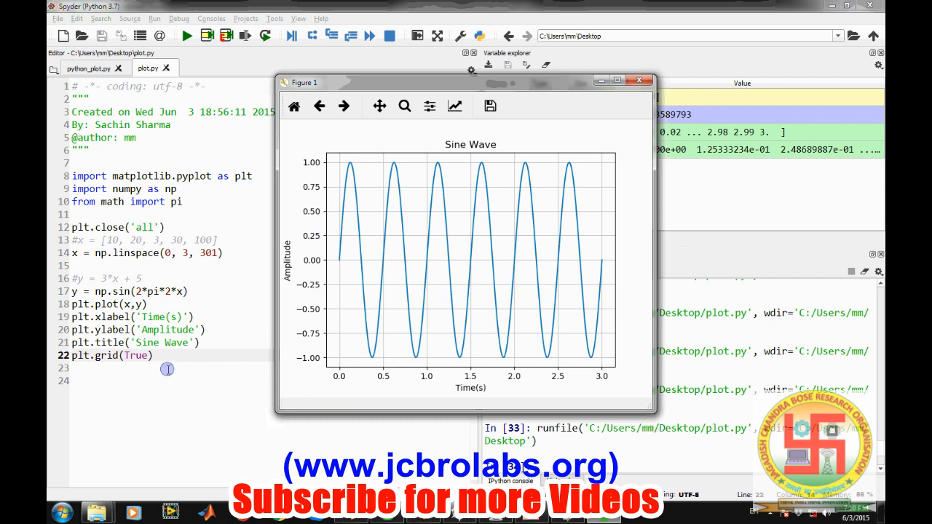
- Style the sine plot red dashed ('r--'), rerun to check, and comment out the linspace x
click(639, 80)
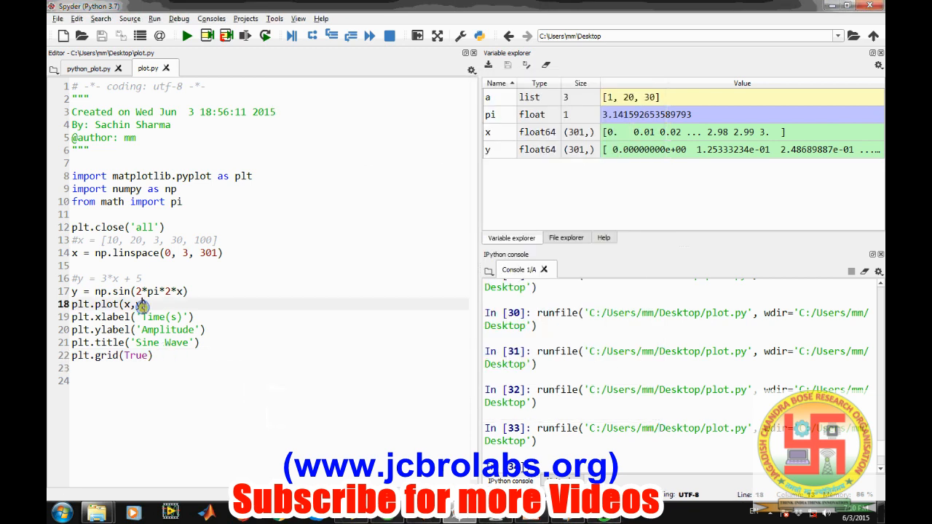
text(,'r')
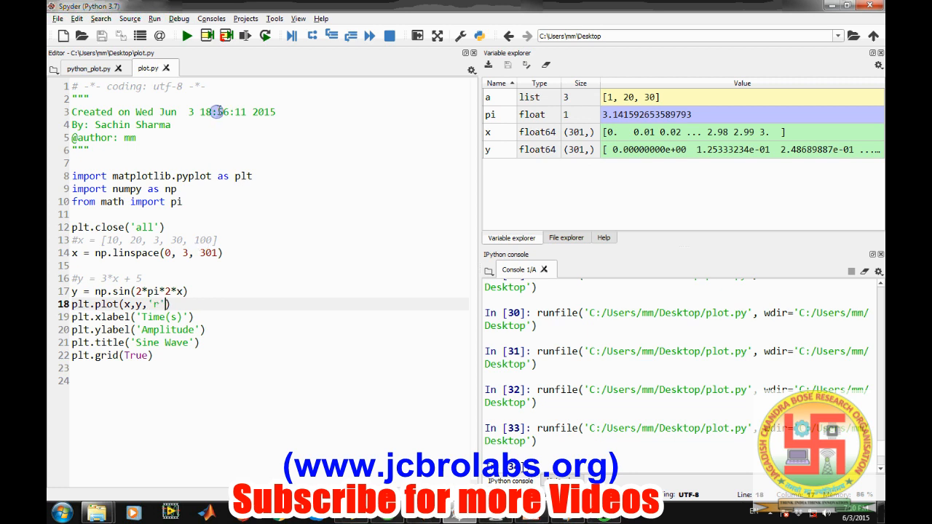
click(185, 35)
text(--)
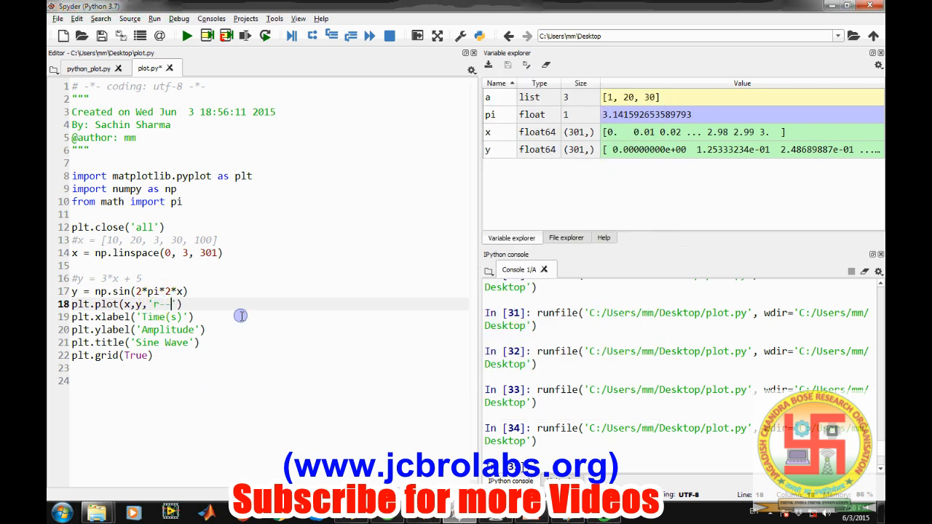
click(185, 36)
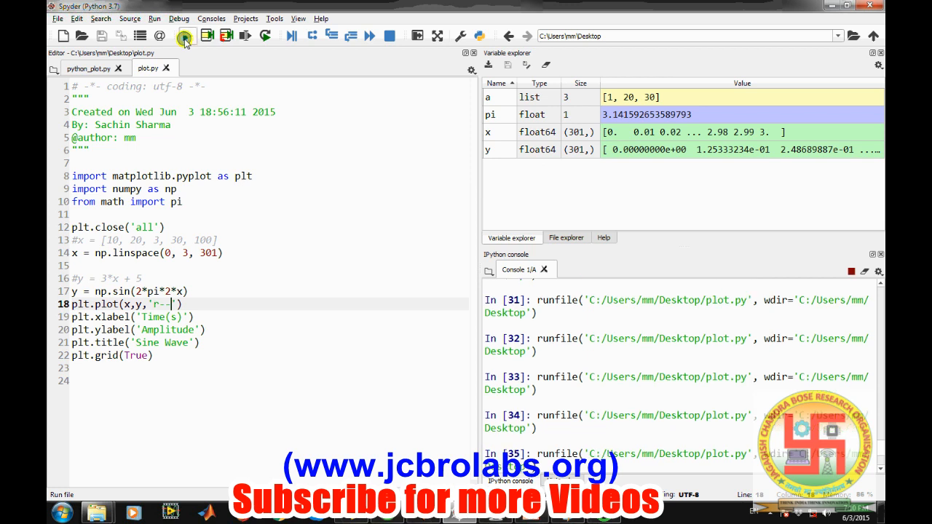
click(185, 36)
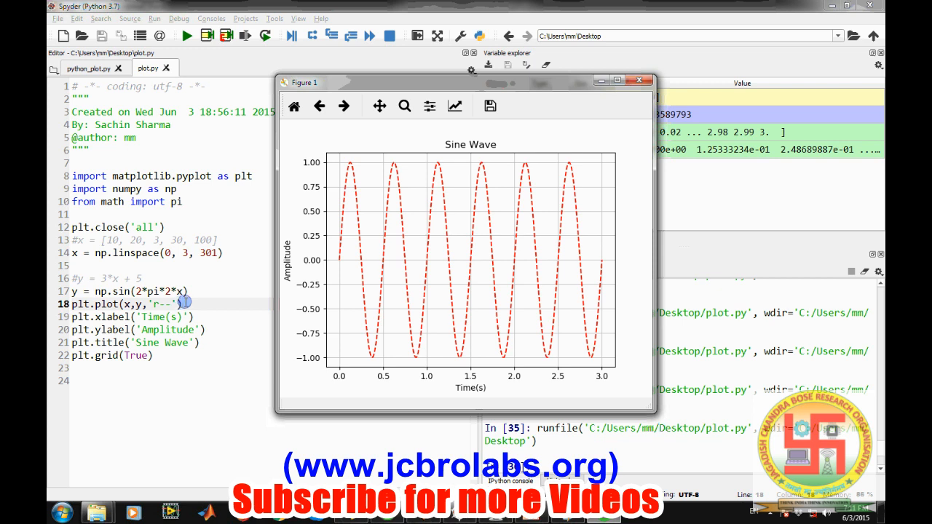
click(638, 80)
text(#)
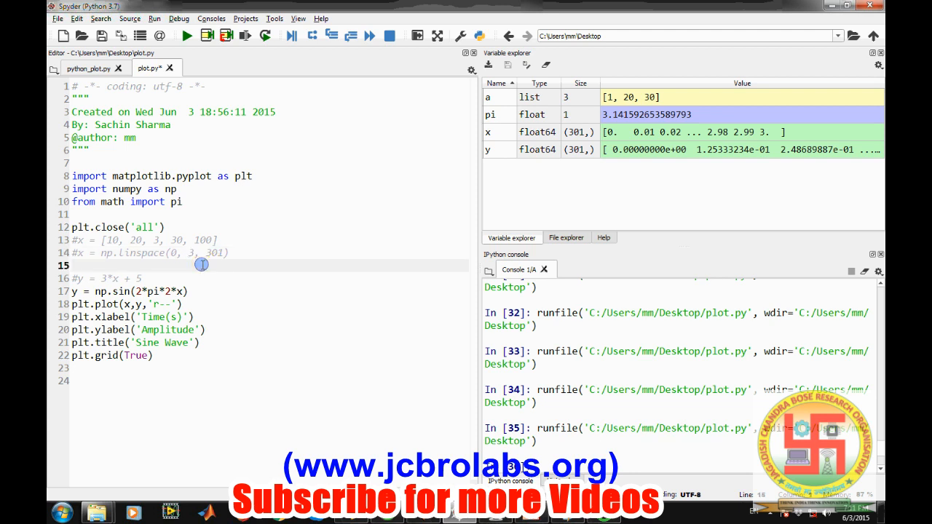
- Write x = np.arange(0,3,0.01) and run just that line in the console
text(x = np.arange)
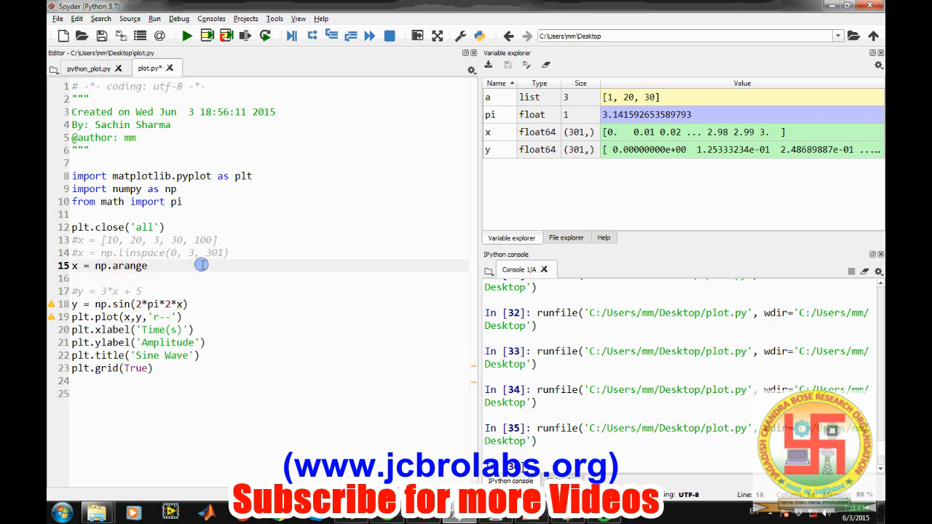
text((0,)
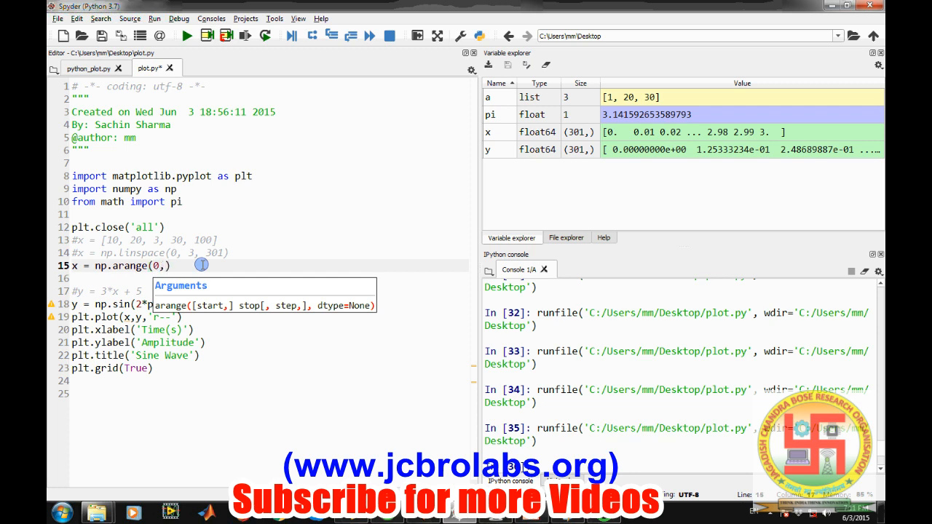
text(3,)
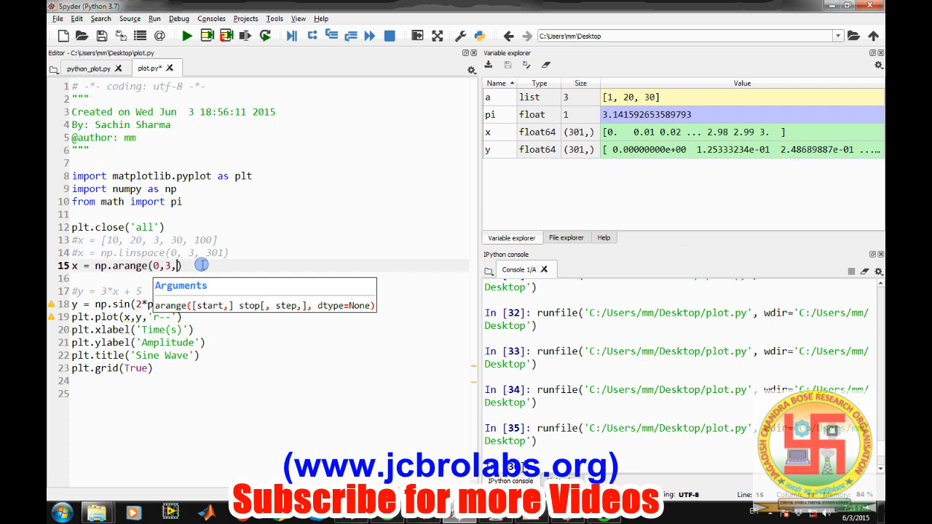
text(0.01)
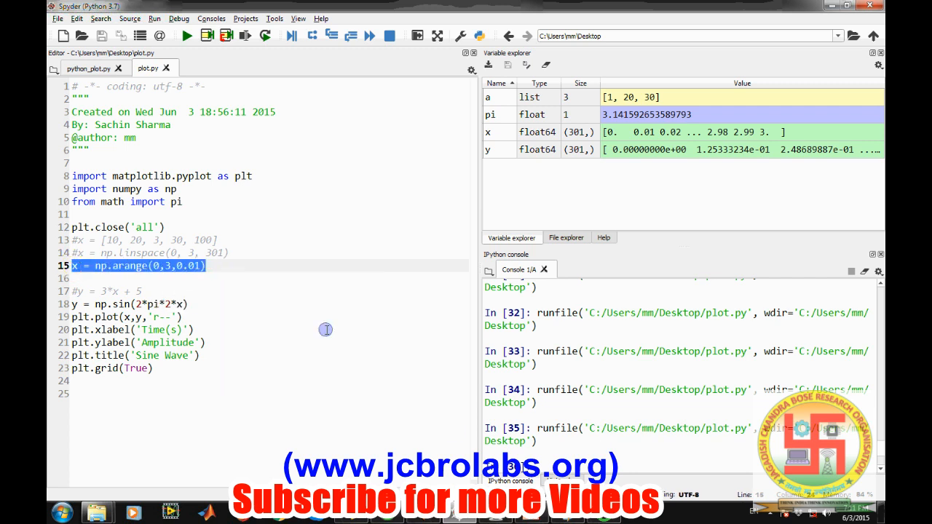
click(185, 36)
text(x)
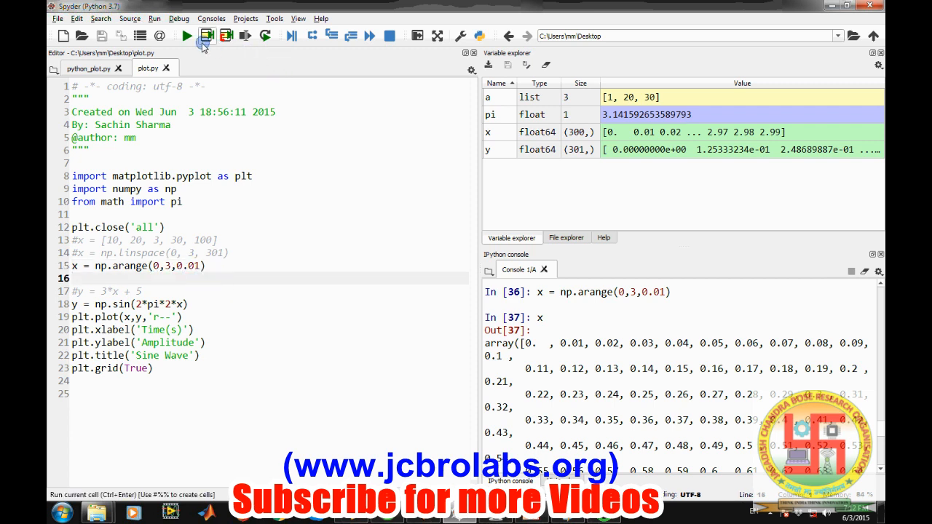
- Run plot.py to redraw the red dashed sine from arange x, then peek at python_plot.py
click(207, 35)
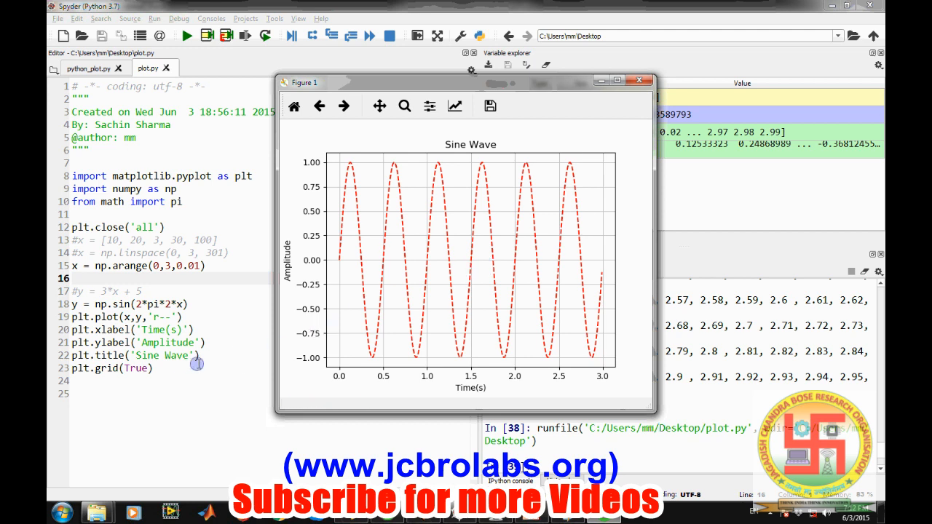
click(639, 80)
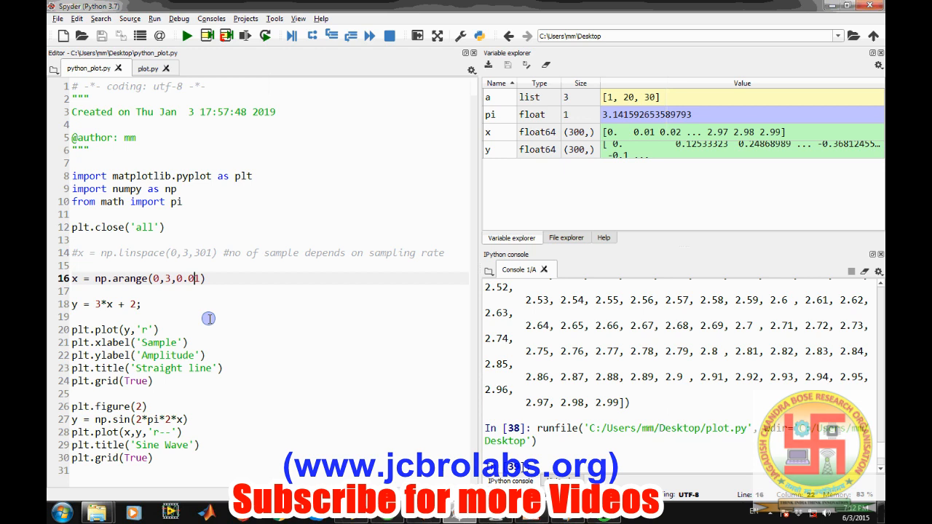
click(148, 68)
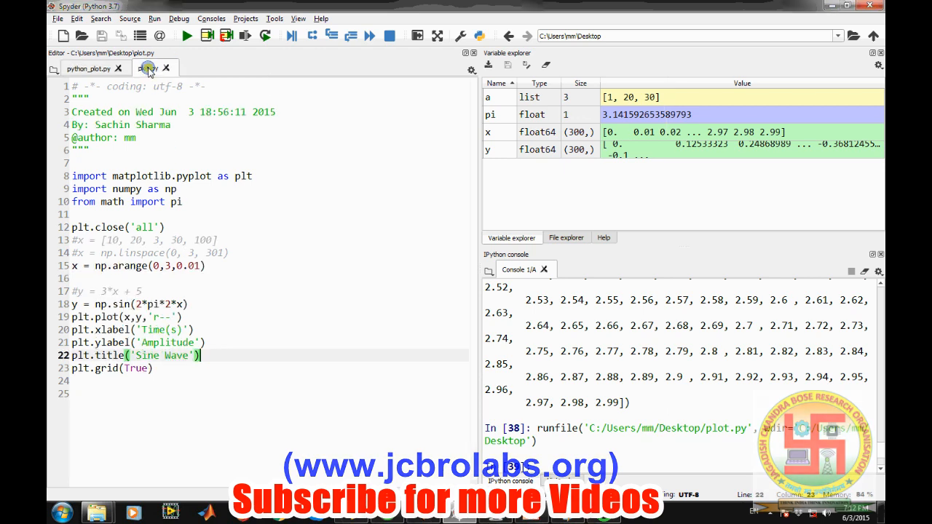
click(147, 68)
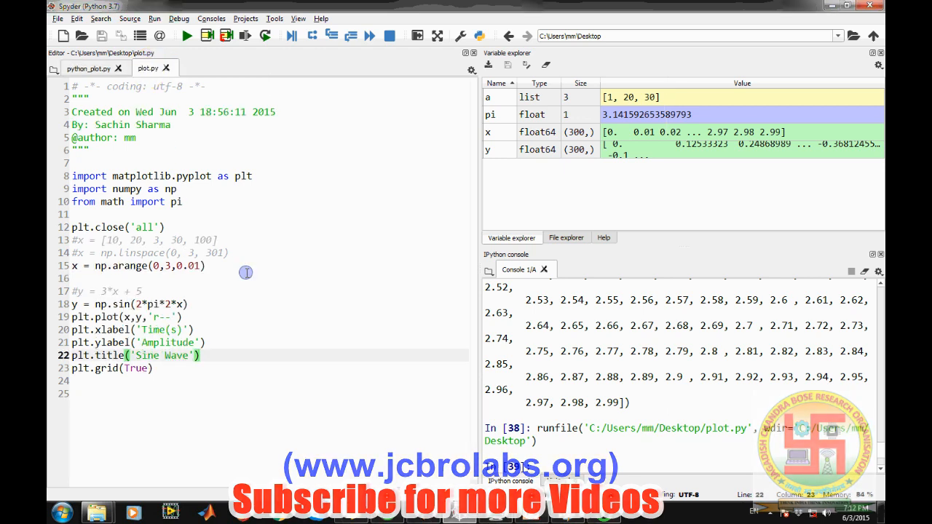